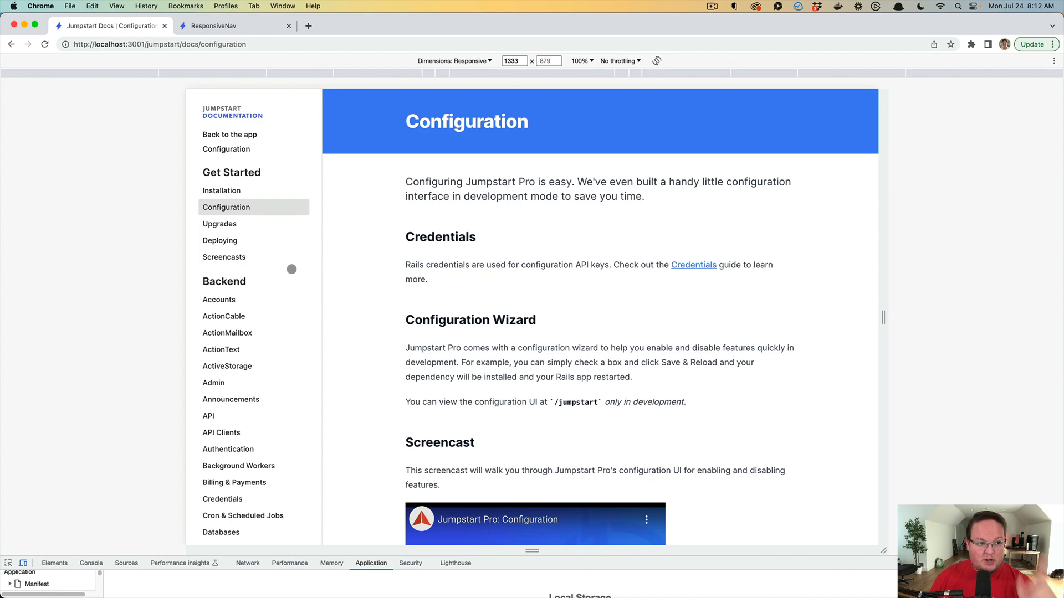
Step: Show the Installation docs page and narrow the preview to about 333px so the sidebar becomes a dropdown
{"action": "scroll", "scroll_direction": "down", "scroll_amount": 3}
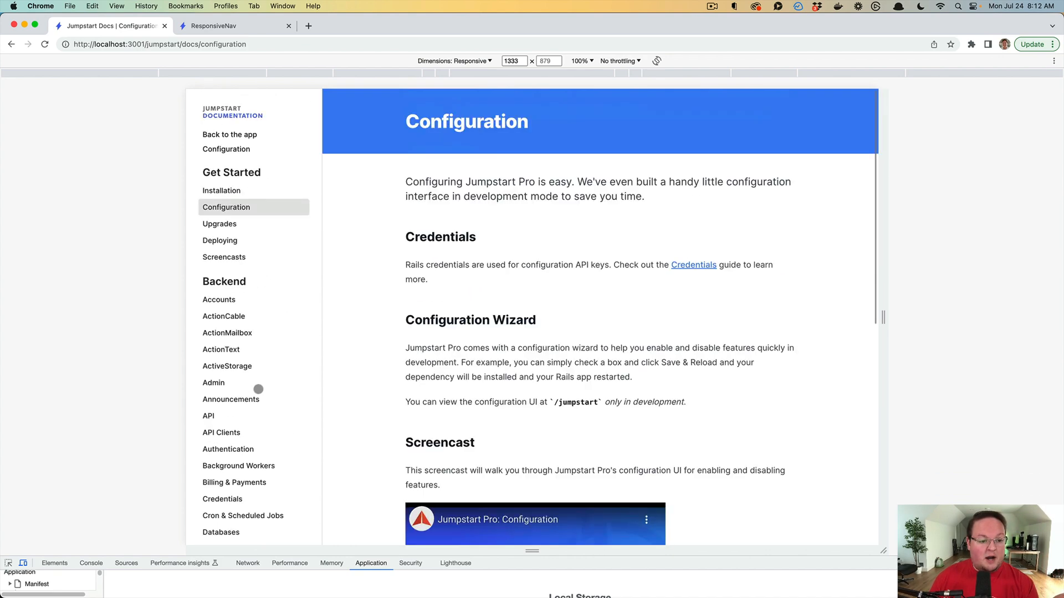
{"action": "mouse_move", "coordinate": [272, 193]}
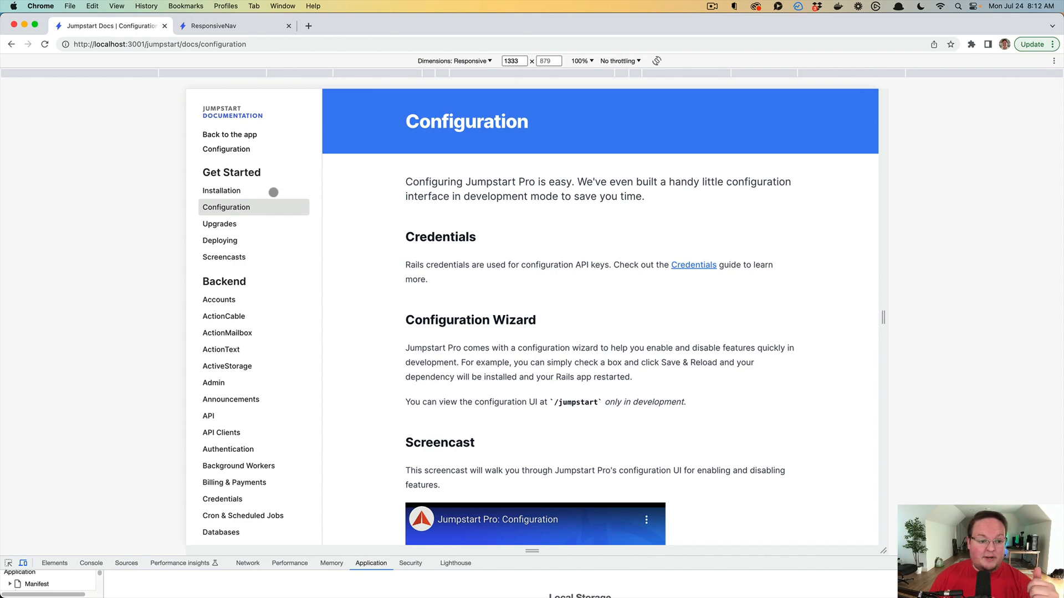
{"action": "left_click", "coordinate": [221, 190]}
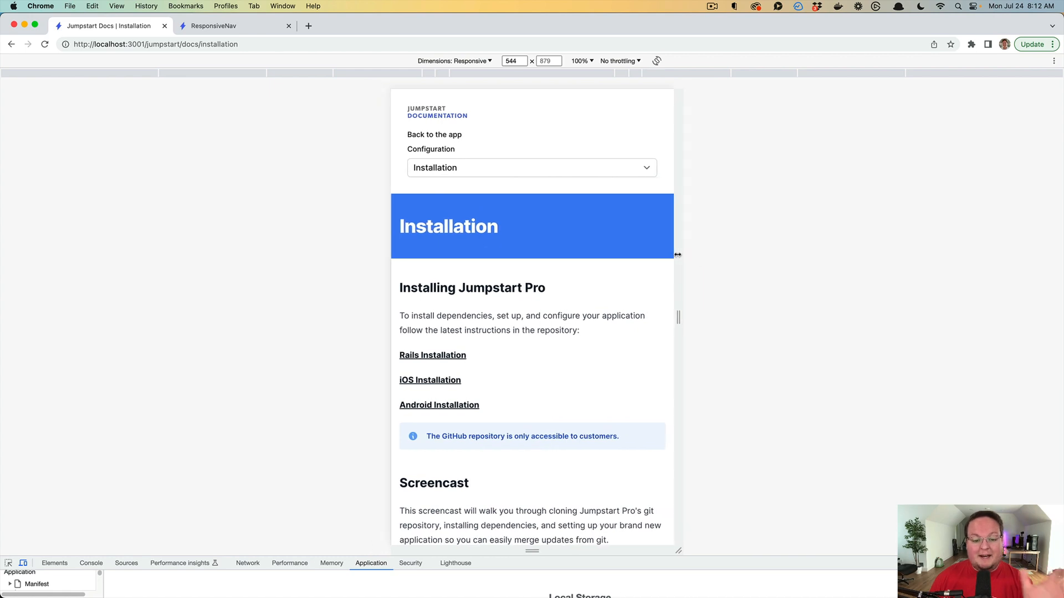
{"action": "left_click_drag", "start_coordinate": [677, 255], "coordinate": [624, 259]}
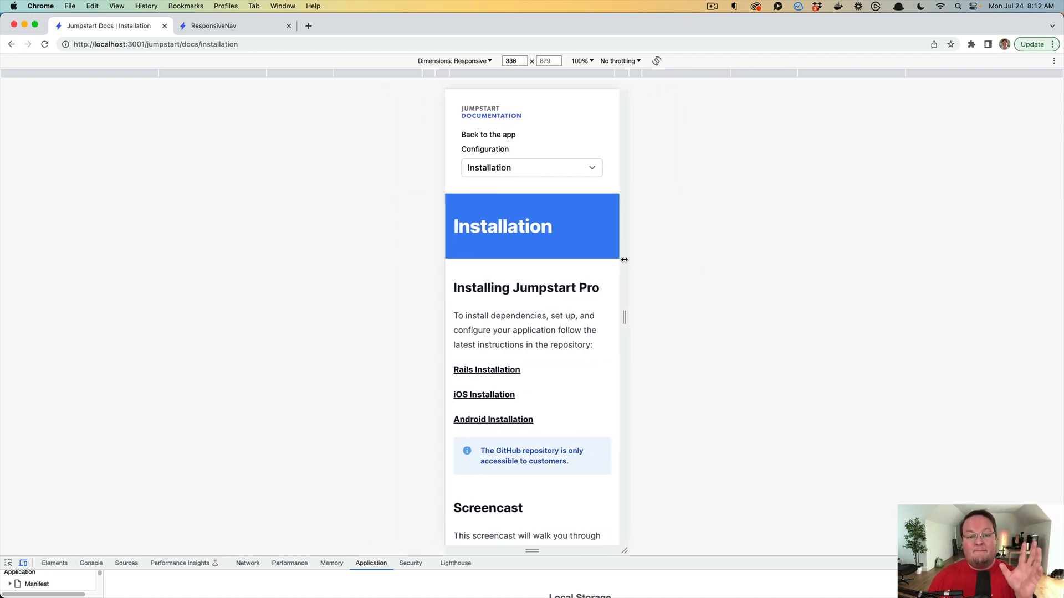
{"action": "left_click_drag", "start_coordinate": [624, 259], "coordinate": [622, 259]}
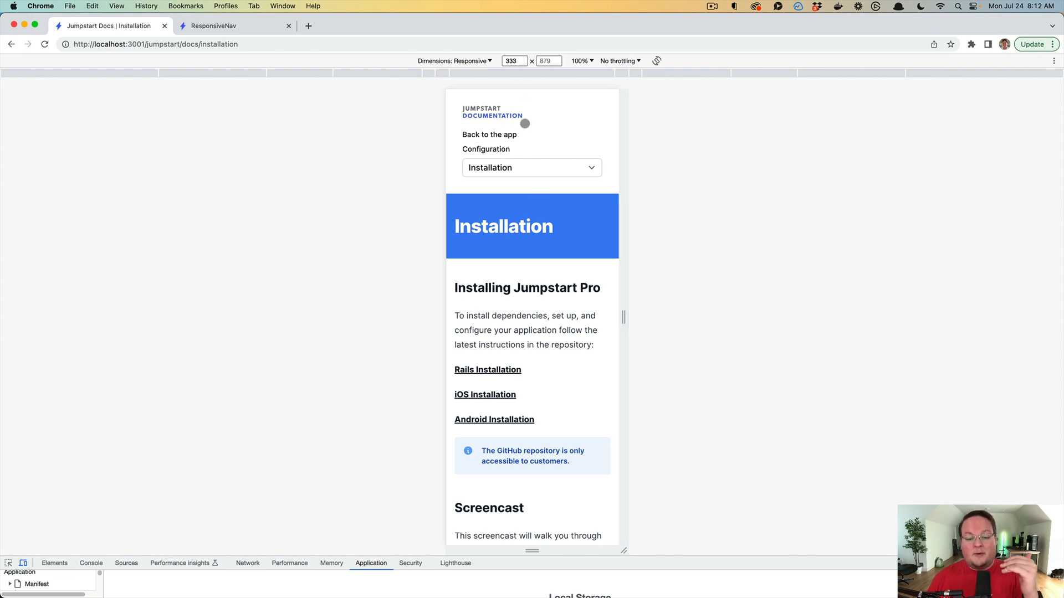
{"action": "mouse_move", "coordinate": [533, 236]}
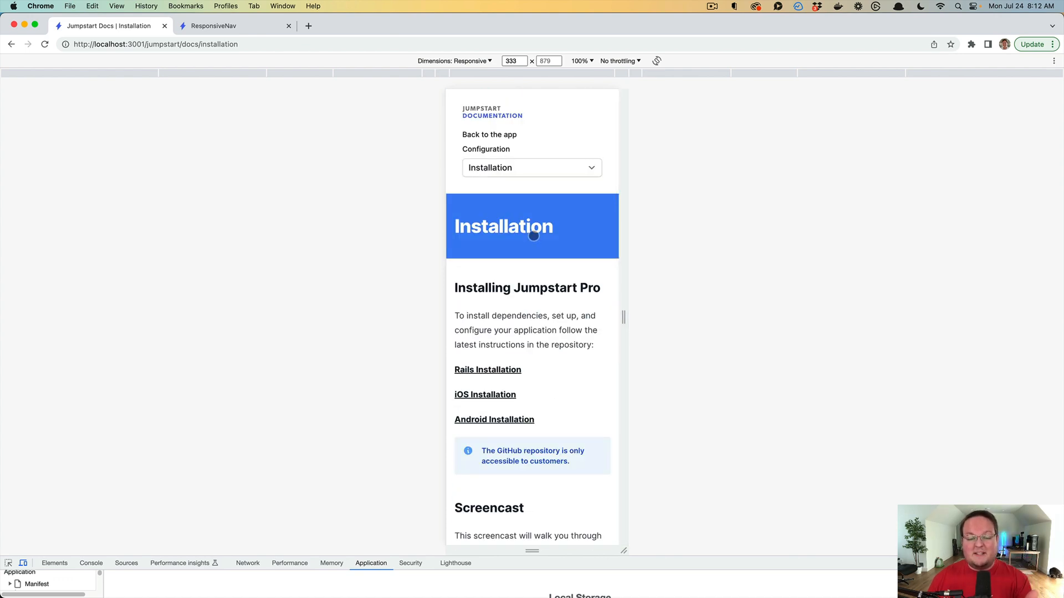
{"action": "scroll", "scroll_direction": "down", "scroll_amount": 3}
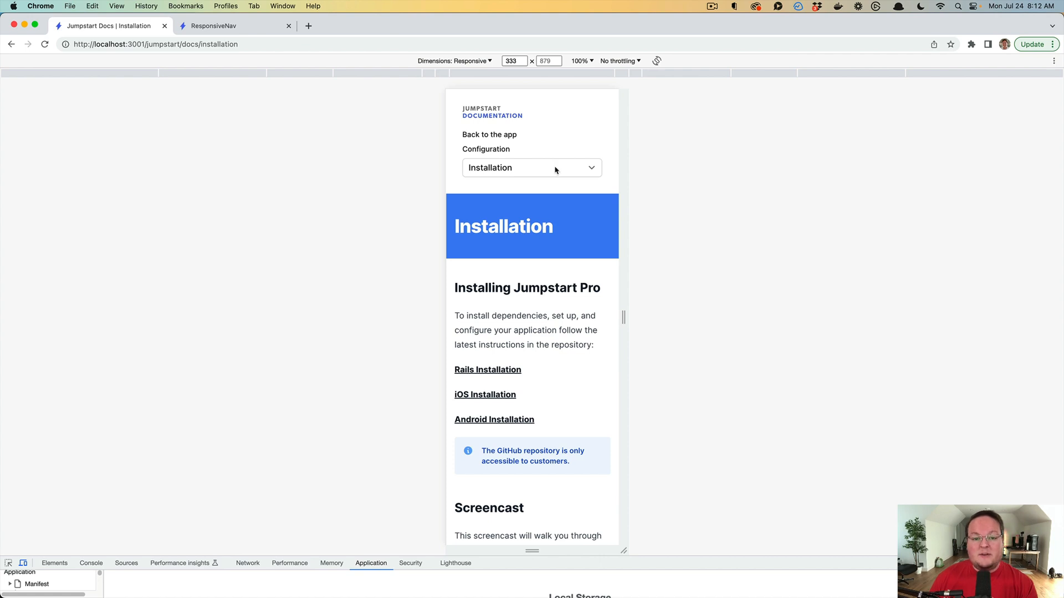
Step: Jump to Screencasts and back to Installation via the page dropdown, then widen to desktop width
{"action": "left_click", "coordinate": [532, 168]}
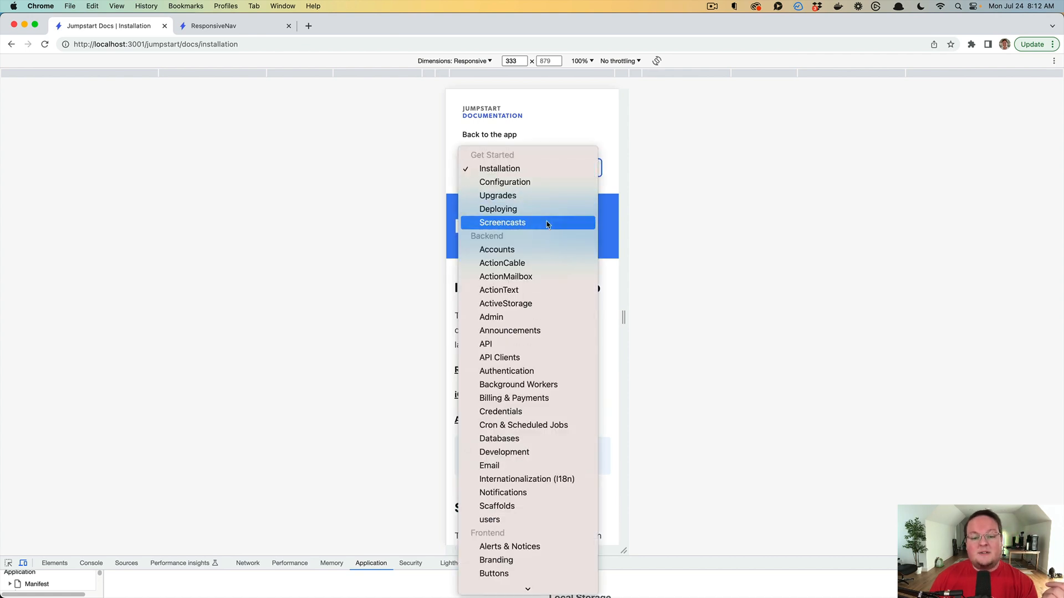
{"action": "left_click", "coordinate": [502, 222]}
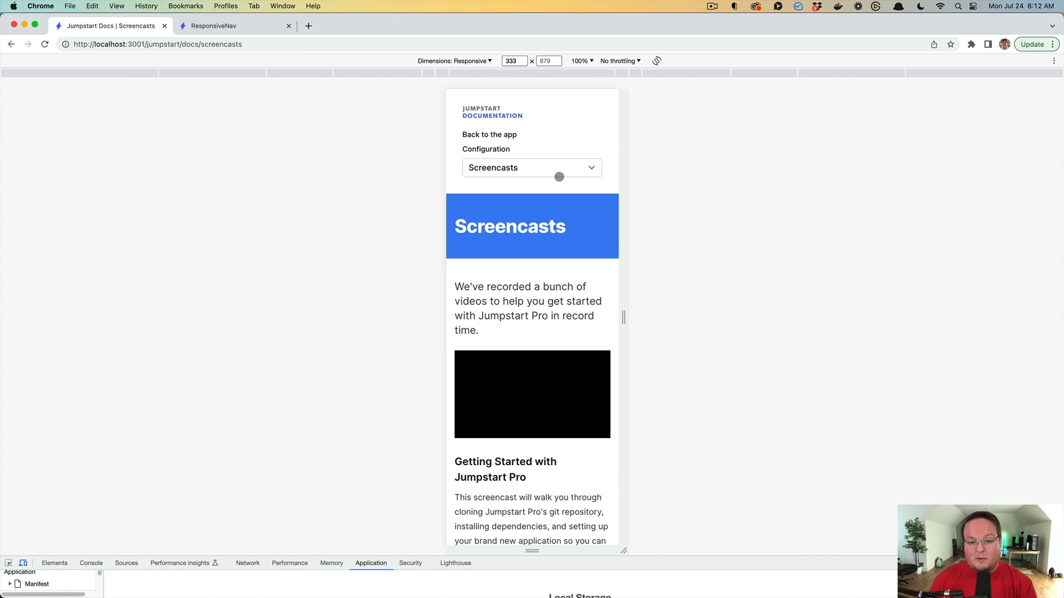
{"action": "left_click", "coordinate": [531, 168]}
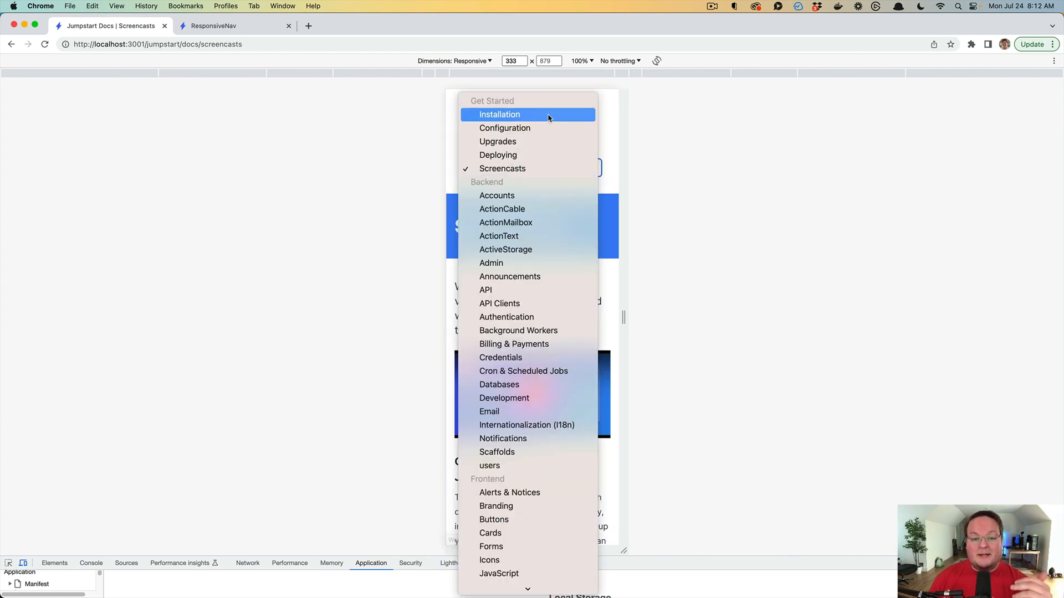
{"action": "left_click", "coordinate": [499, 114]}
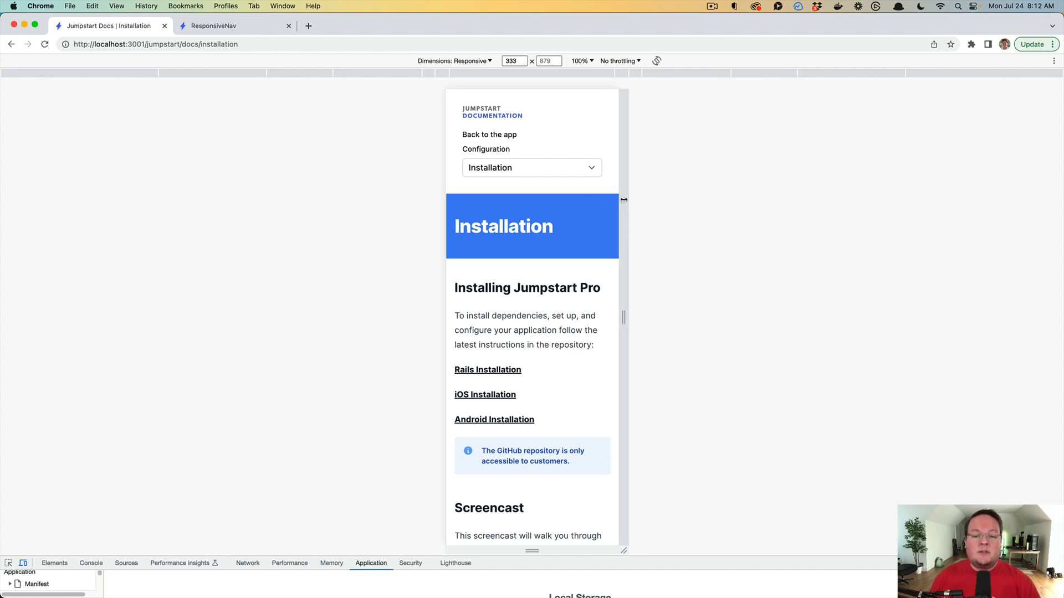
{"action": "left_click_drag", "start_coordinate": [621, 198], "coordinate": [862, 318]}
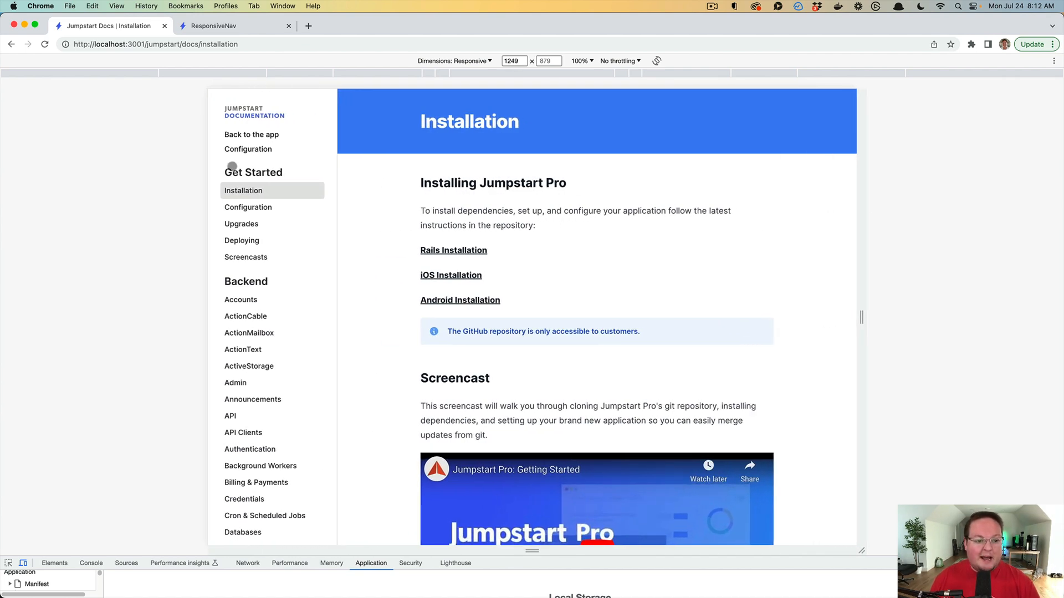
Step: Switch to the ResponsiveNav app tab at localhost:3000
{"action": "left_click", "coordinate": [217, 25]}
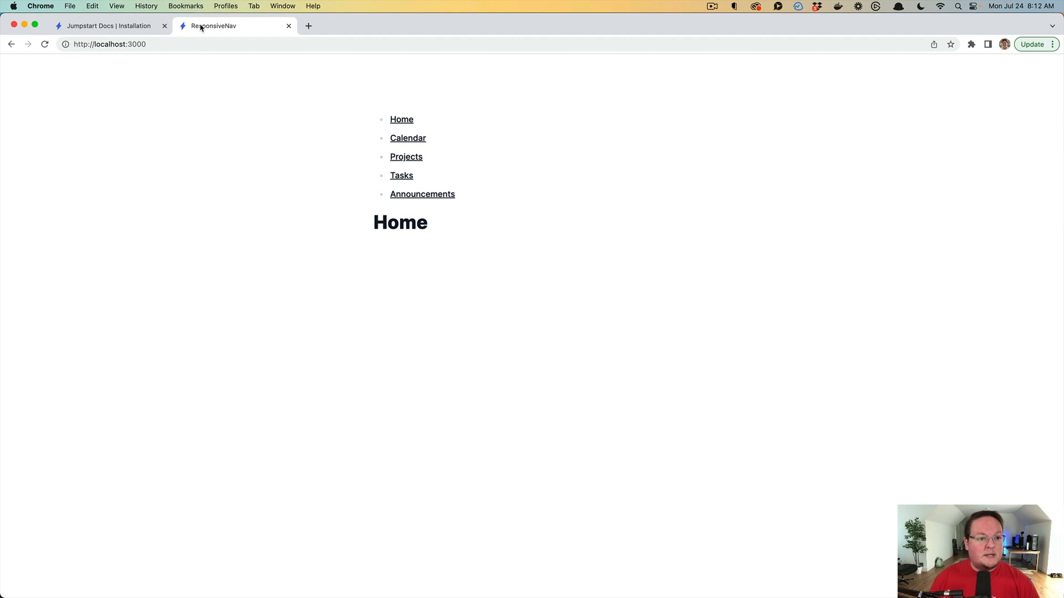
{"action": "mouse_move", "coordinate": [399, 177]}
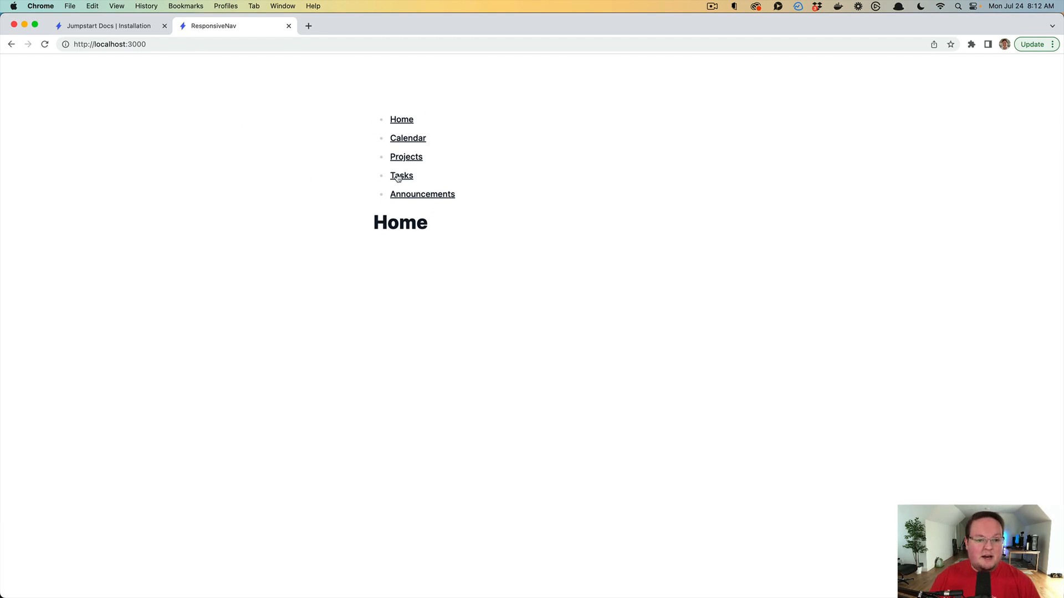
{"action": "mouse_move", "coordinate": [360, 181]}
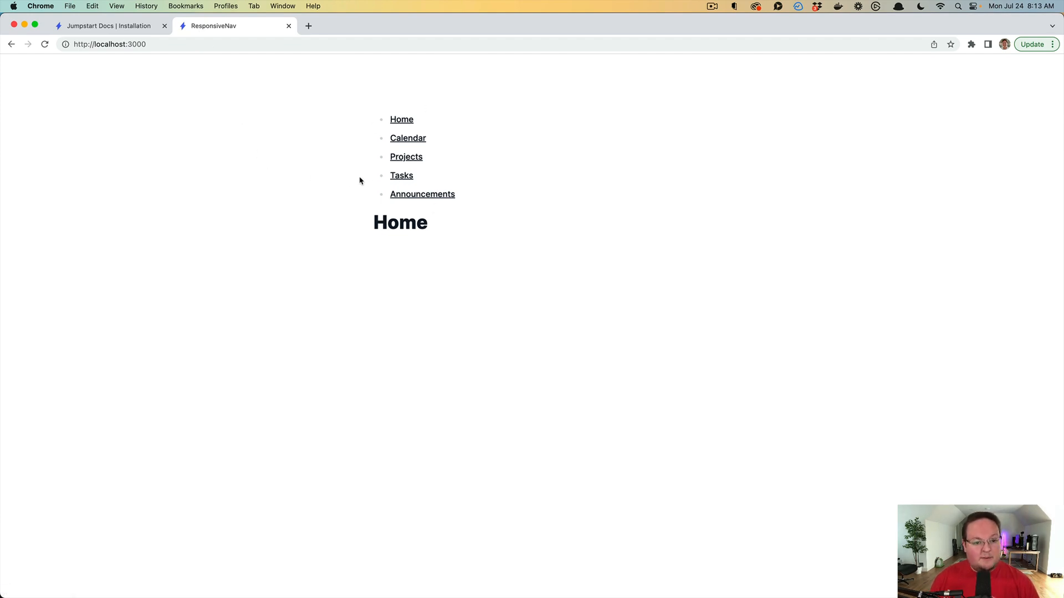
{"action": "mouse_move", "coordinate": [403, 120]}
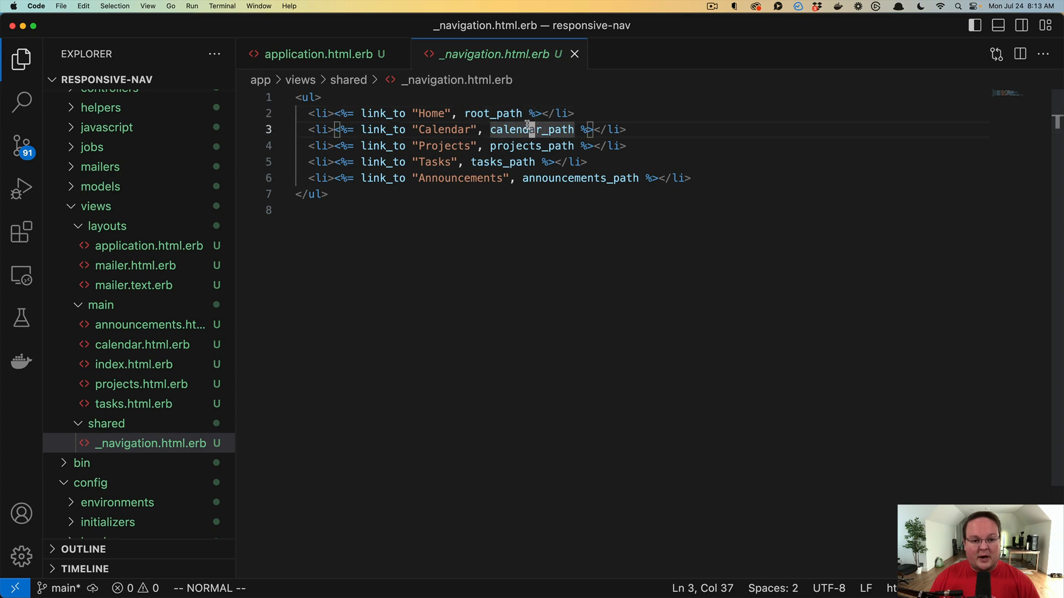
{"action": "mouse_move", "coordinate": [441, 246]}
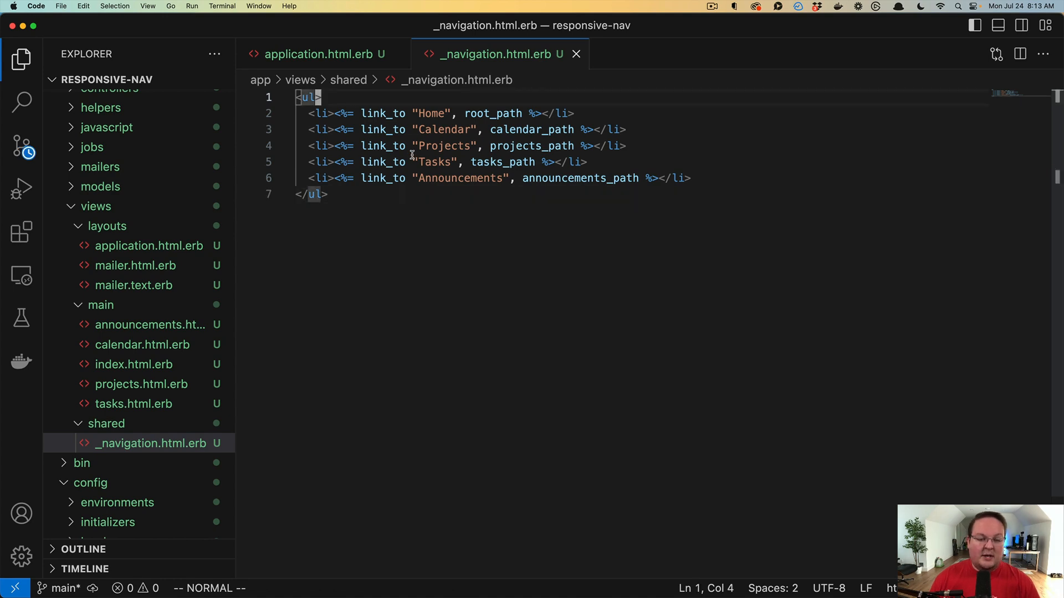
Step: Add class="hidden sm:block" to the navigation <ul> in _navigation.html.erb
{"action": "type", "text": "class=\""}
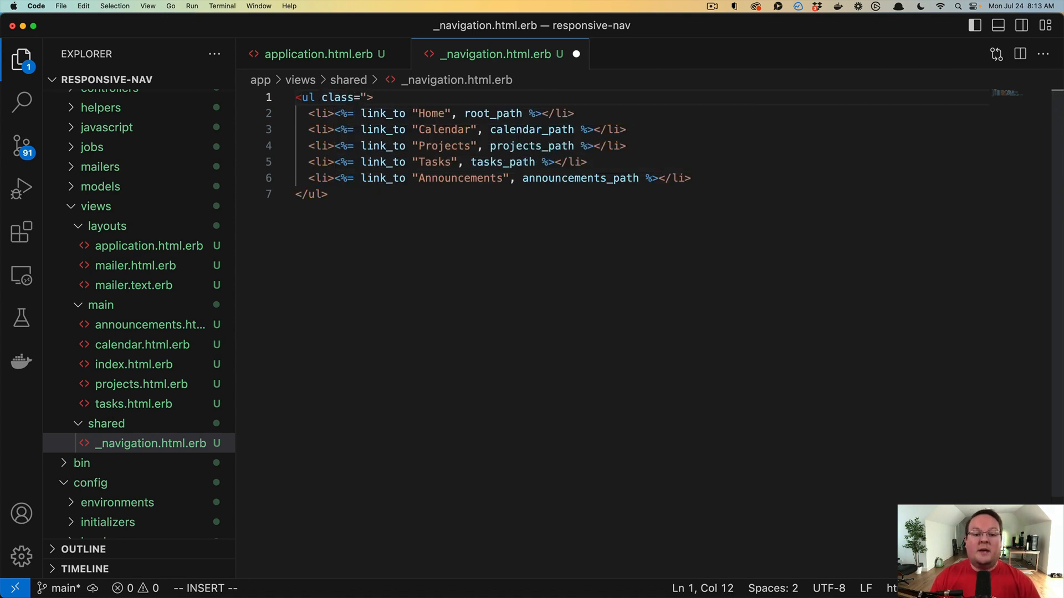
{"action": "type", "text": "hidden"}
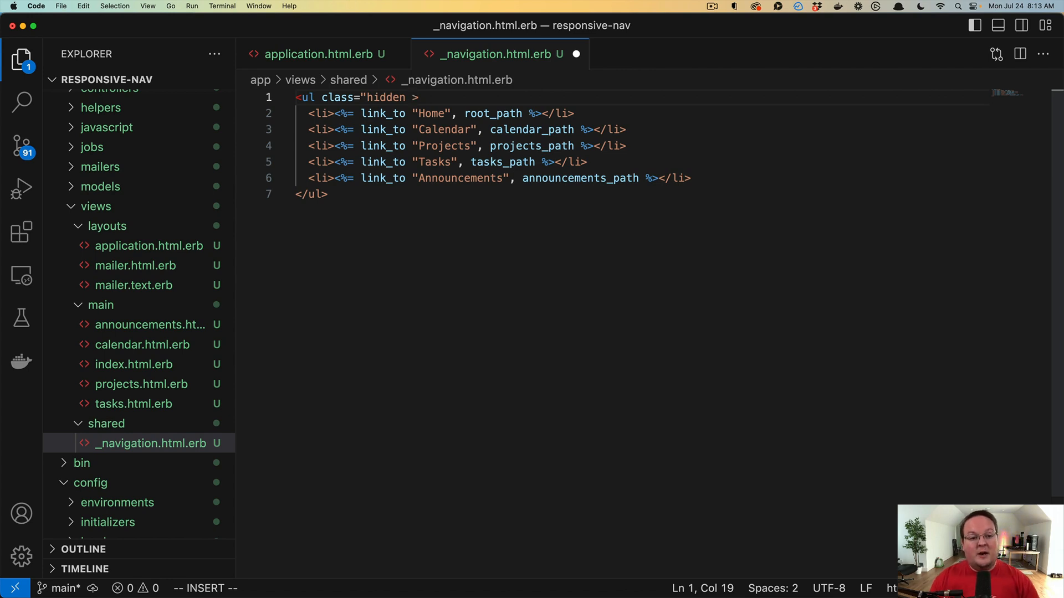
{"action": "type", "text": "sm:bl"}
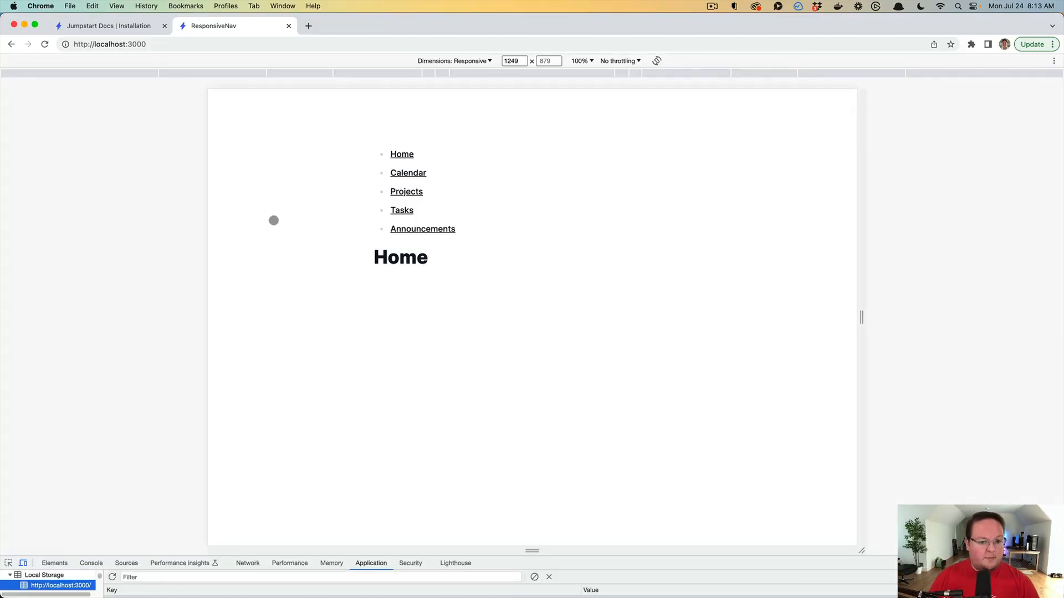
{"action": "left_click_drag", "start_coordinate": [860, 317], "coordinate": [755, 317]}
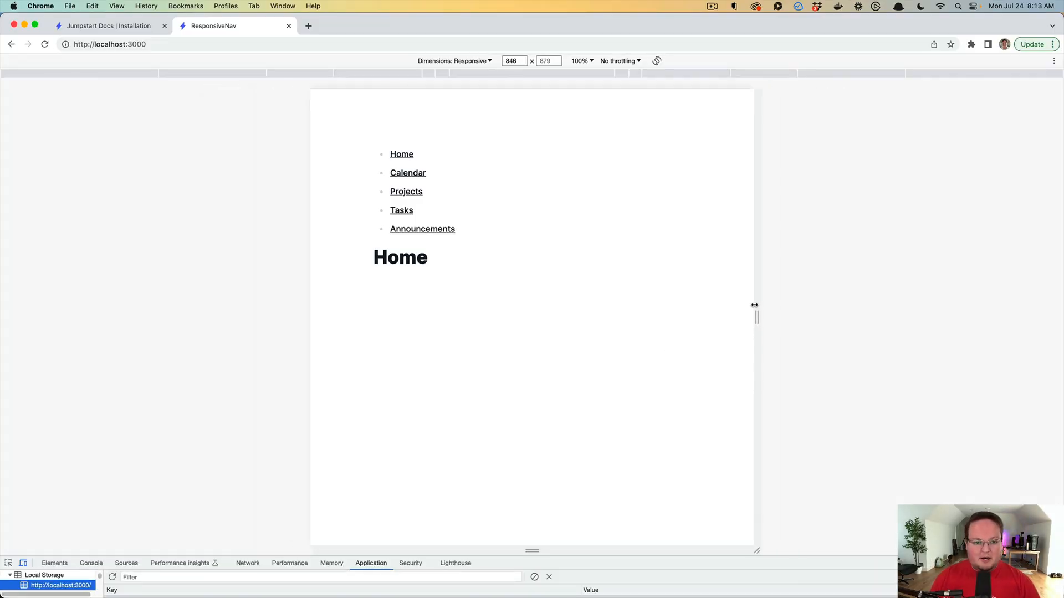
{"action": "left_click_drag", "start_coordinate": [755, 310], "coordinate": [623, 310]}
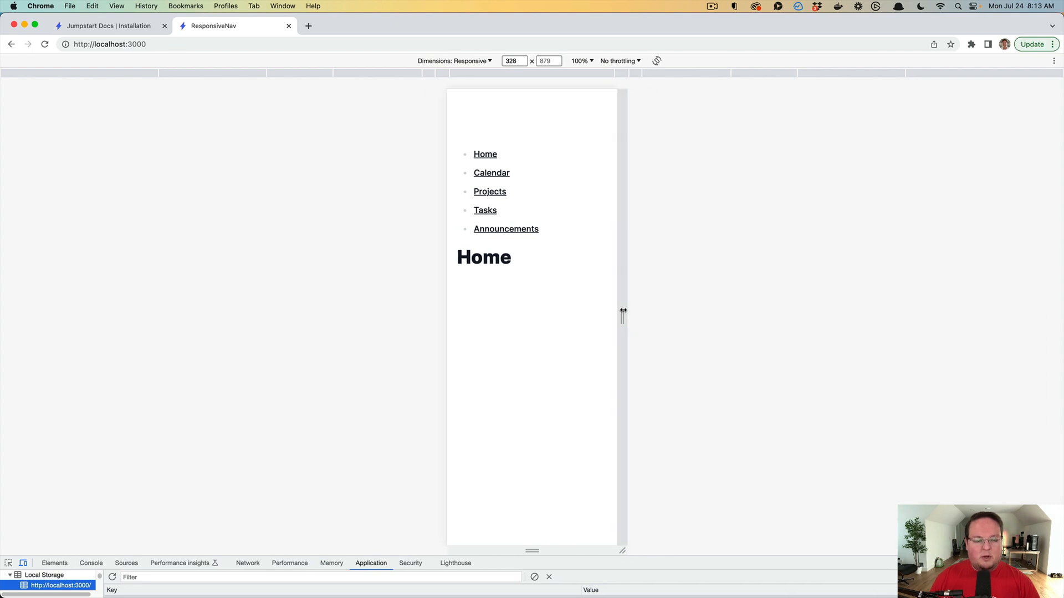
{"action": "left_click_drag", "start_coordinate": [623, 312], "coordinate": [663, 312]}
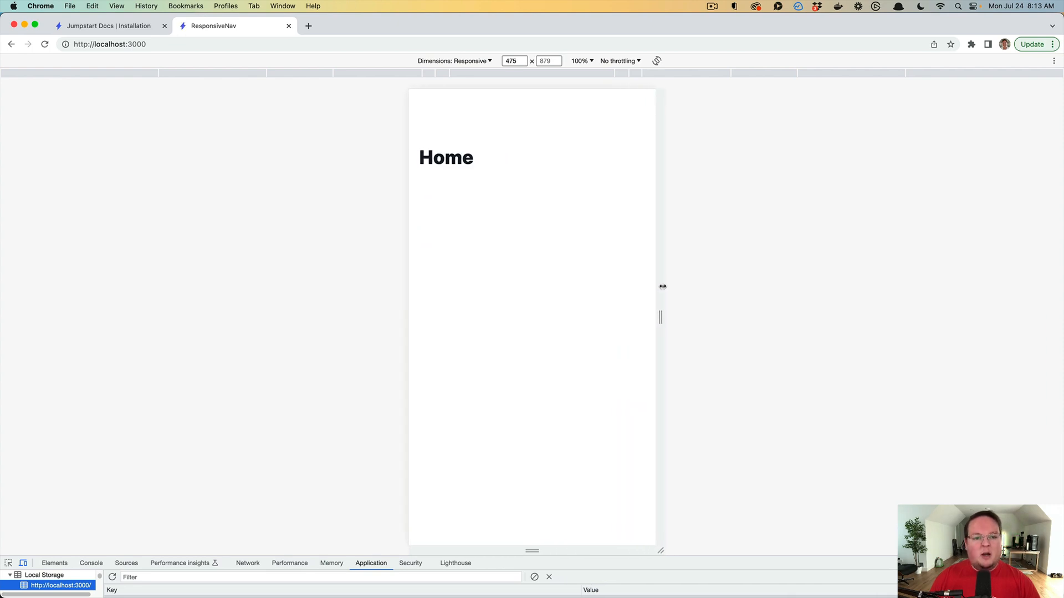
{"action": "left_click_drag", "start_coordinate": [663, 286], "coordinate": [667, 292]}
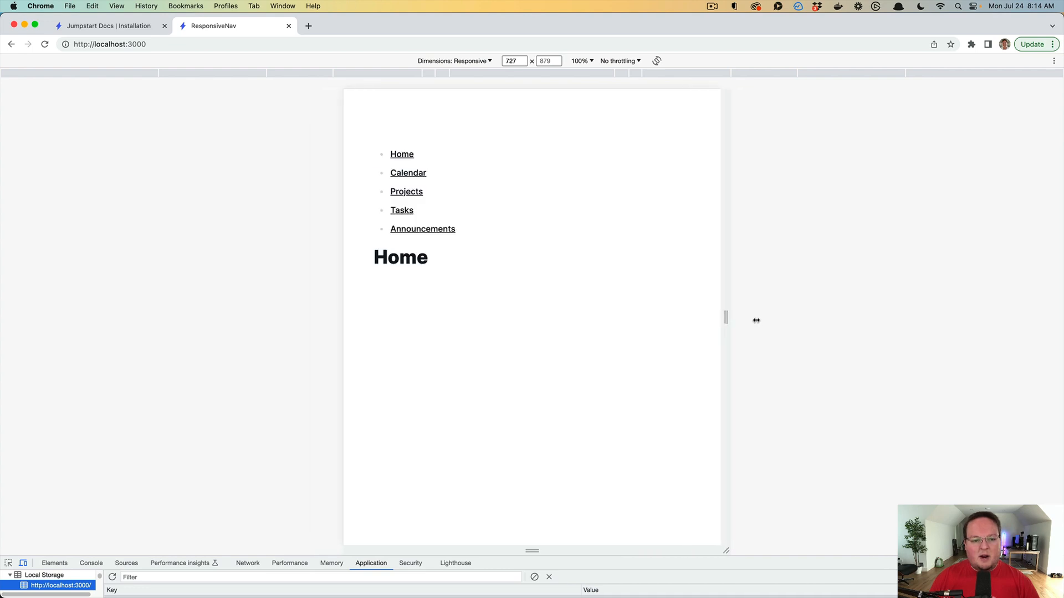
{"action": "left_click_drag", "start_coordinate": [725, 317], "coordinate": [705, 329]}
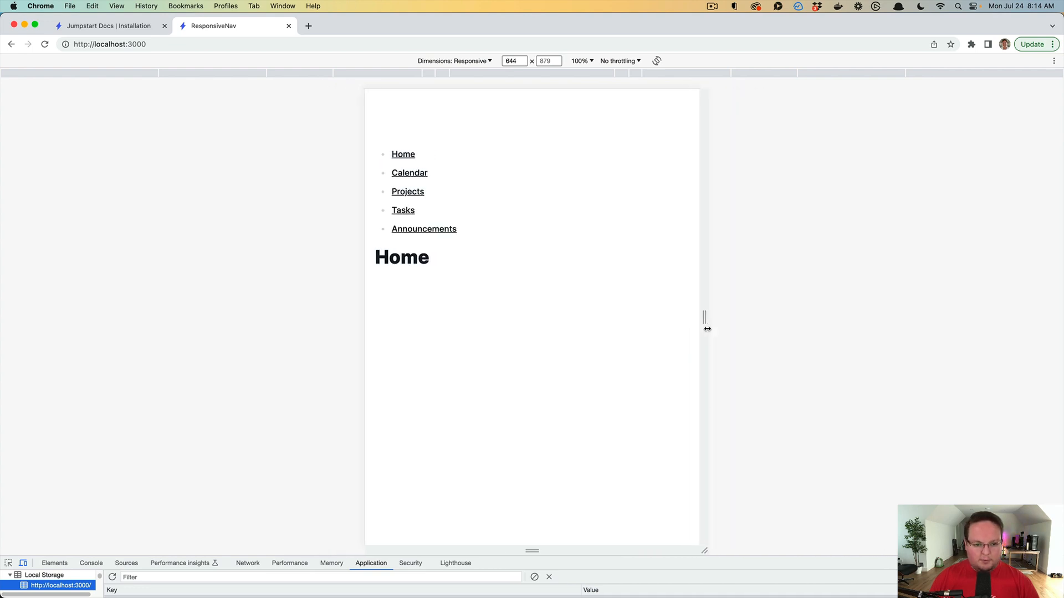
{"action": "left_click_drag", "start_coordinate": [706, 317], "coordinate": [698, 317]}
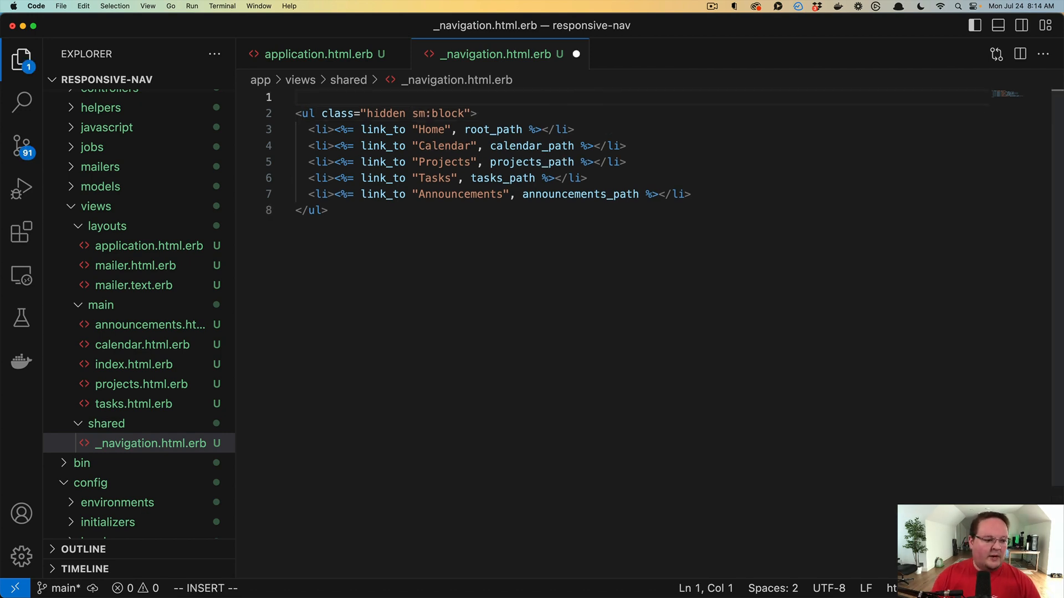
Step: Add <%= select_tag nil, [] %> above the navigation list
{"action": "type", "text": "<%= select_tag %>"}
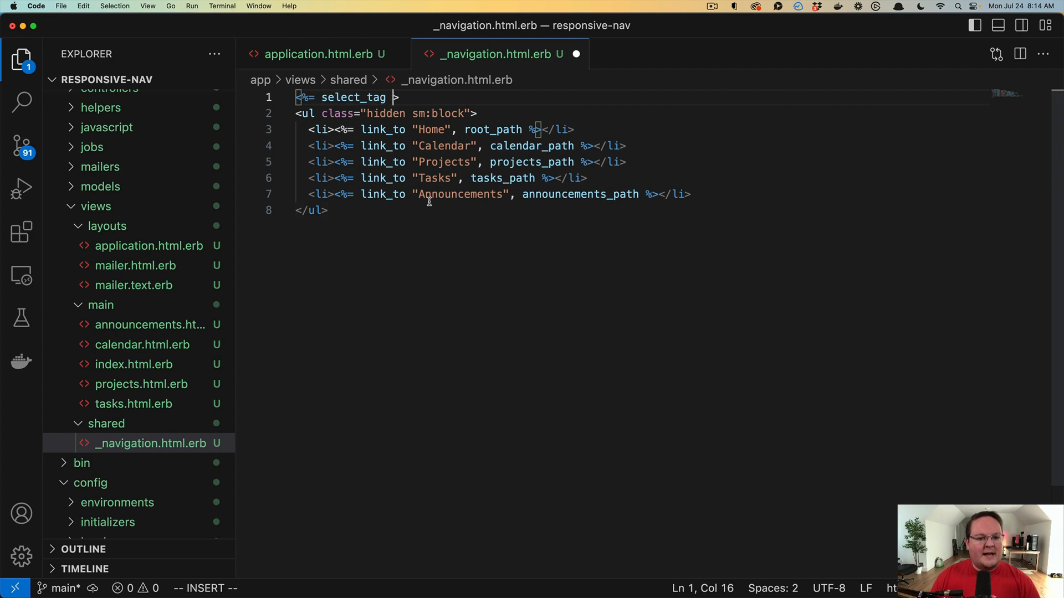
{"action": "type", "text": "nil,"}
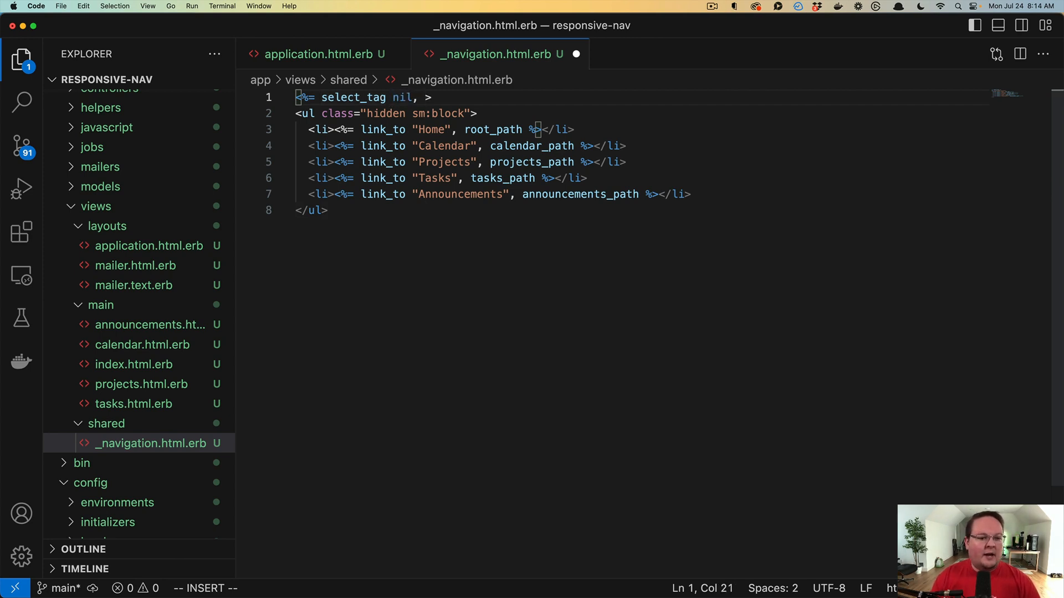
{"action": "type", "text": "[],  %"}
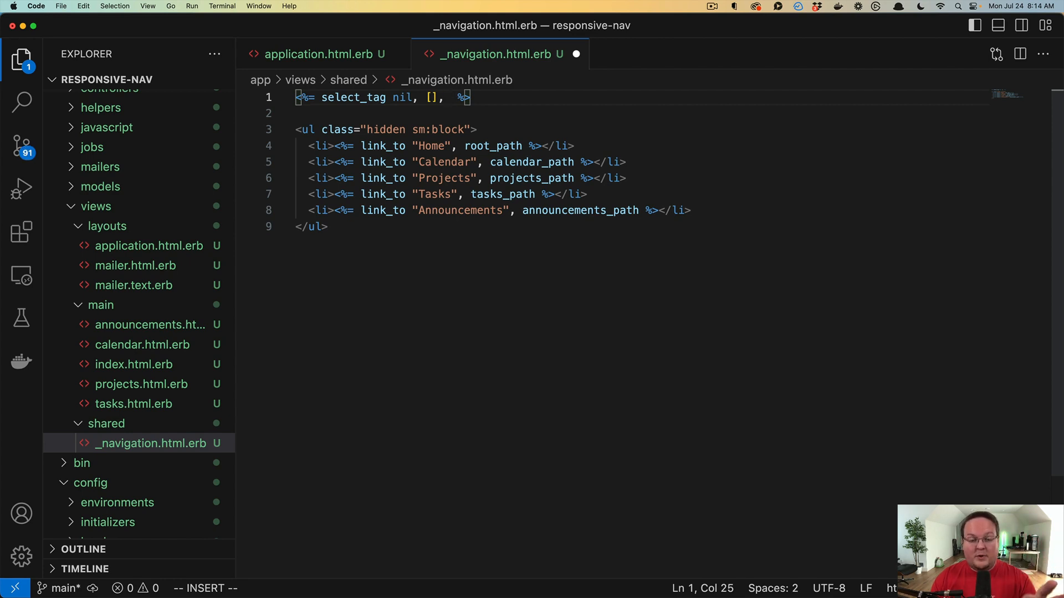
Step: Give the select_tag class: "sm:hidden" so it hides on larger screens
{"action": "type", "text": "clas"}
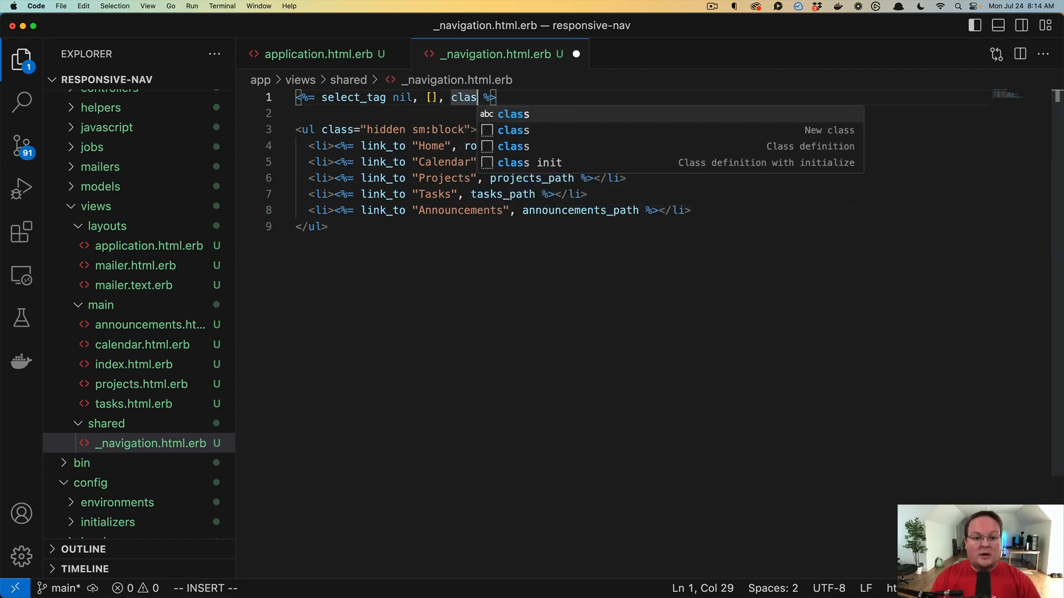
{"action": "type", "text": "s: \"\""}
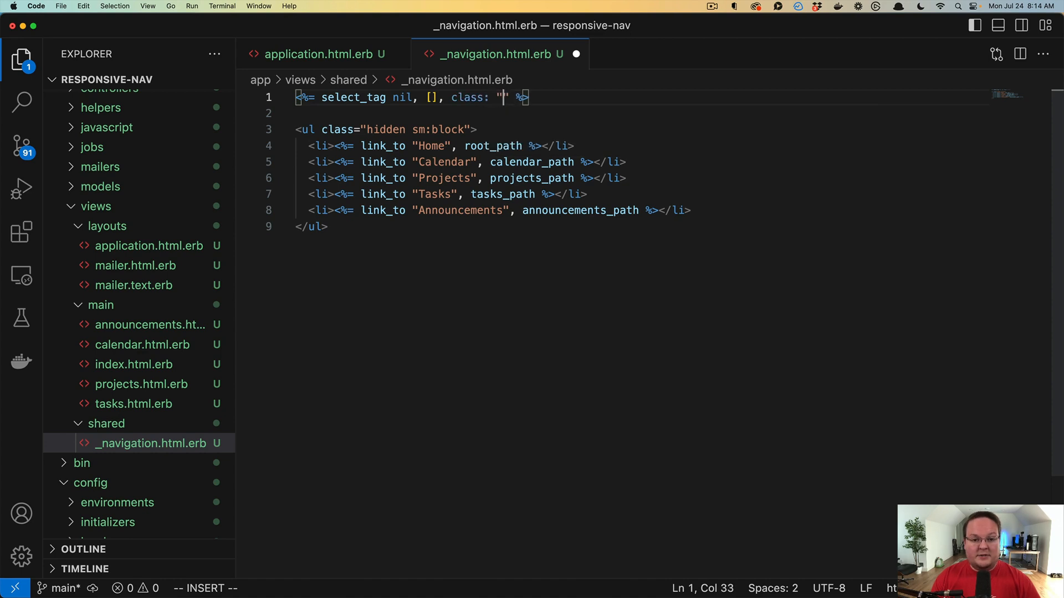
{"action": "type", "text": "smhidden"}
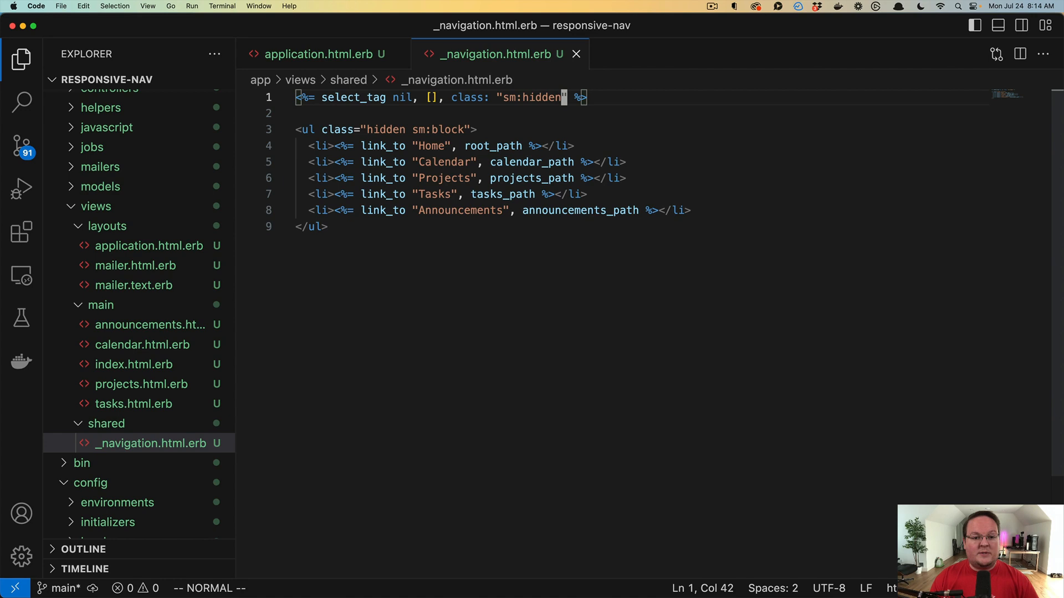
{"action": "double_click", "coordinate": [385, 129]}
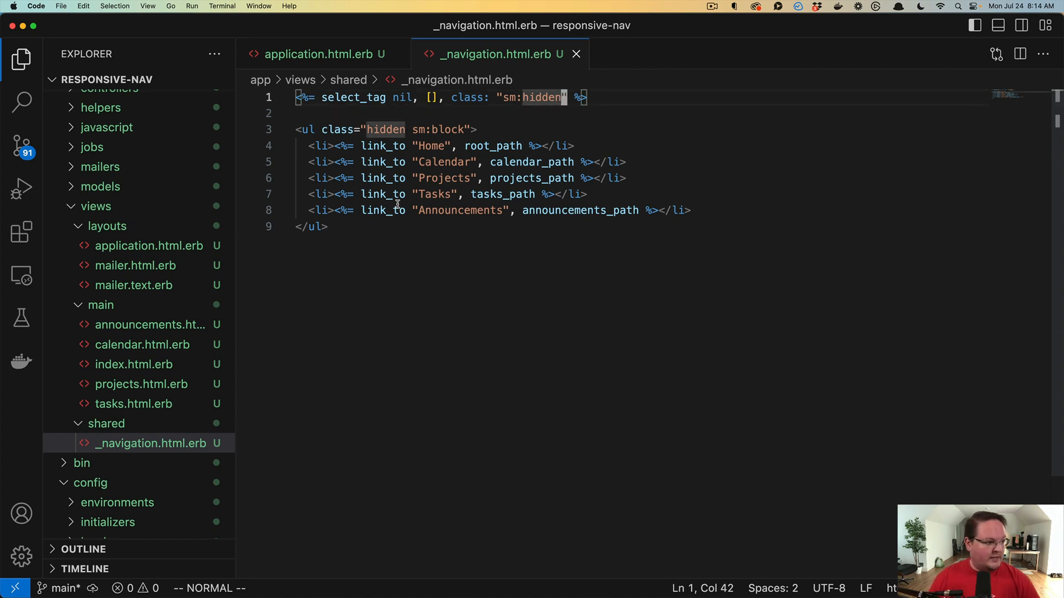
{"action": "mouse_move", "coordinate": [435, 190]}
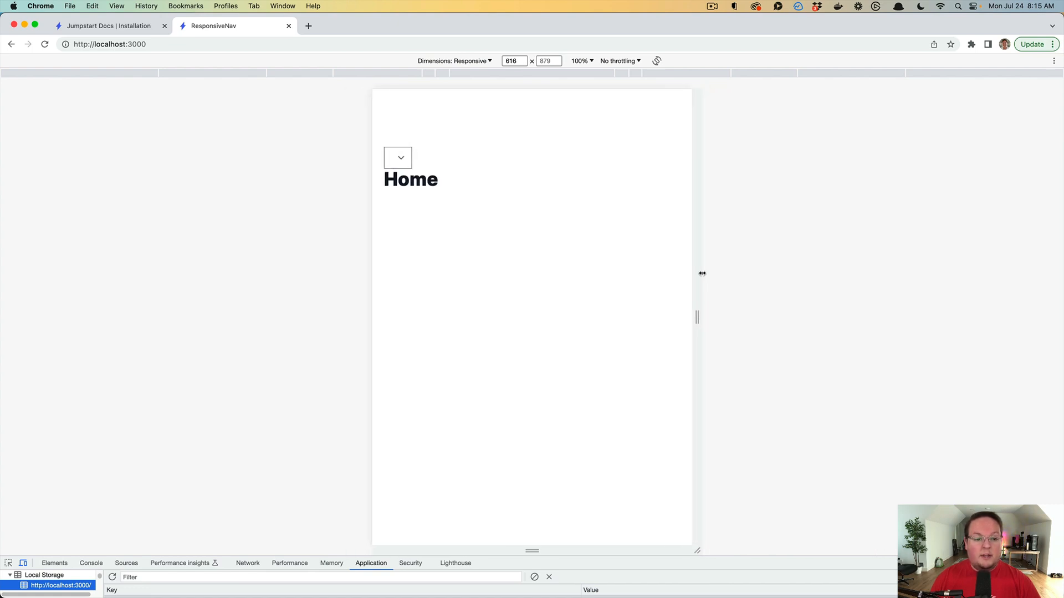
Step: Narrow the responsive preview to mobile width to reveal the empty dropdown
{"action": "left_click_drag", "start_coordinate": [702, 274], "coordinate": [696, 277]}
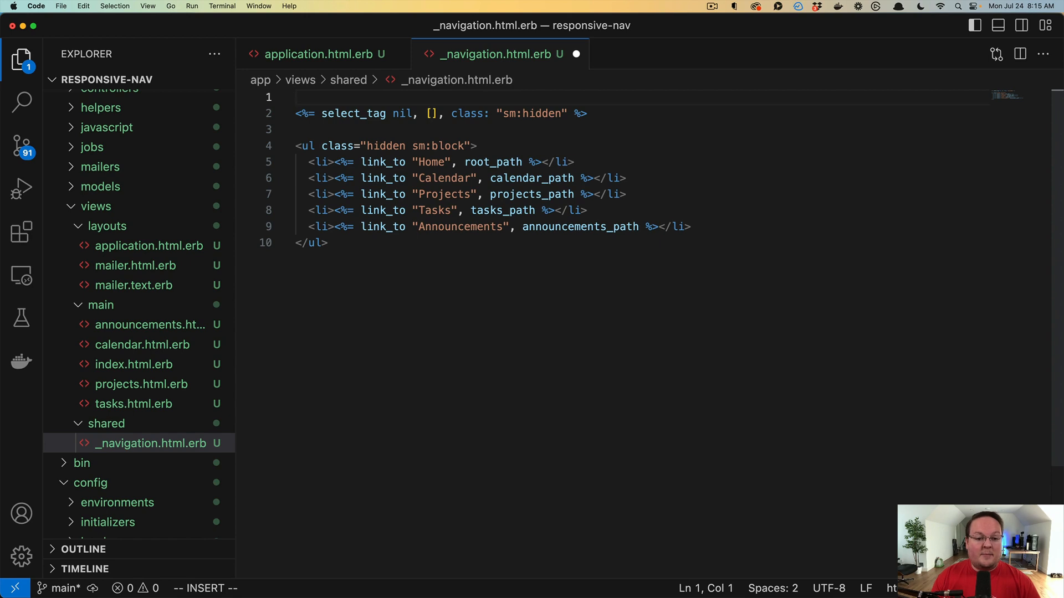
Step: Start an items array at the partial's top with ["Home", root_path]
{"action": "type", "text": "<%  %>"}
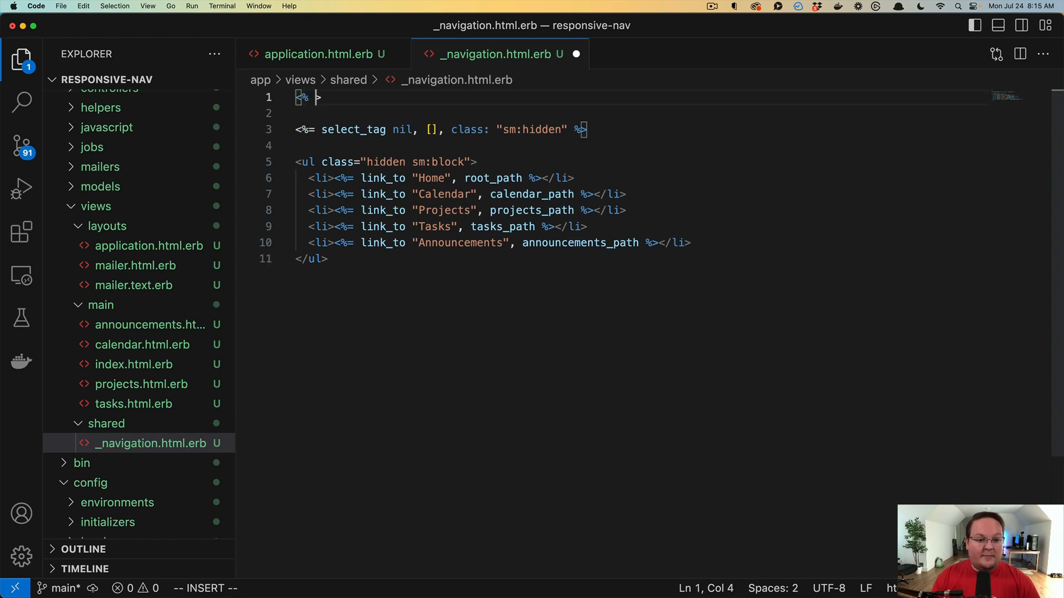
{"action": "type", "text": "items = ["}
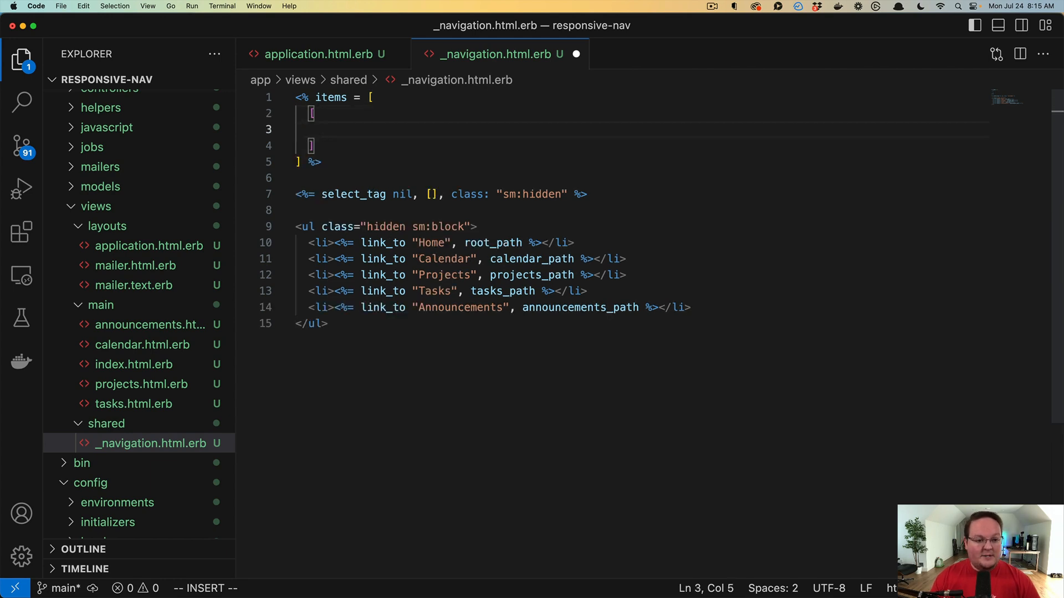
{"action": "type", "text": "\"Hom\""}
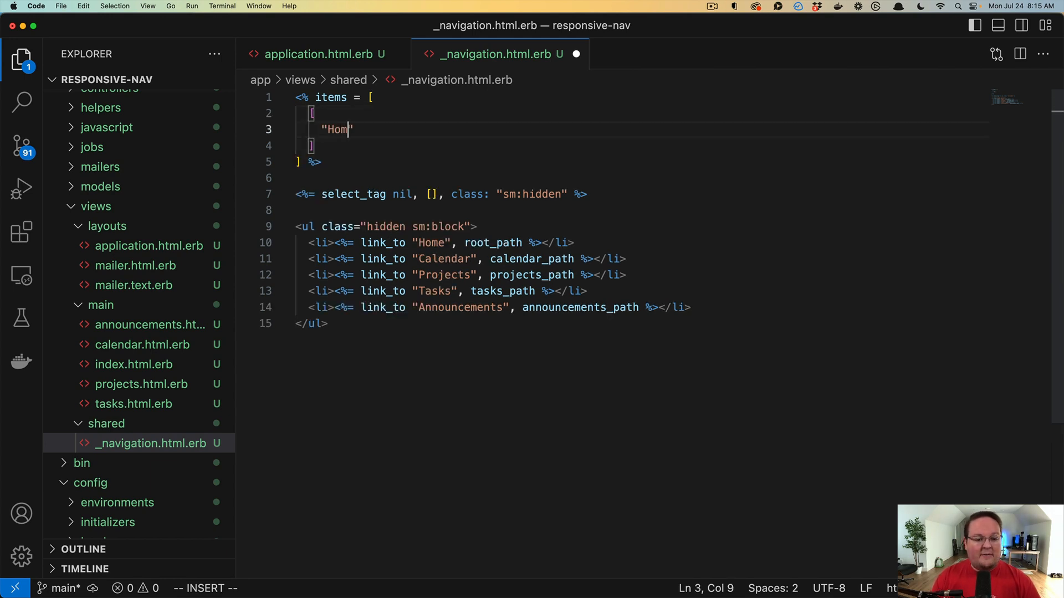
{"action": "type", "text": "e\", root_path"}
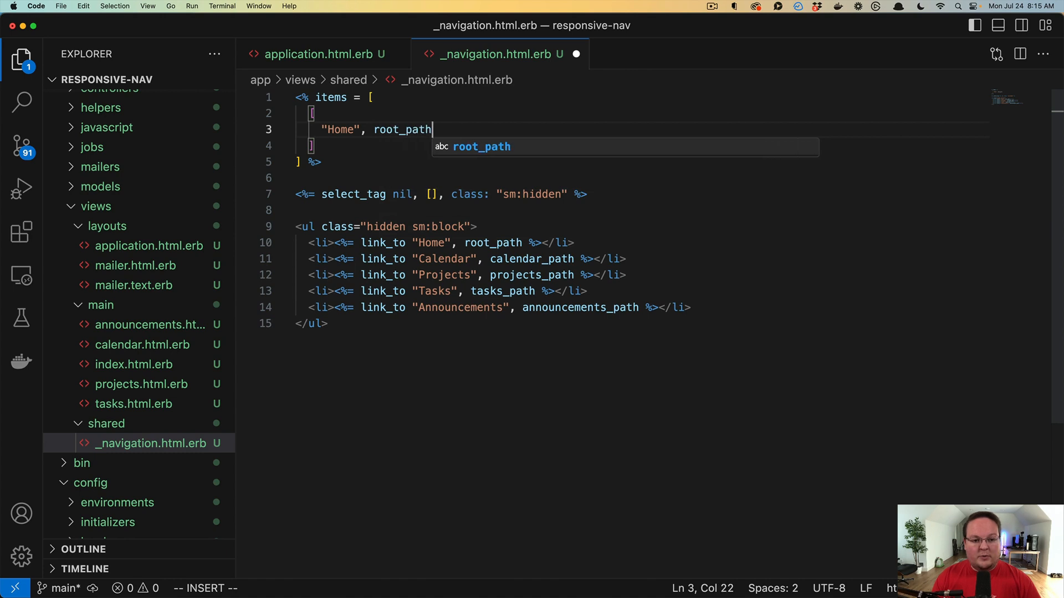
{"action": "key", "text": "Escape"}
{"action": "type", "text": "["}
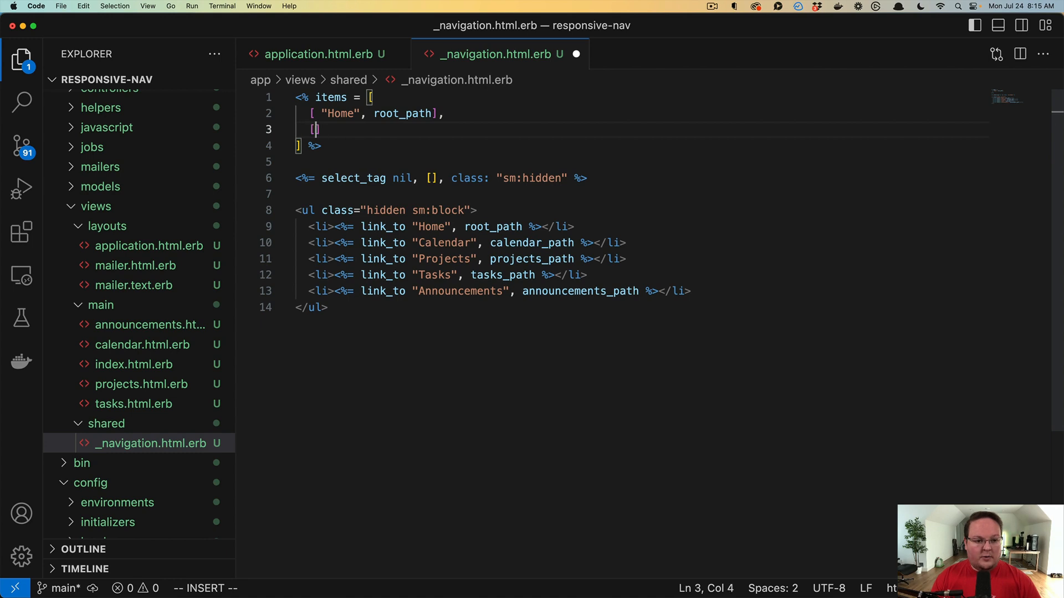
Step: Add Calendar, Projects, Tasks and Announcements entries paired with their paths
{"action": "type", "text": "\"Calendar\","}
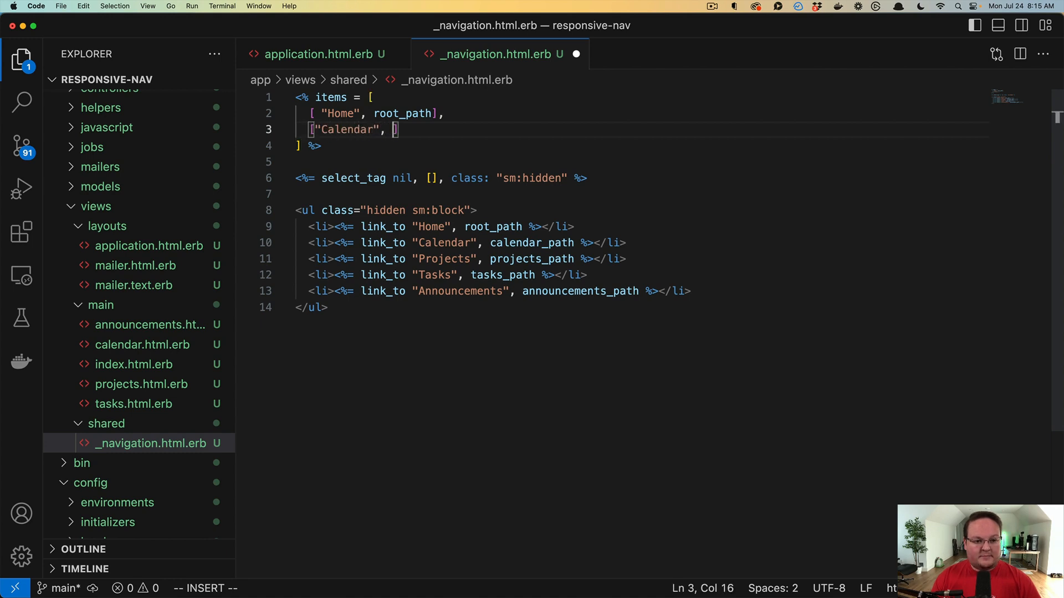
{"action": "type", "text": "calender"}
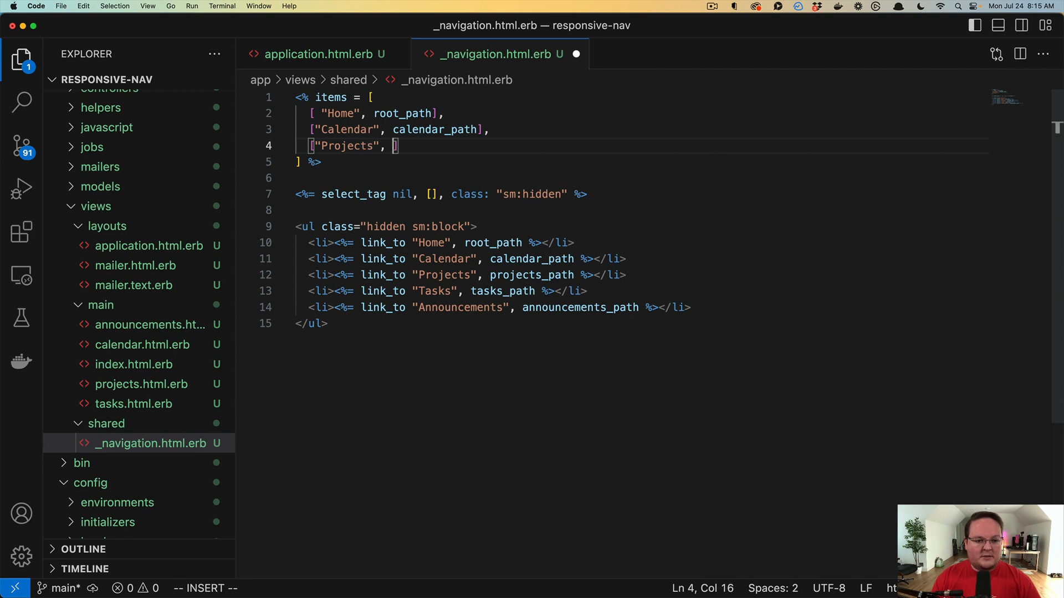
{"action": "type", "text": "projects_path"}
{"action": "type", "text": "[\"Ta"}
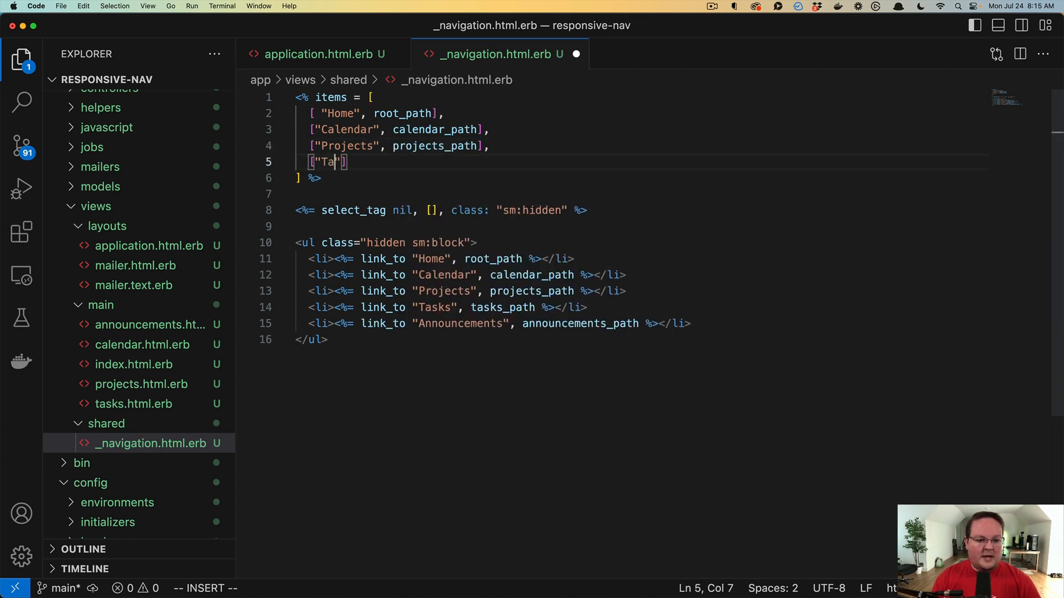
{"action": "type", "text": "sks\","}
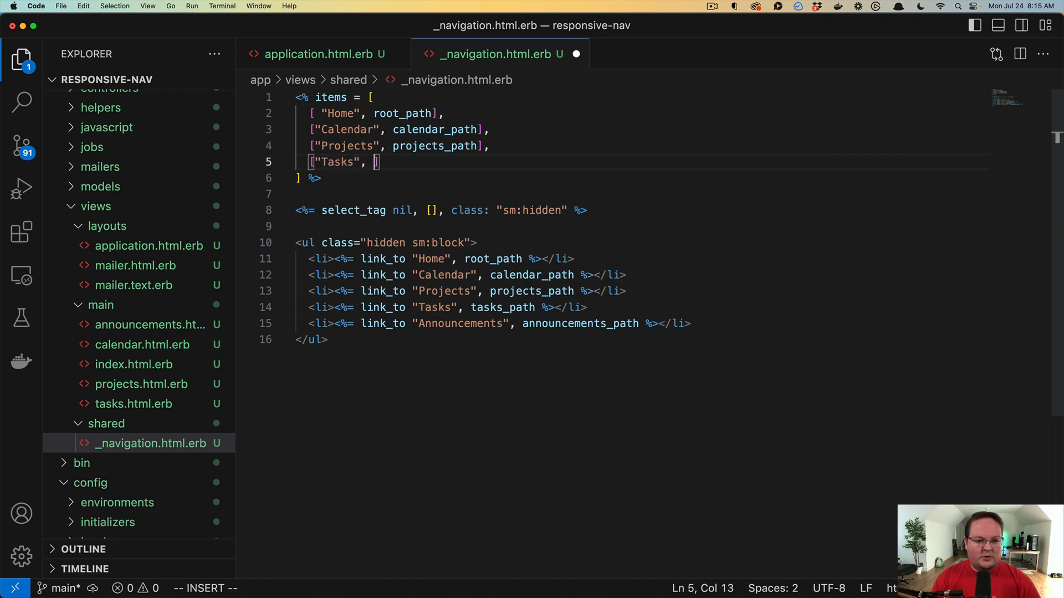
{"action": "type", "text": "tasks_path"}
{"action": "type", "text": "[\"A"}
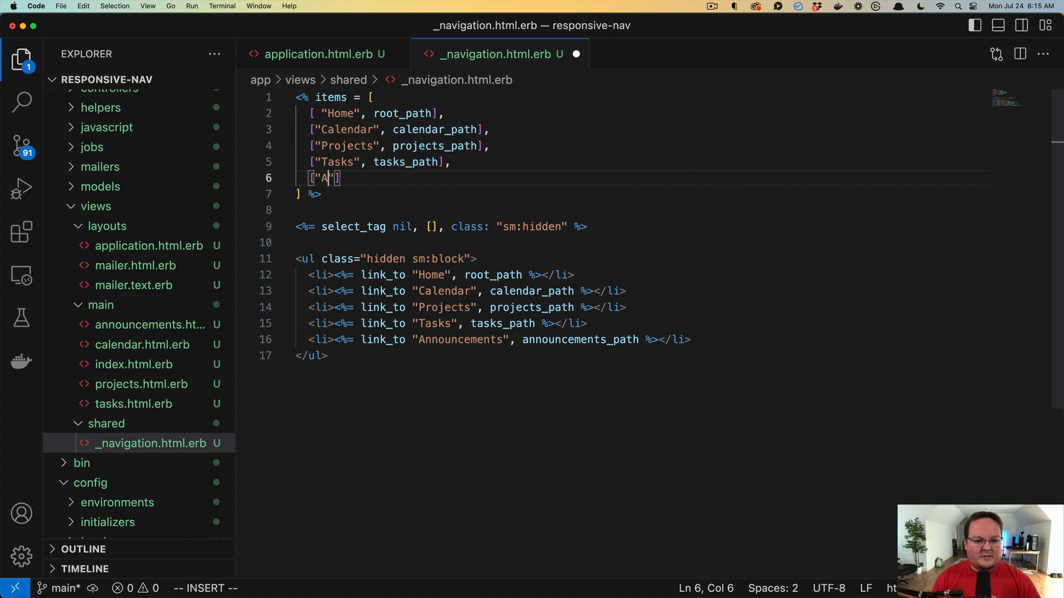
{"action": "type", "text": "nnouncements\","}
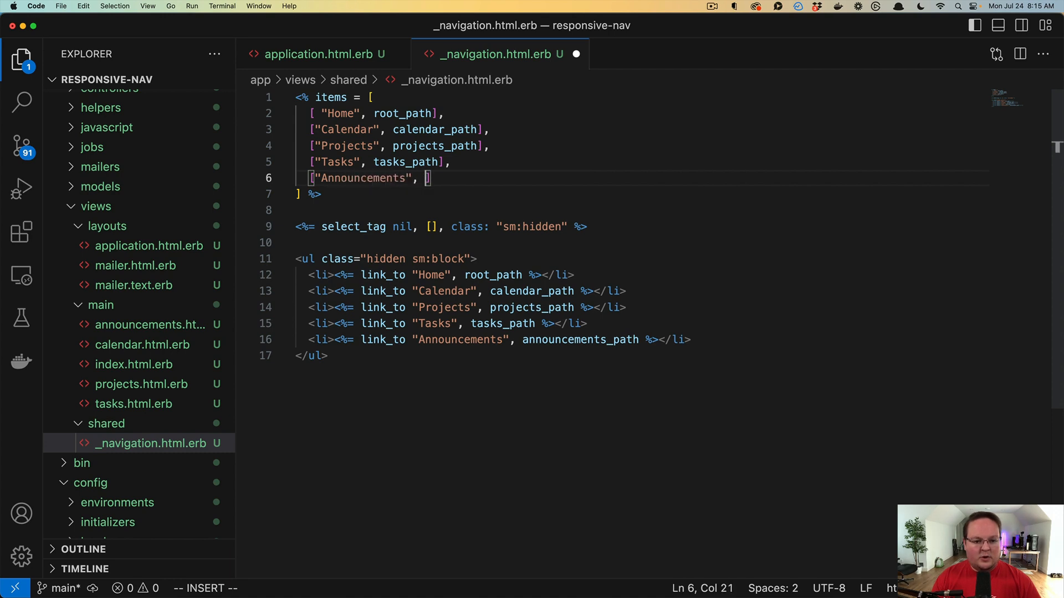
{"action": "type", "text": "announcements_path"}
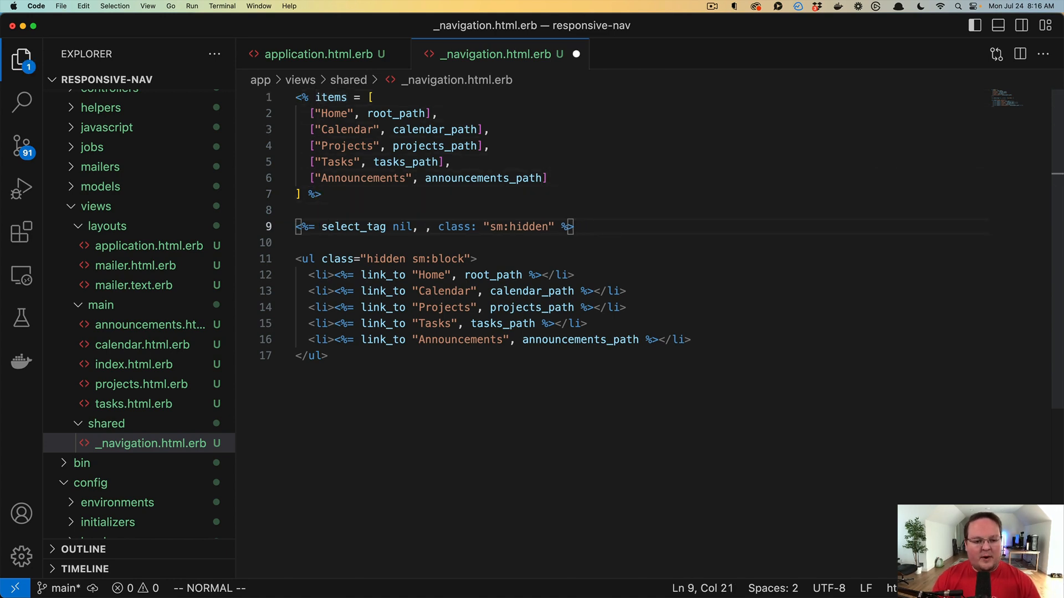
Step: Pass items as select_tag's options argument and test the still-empty mobile dropdown
{"action": "type", "text": "items"}
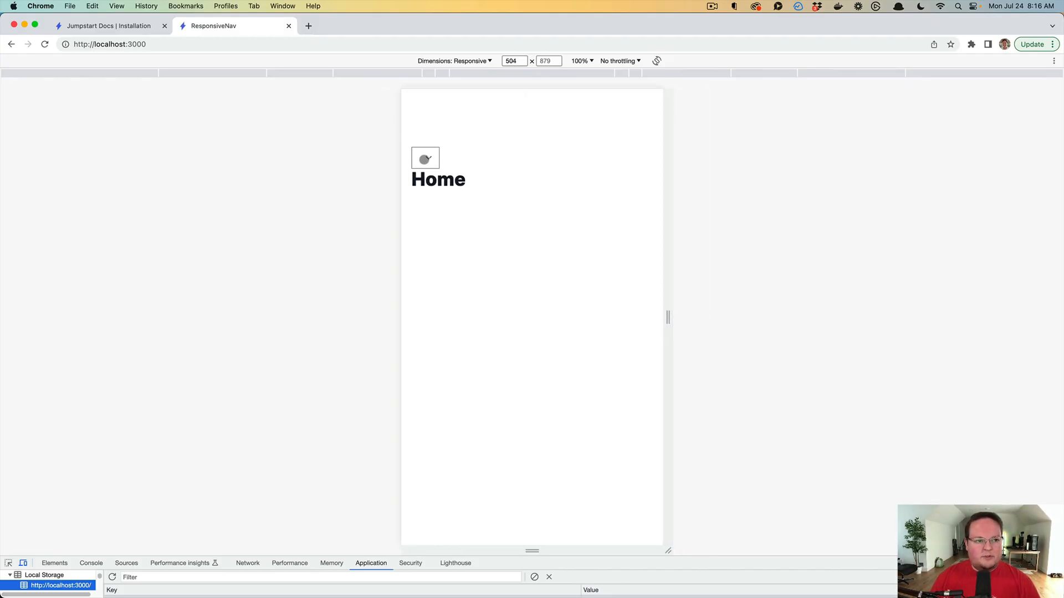
{"action": "left_click", "coordinate": [424, 158]}
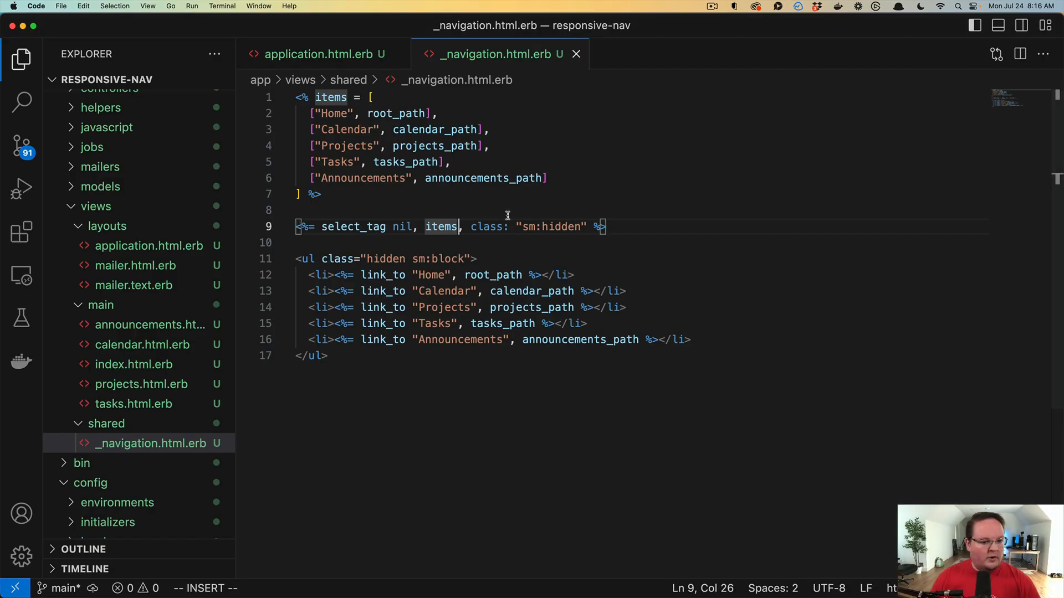
{"action": "type", "text": "b"}
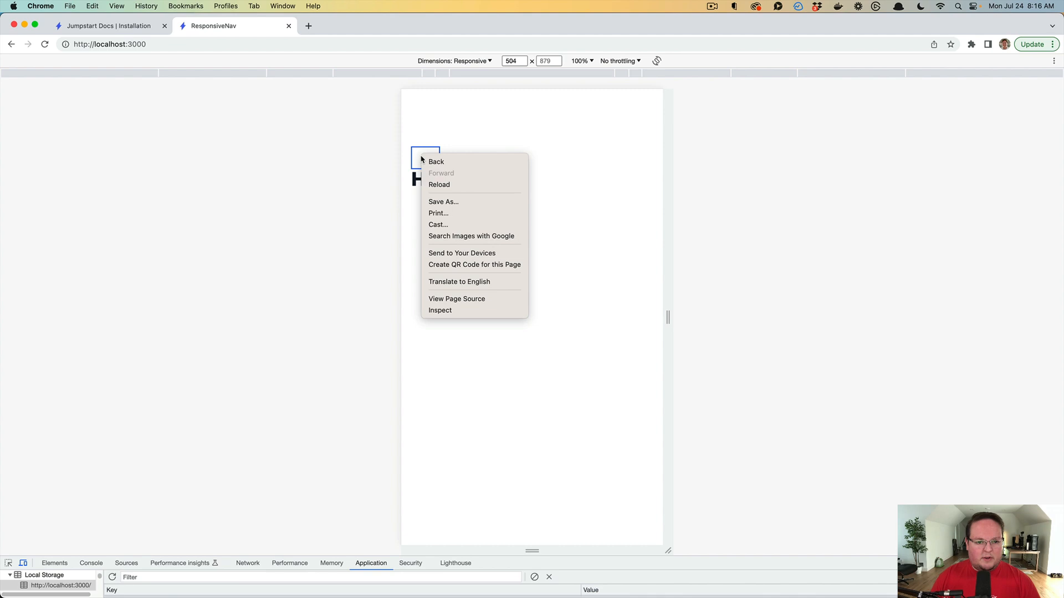
{"action": "left_click", "coordinate": [440, 310]}
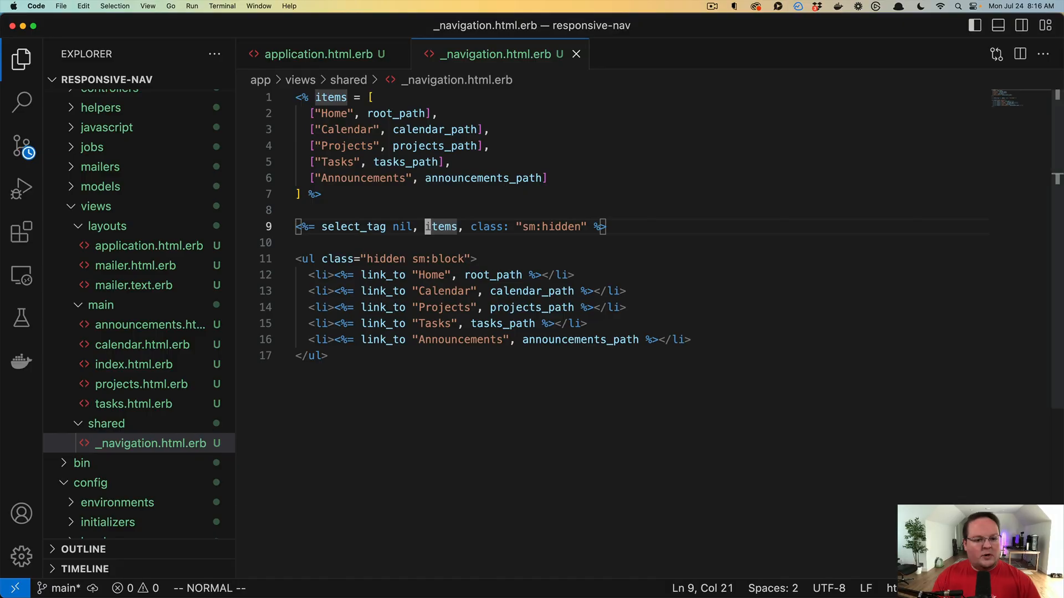
Step: Wrap items in options_for_select inside the select_tag call
{"action": "type", "text": "opt"}
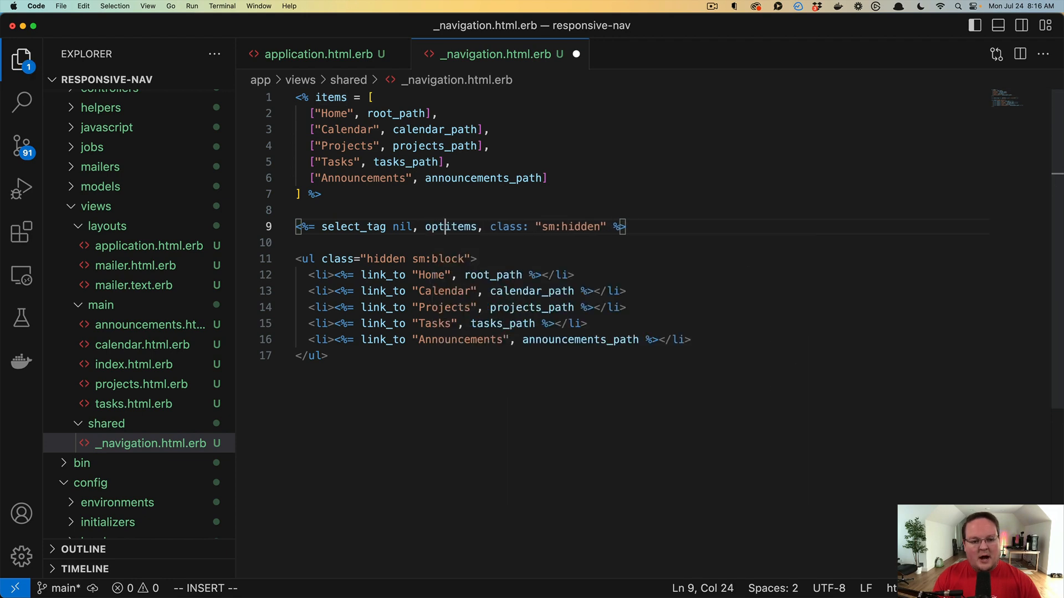
{"action": "type", "text": "options_for_select"}
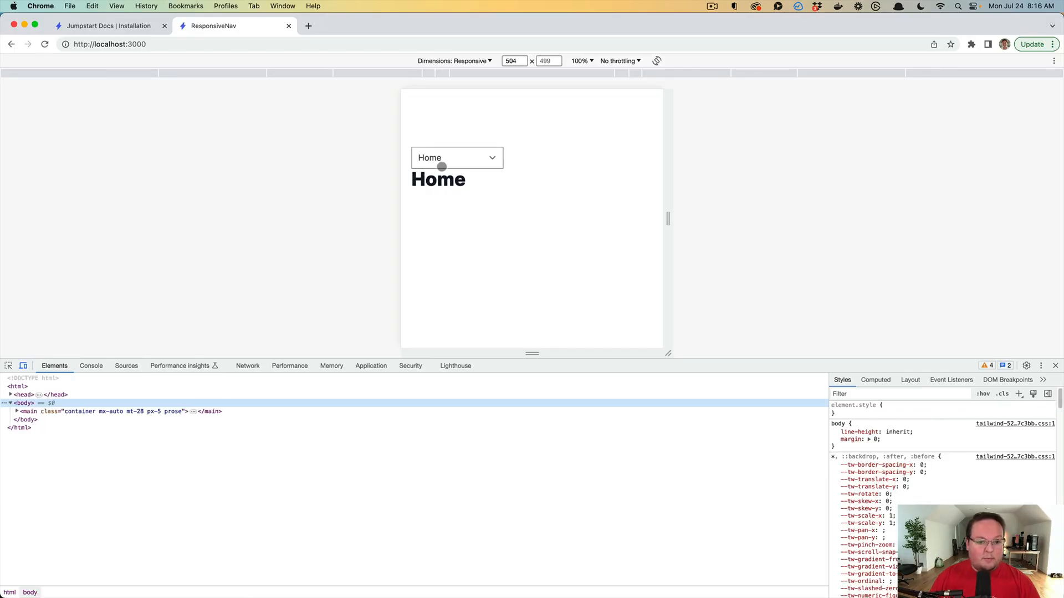
Step: Inspect the select's five options with path values, then pick Home from the dropdown
{"action": "right_click", "coordinate": [441, 167]}
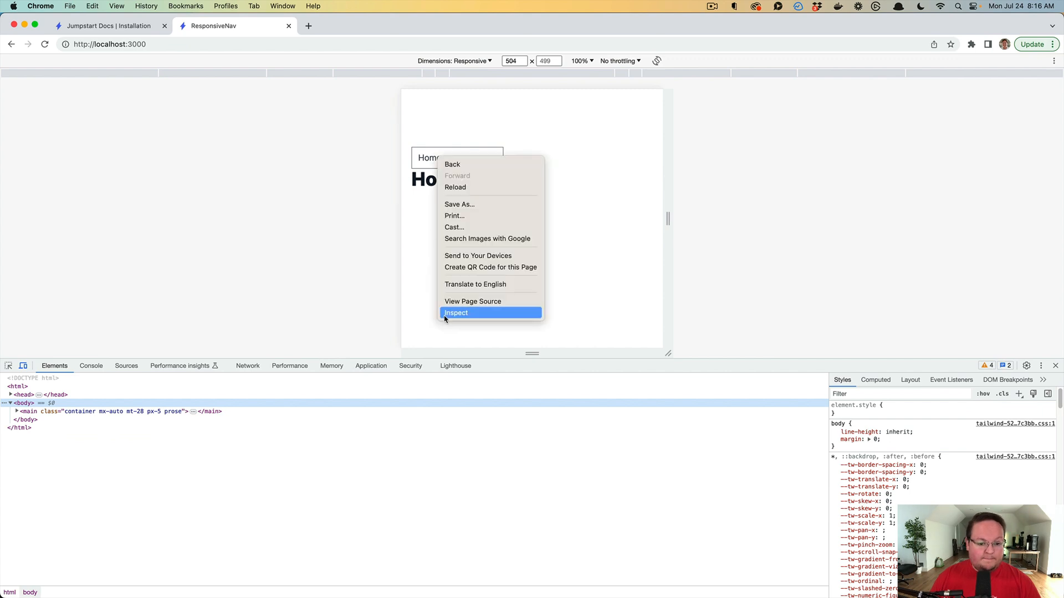
{"action": "left_click", "coordinate": [457, 313]}
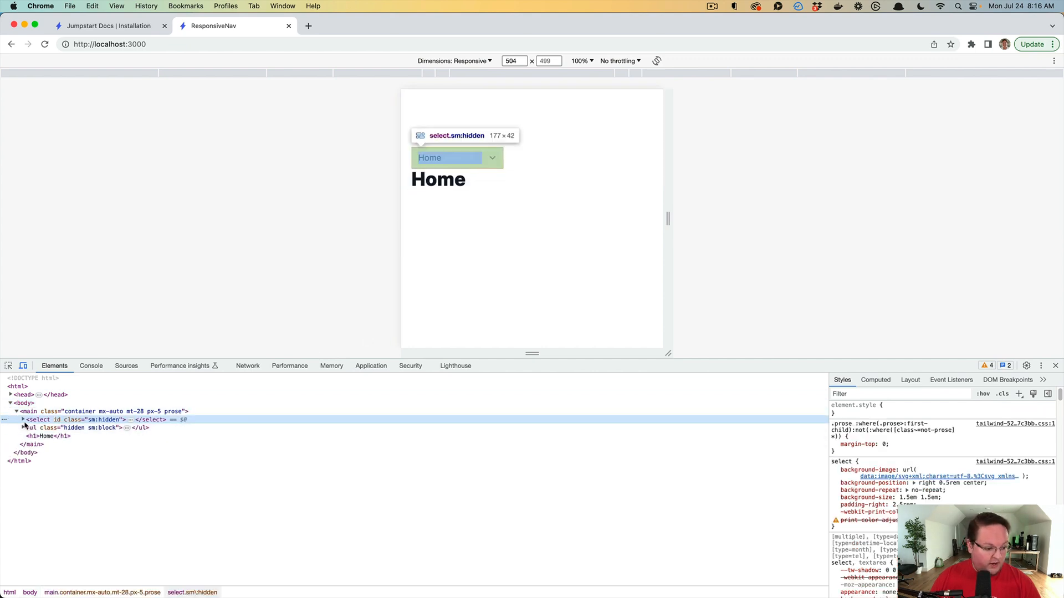
{"action": "left_click", "coordinate": [18, 419]}
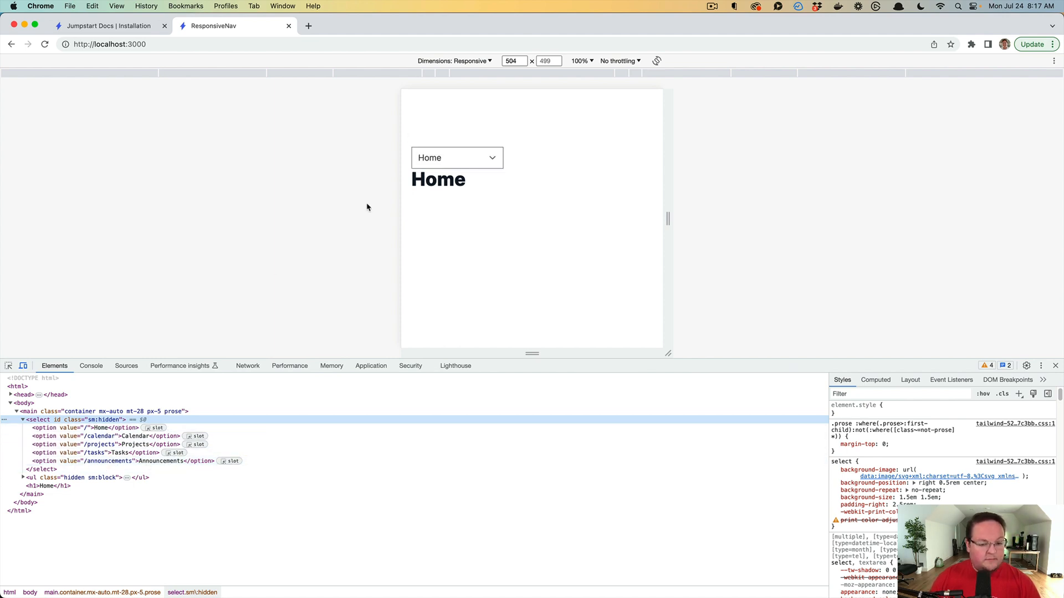
{"action": "left_click", "coordinate": [457, 157]}
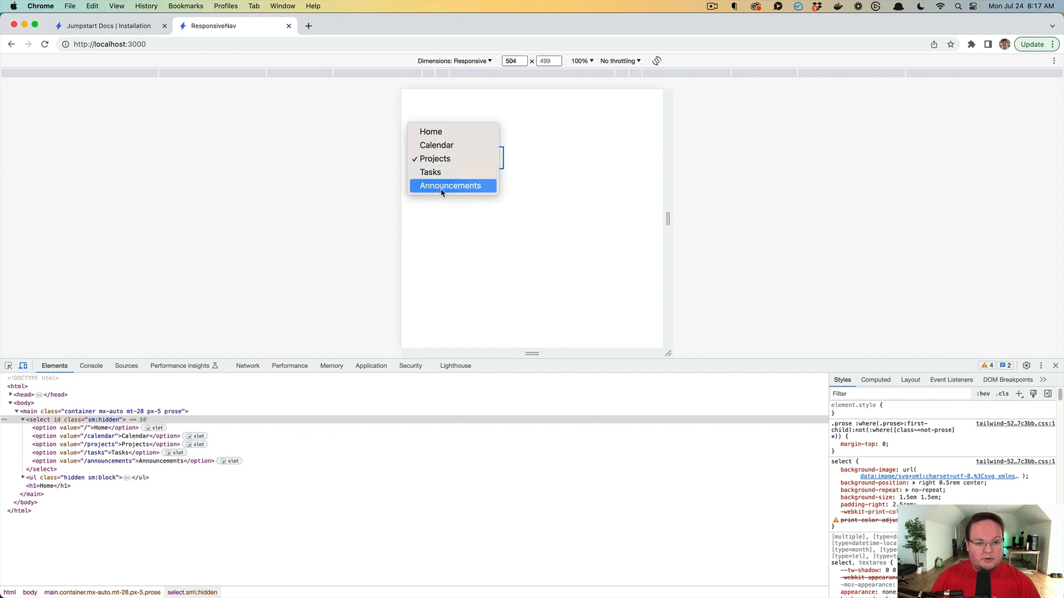
{"action": "mouse_move", "coordinate": [448, 138]}
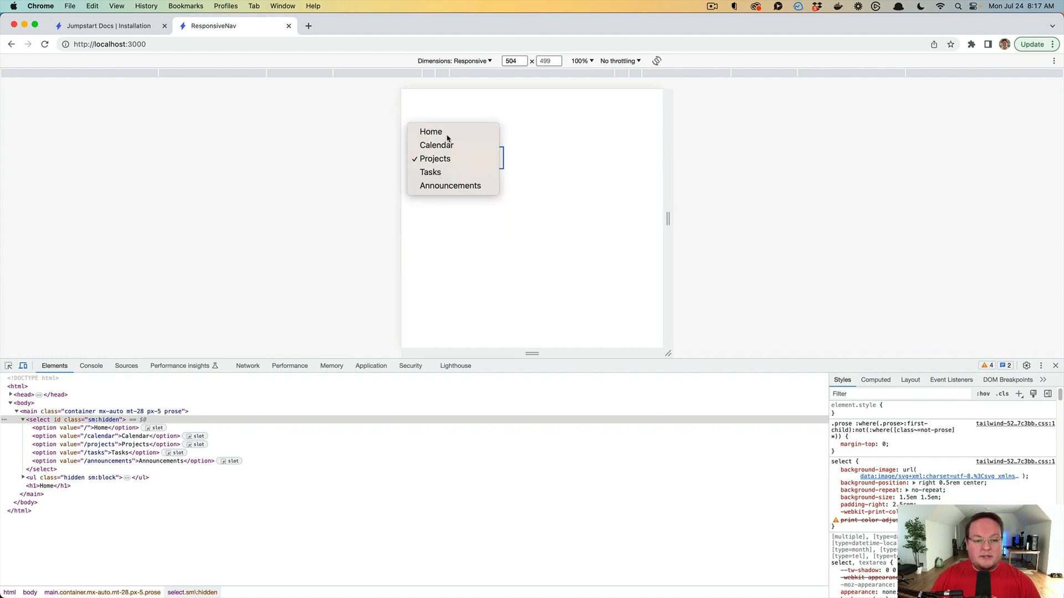
{"action": "left_click", "coordinate": [430, 132]}
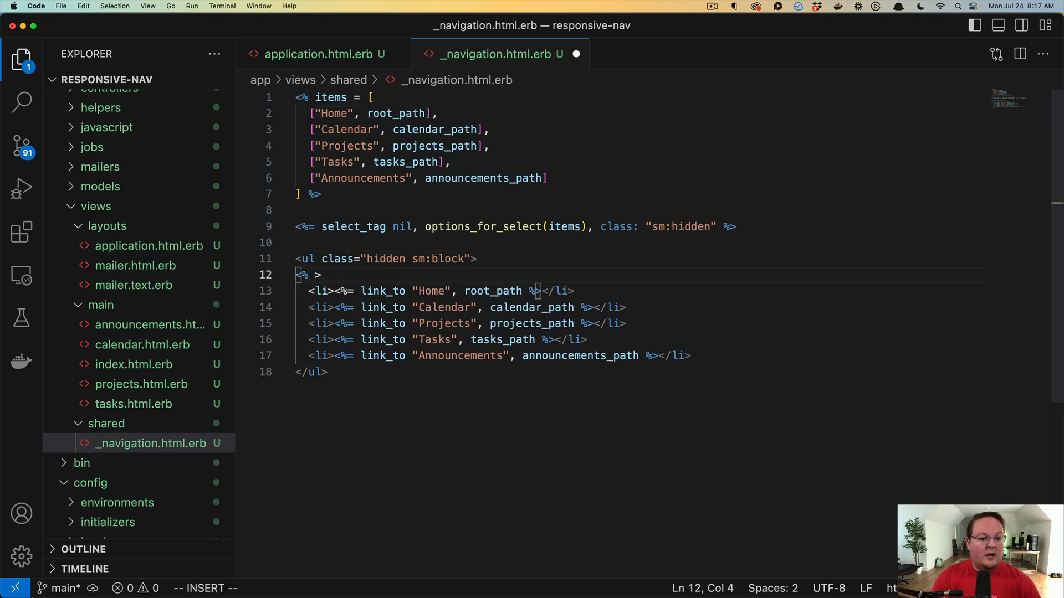
Step: Wrap one <li><%= link_to text, path %></li> in items.each do |text, path| … end and save
{"action": "type", "text": "items.each do ||"}
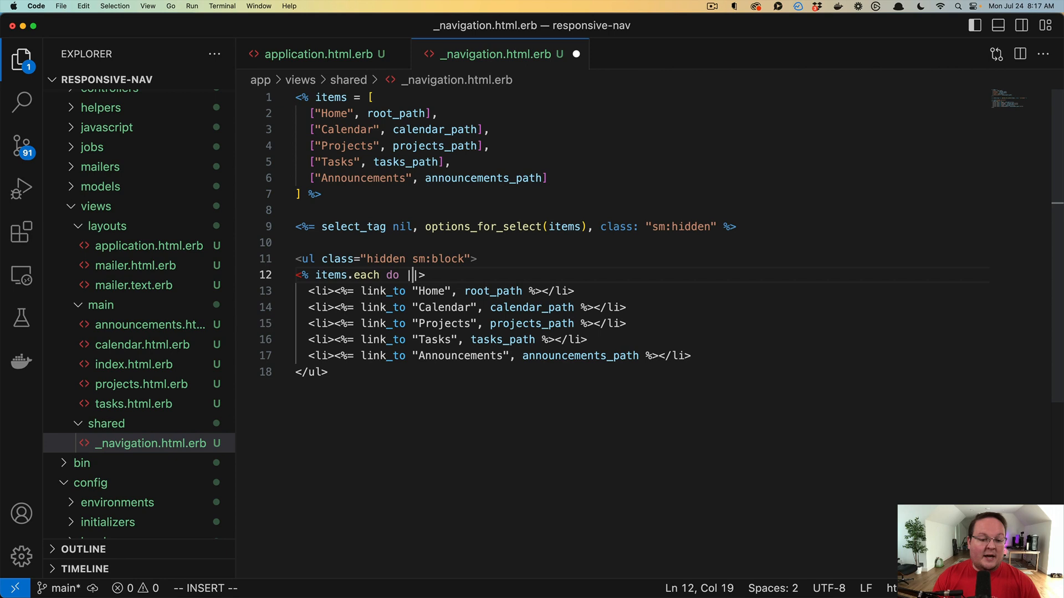
{"action": "type", "text": "text, path"}
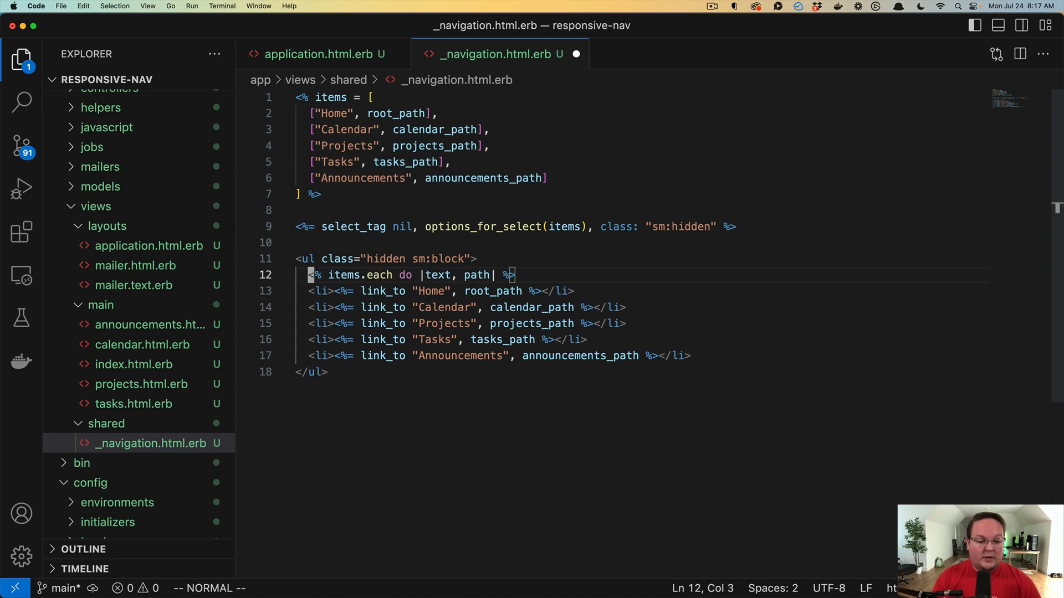
{"action": "type", "text": "li>"}
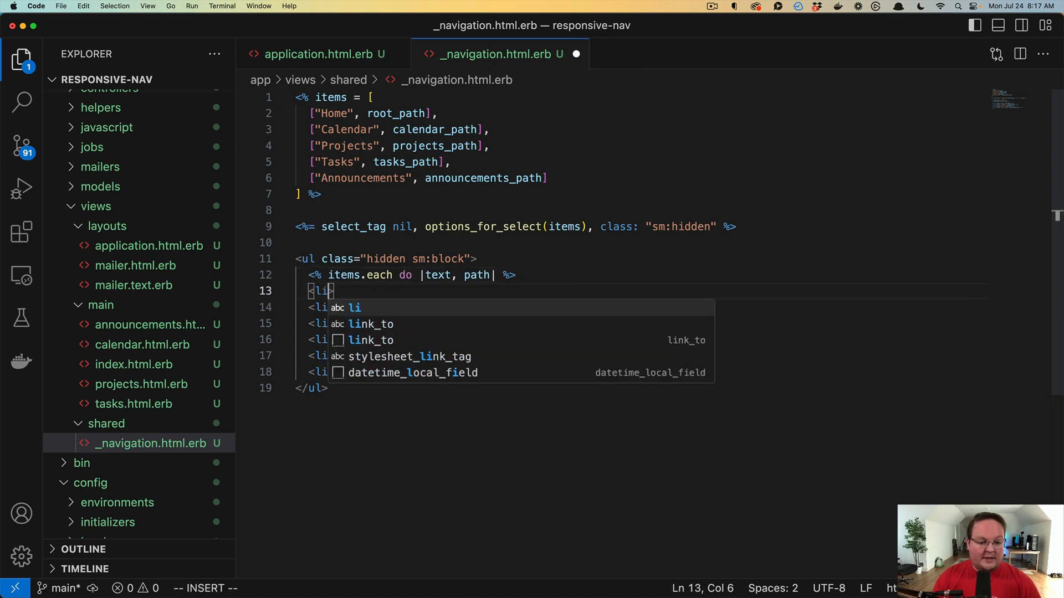
{"action": "type", "text": "<%= link_to text, p>"}
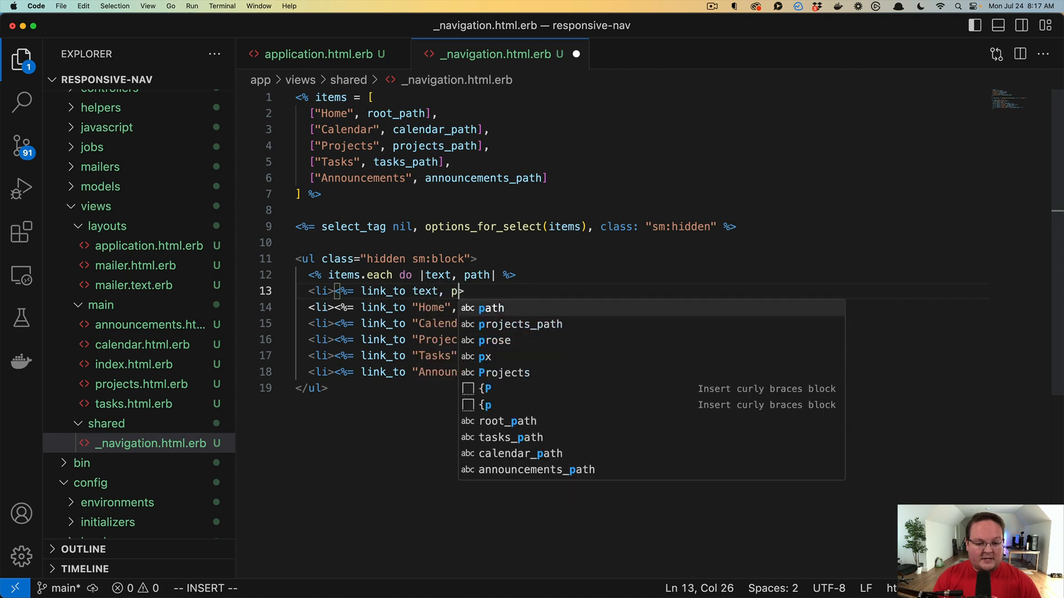
{"action": "type", "text": "%></li>"}
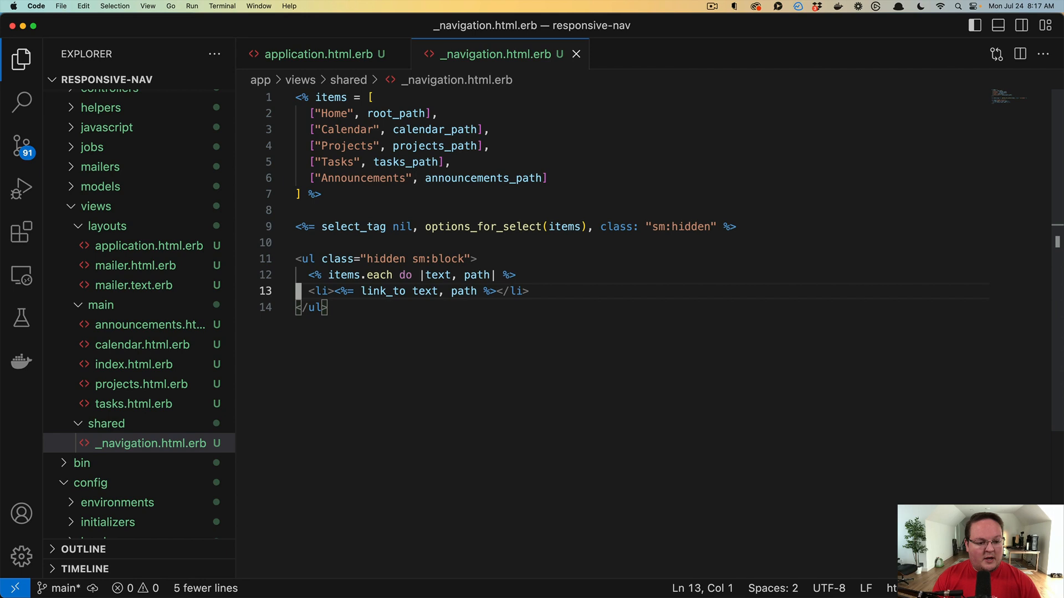
{"action": "type", "text": "<% end %>"}
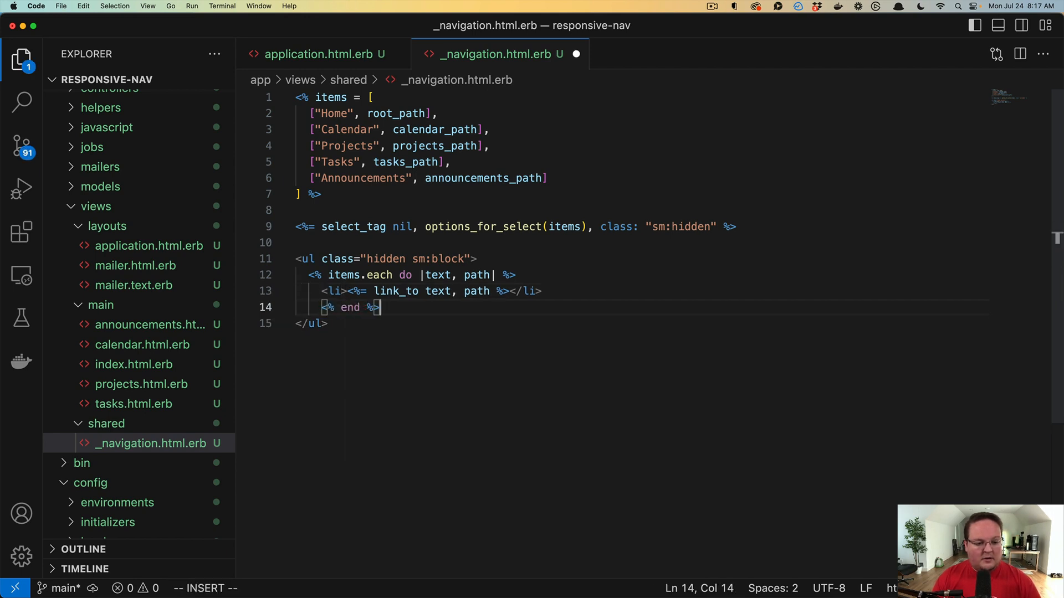
{"action": "key", "text": "Escape"}
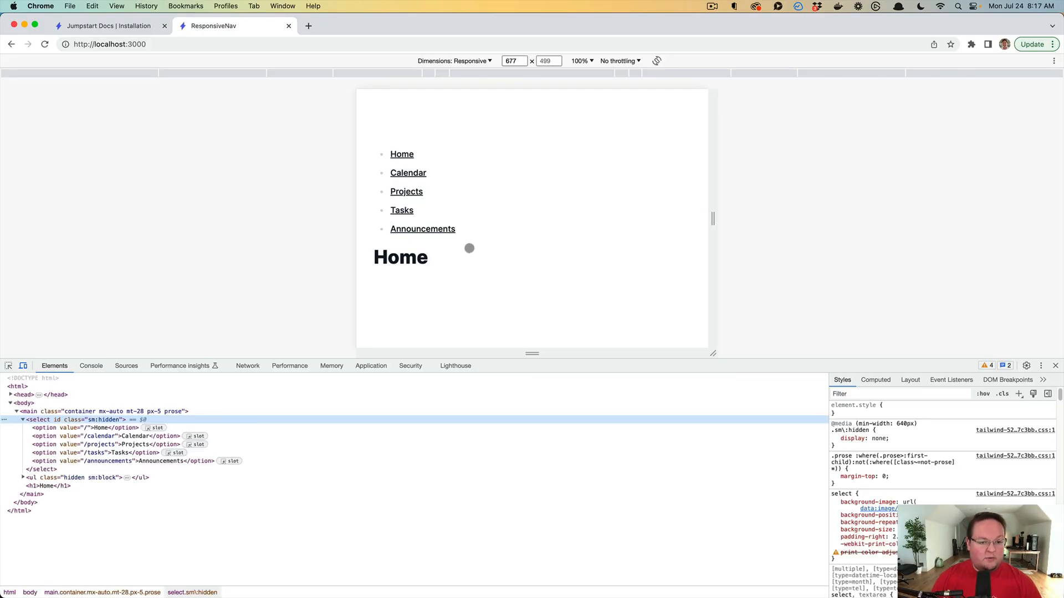
Step: Navigate to Projects and back Home via the links, then pick a page from the mobile dropdown
{"action": "left_click", "coordinate": [406, 191]}
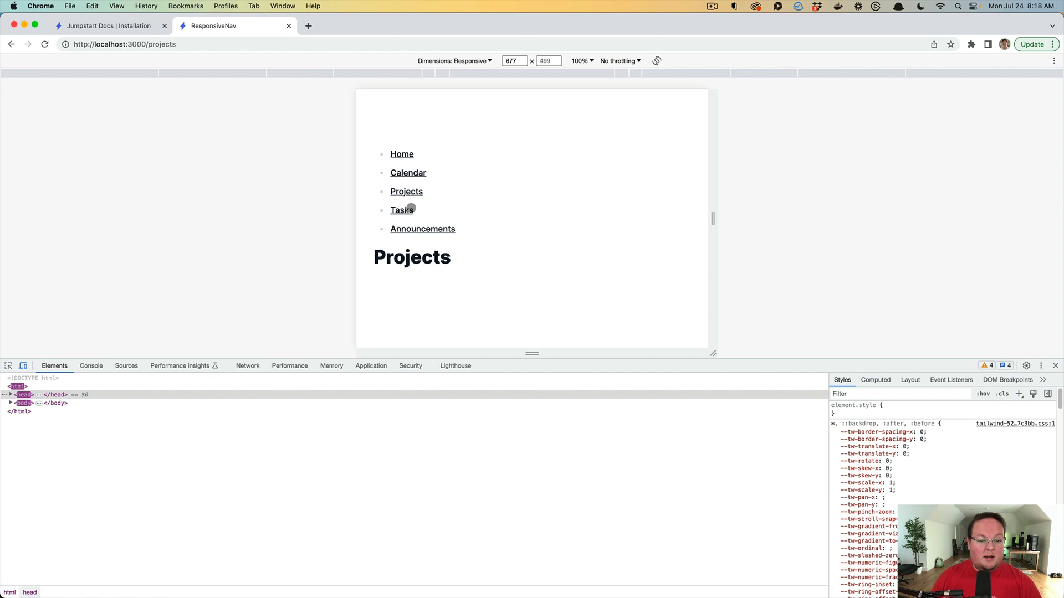
{"action": "left_click", "coordinate": [401, 154]}
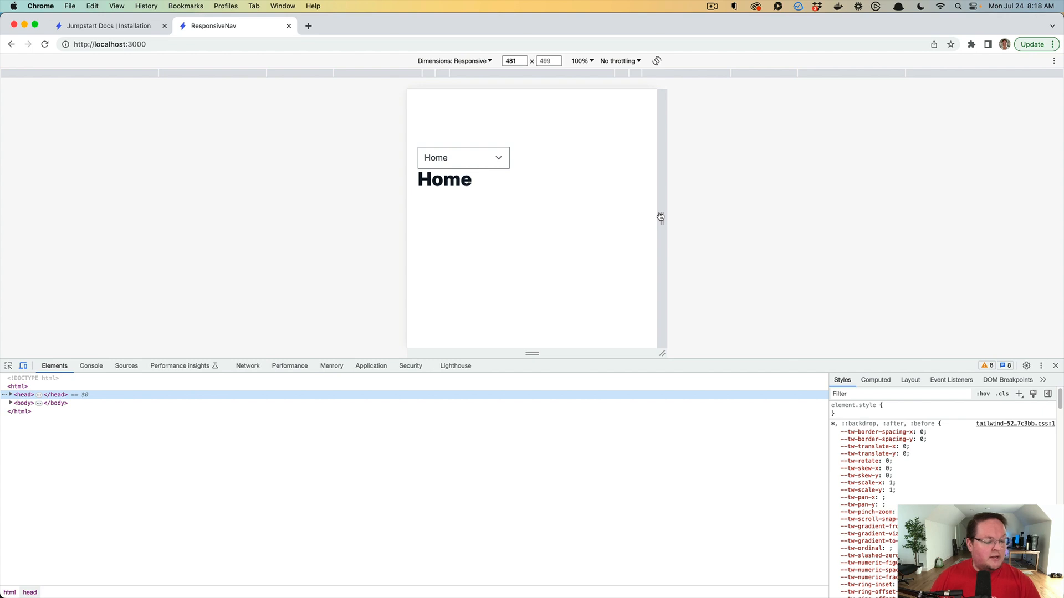
{"action": "left_click", "coordinate": [464, 157]}
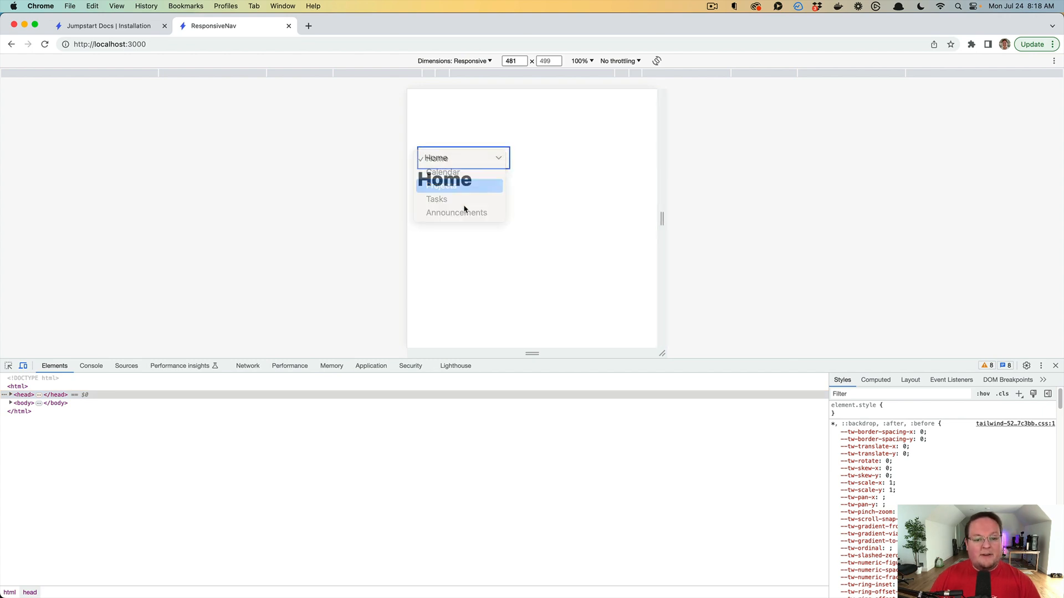
{"action": "left_click", "coordinate": [456, 213]}
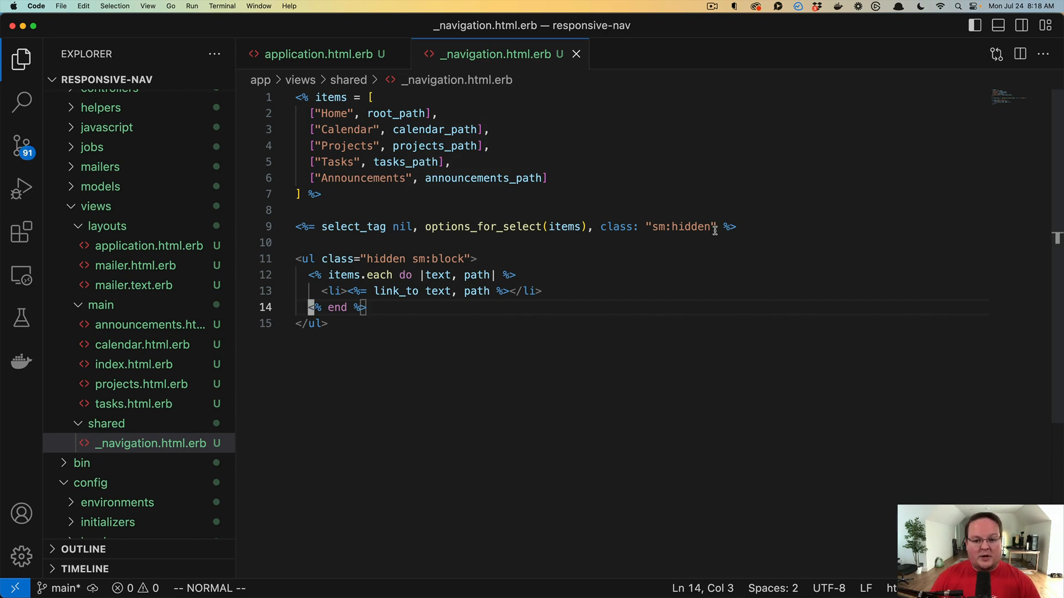
Step: Add onchange: "Turbo.visit(this.selectedOptions[0].value)" to the select_tag call
{"action": "type", "text": ","}
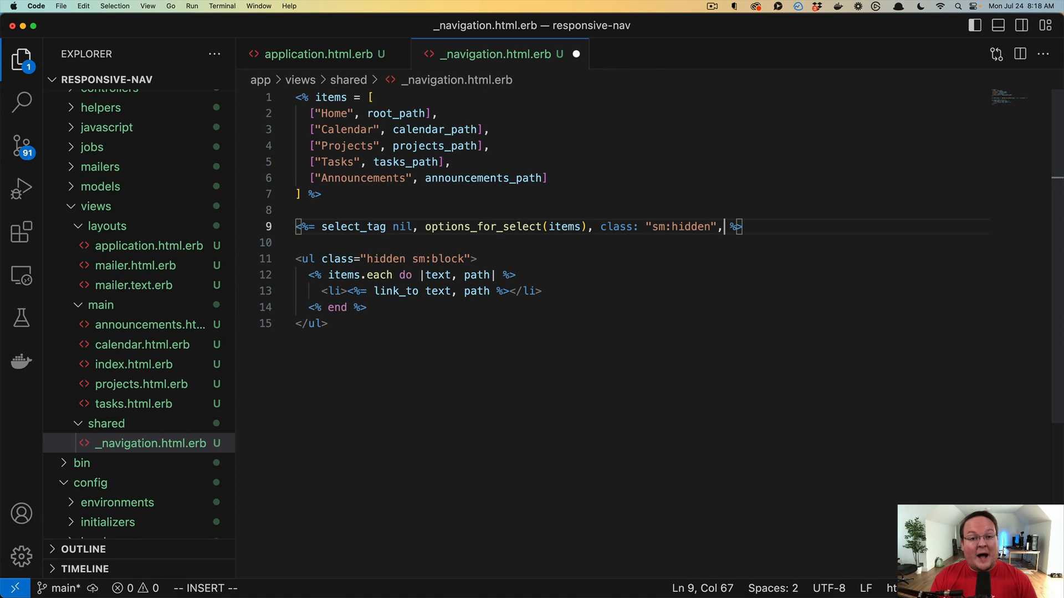
{"action": "type", "text": "\" \""}
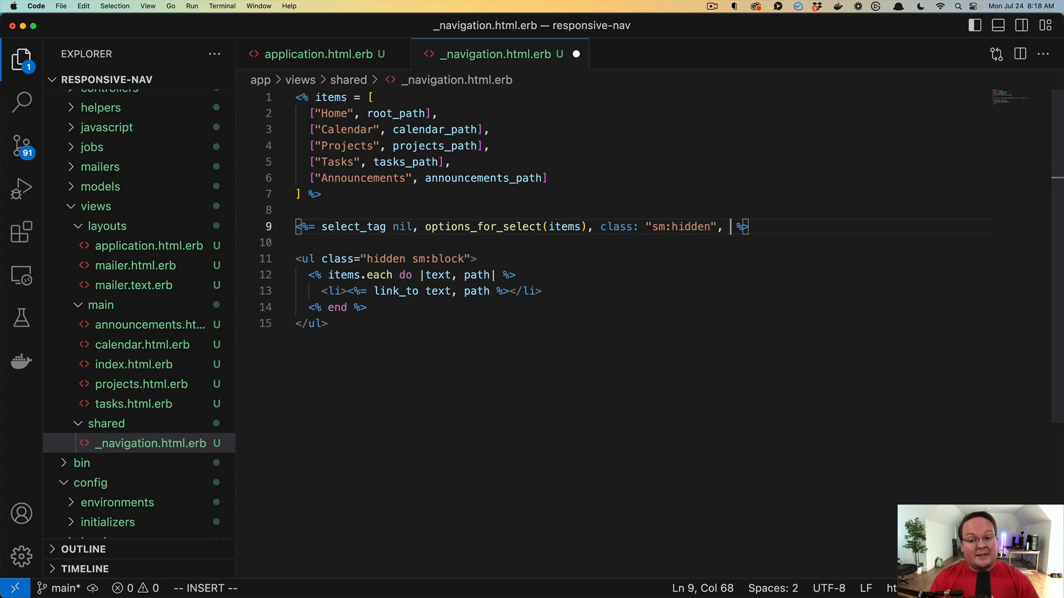
{"action": "type", "text": "onchage"}
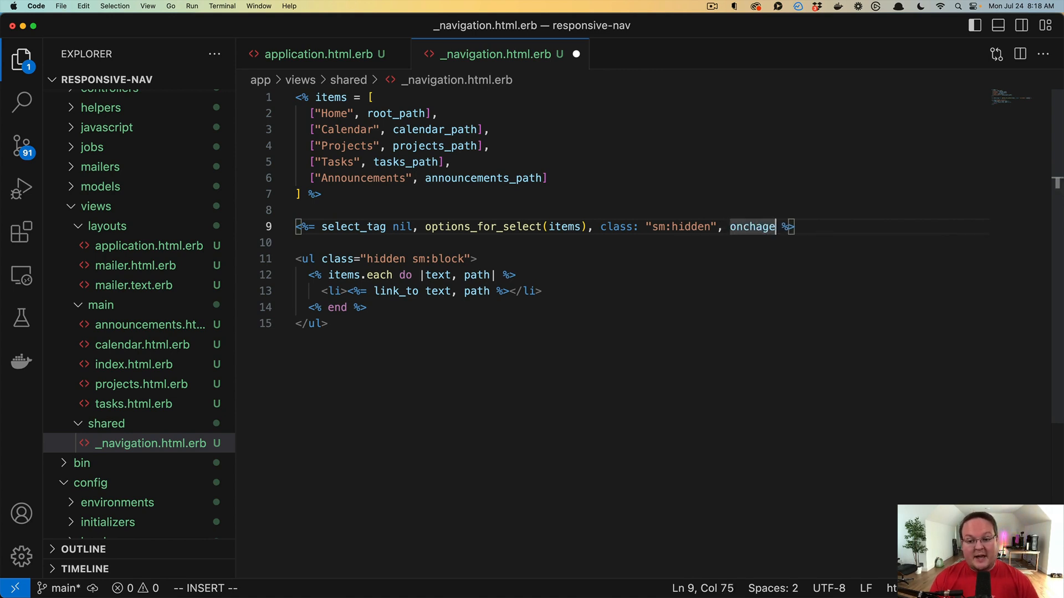
{"action": "type", "text": "nge:"}
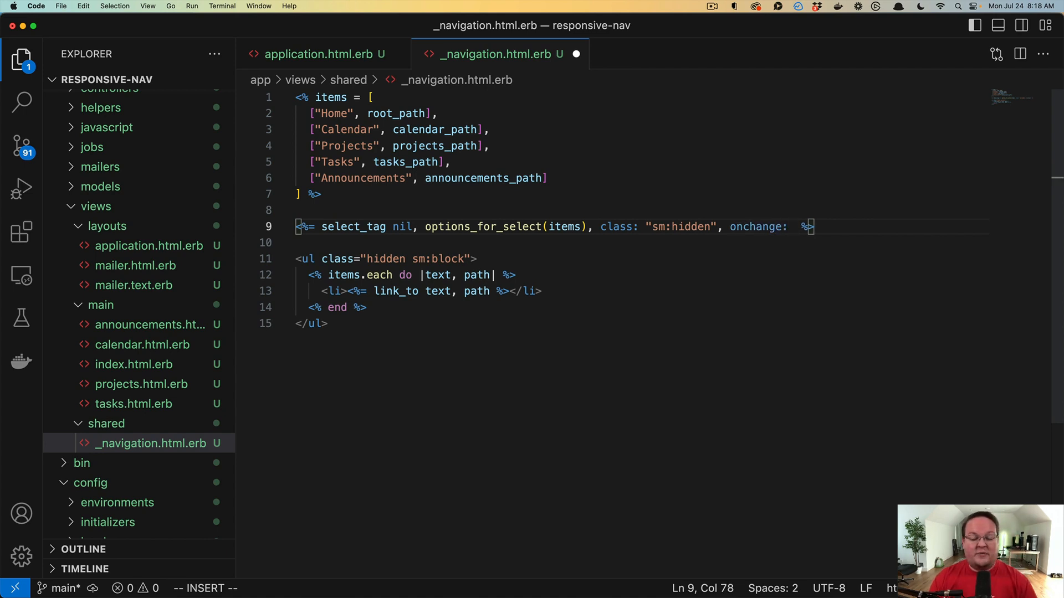
{"action": "mouse_move", "coordinate": [296, 525]}
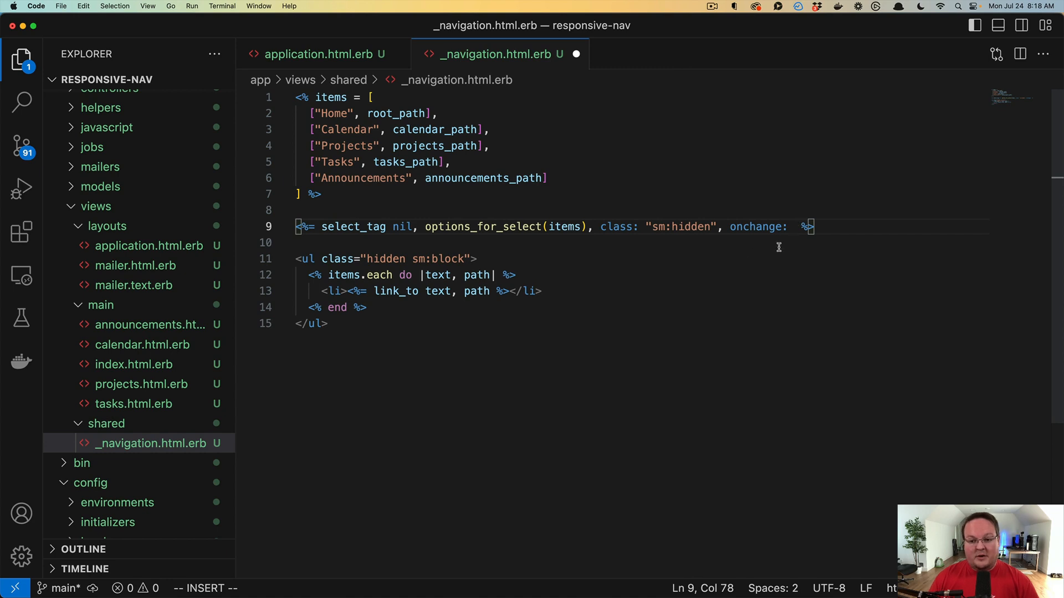
{"action": "type", "text": "\"\""}
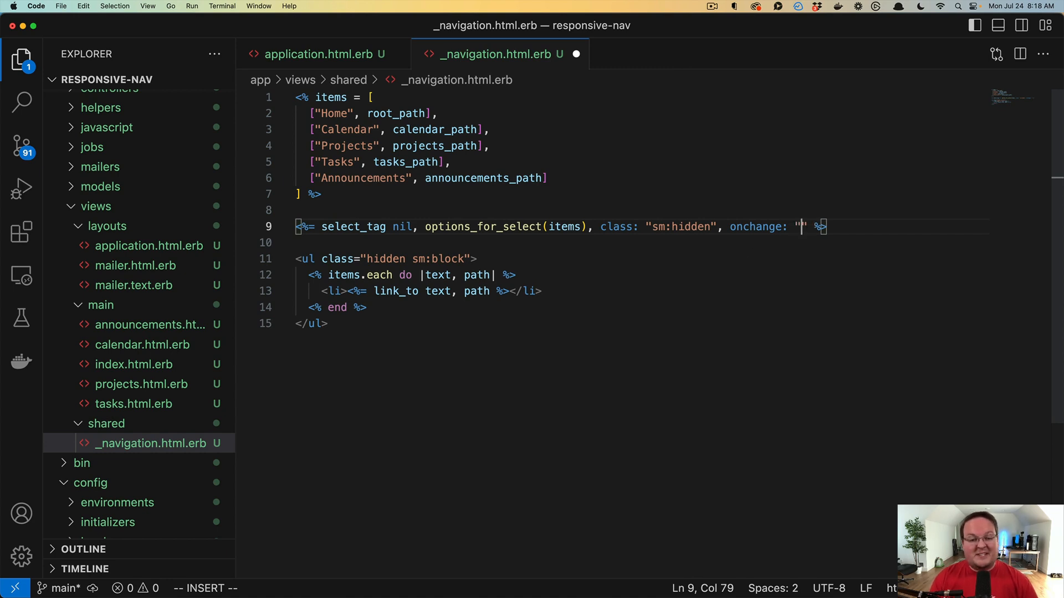
{"action": "type", "text": "Turbo.visit"}
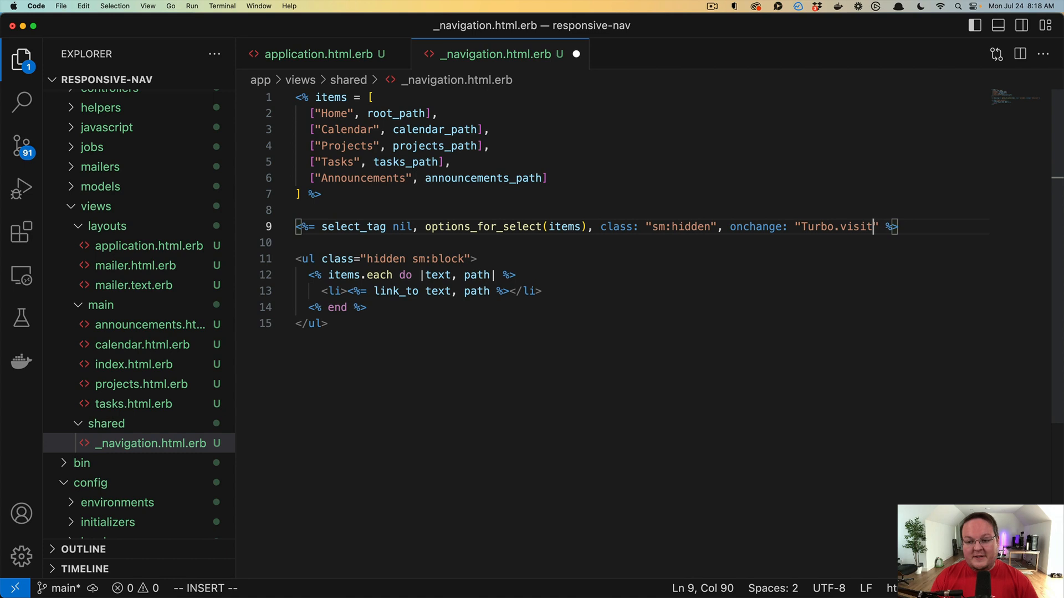
{"action": "type", "text": "(this.selectedOptions"}
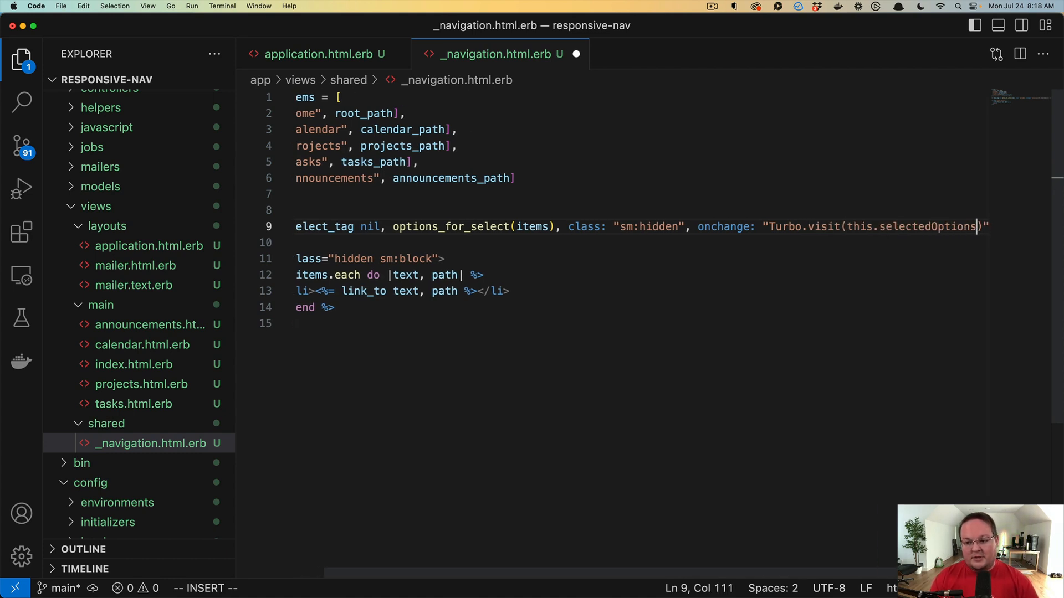
{"action": "type", "text": "[0]."}
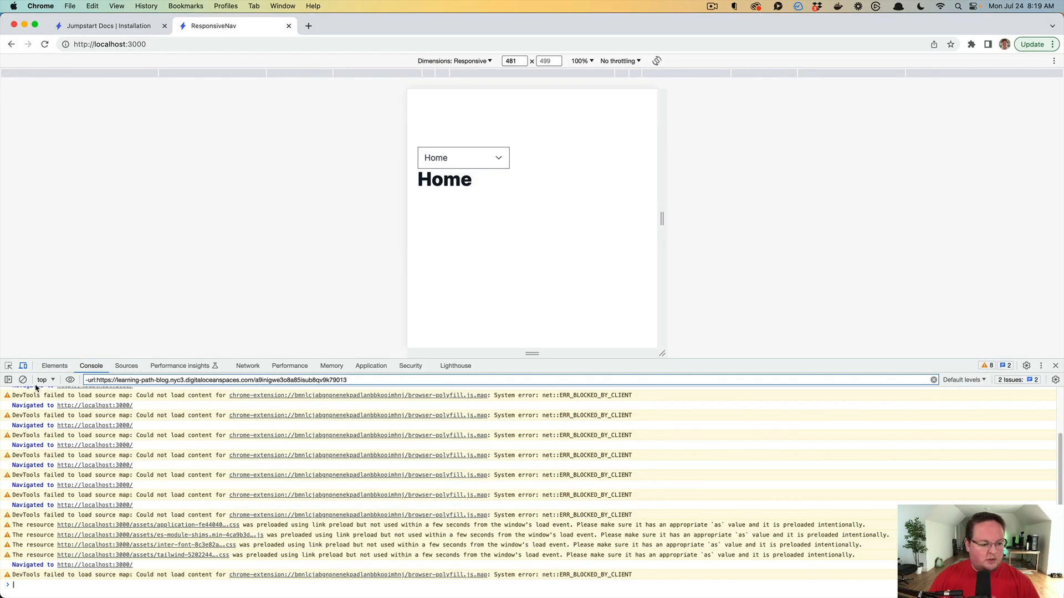
Step: Clear the console, then choose several dropdown pages including Calendar and watch the logged paths
{"action": "left_click", "coordinate": [463, 157]}
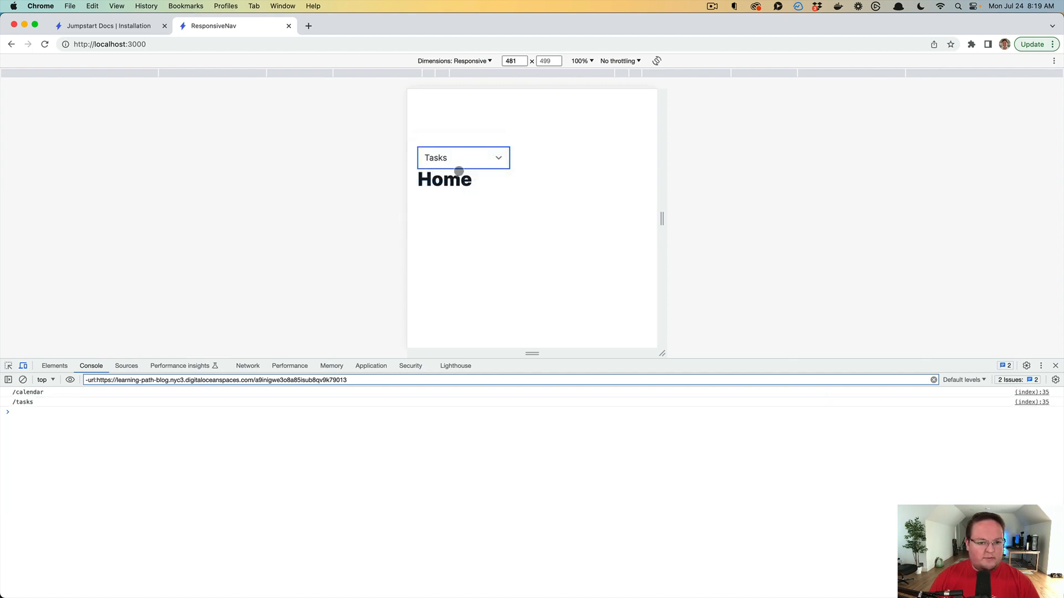
{"action": "left_click", "coordinate": [464, 157]}
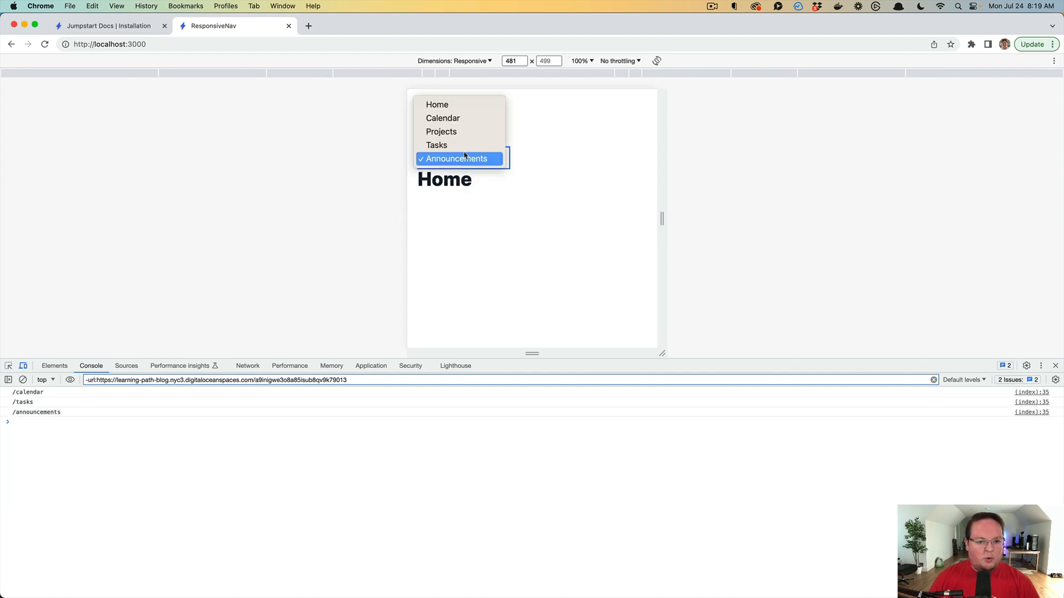
{"action": "left_click", "coordinate": [444, 160]}
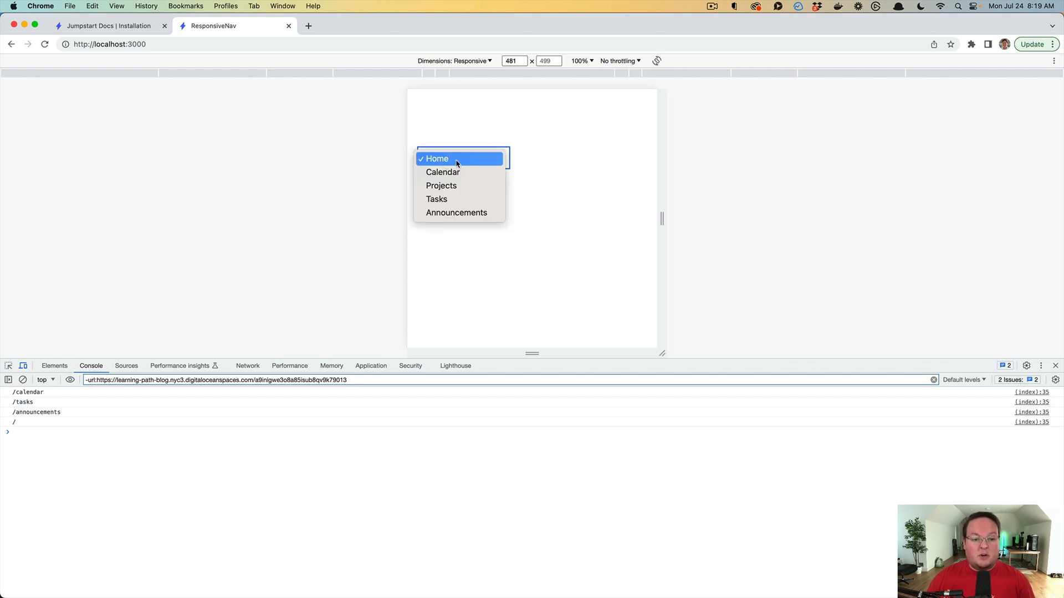
{"action": "mouse_move", "coordinate": [459, 172]}
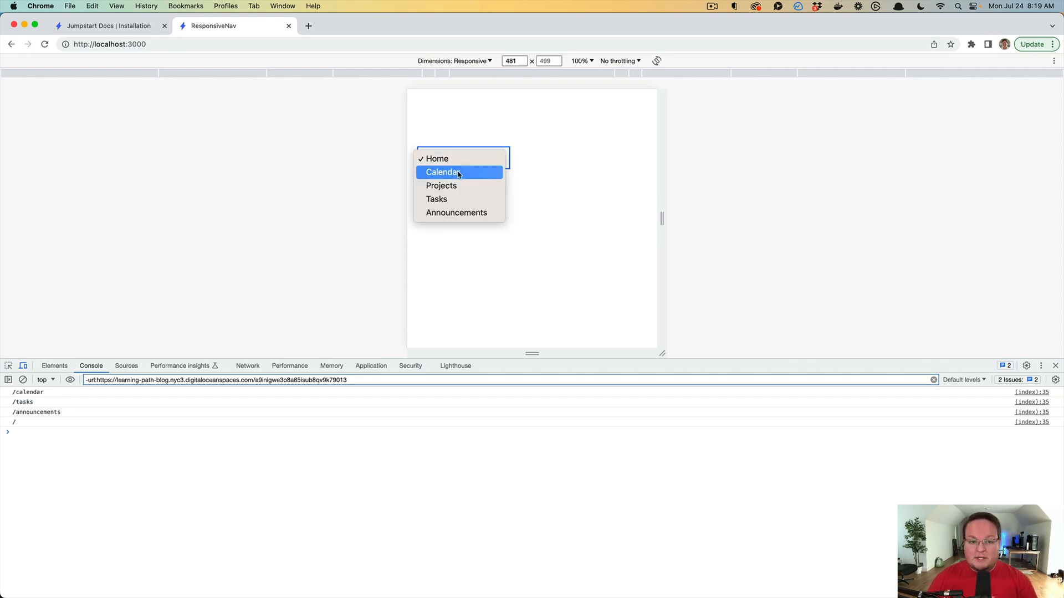
{"action": "left_click", "coordinate": [455, 172]}
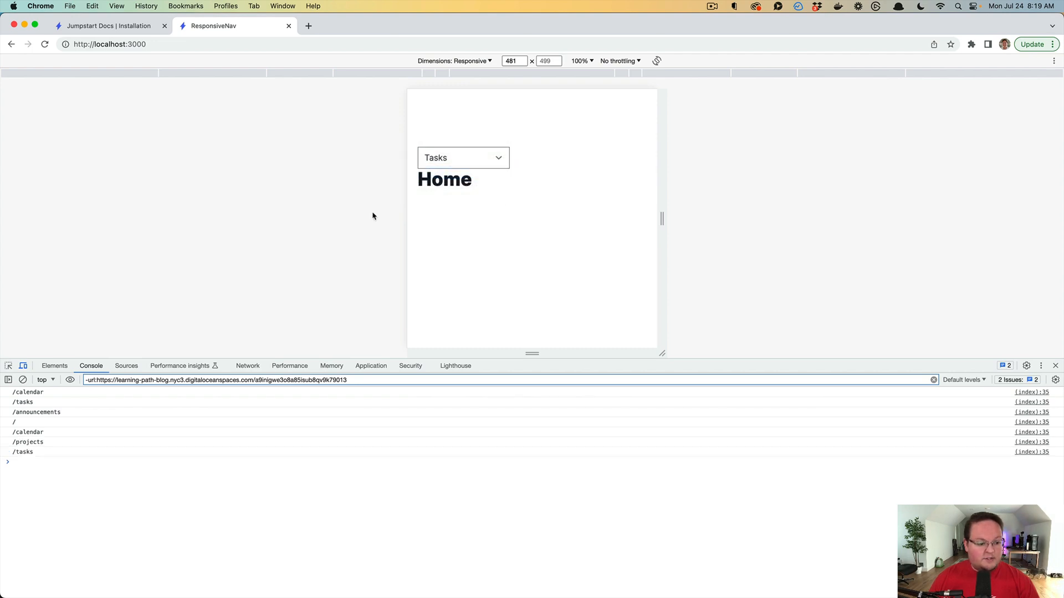
{"action": "mouse_move", "coordinate": [373, 217]}
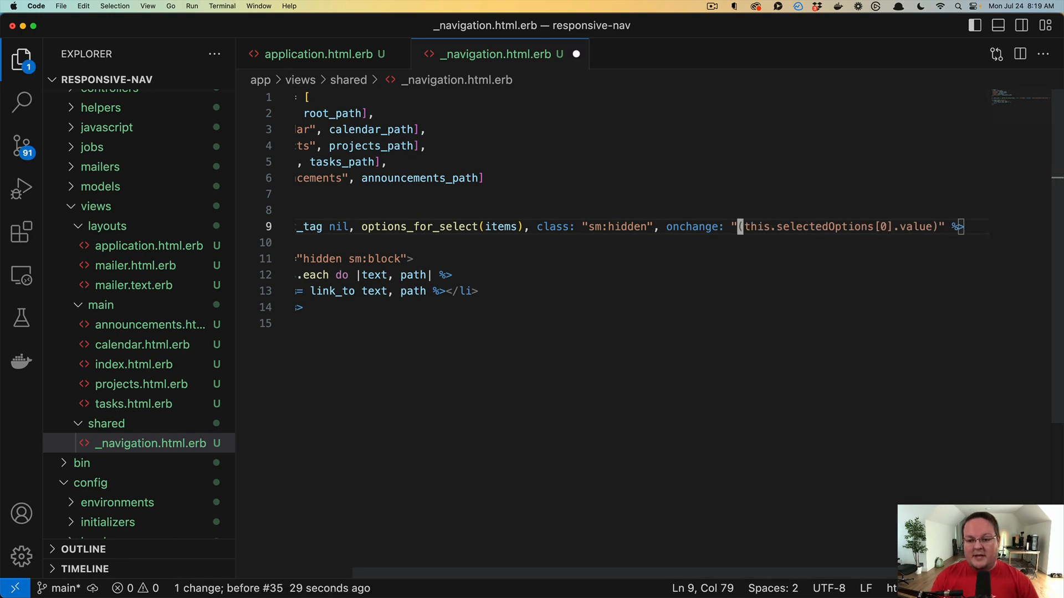
Step: Change the onchange string to Turbo.visit(this.selectedOptions[0].value) and save
{"action": "type", "text": "Turbo.visit("}
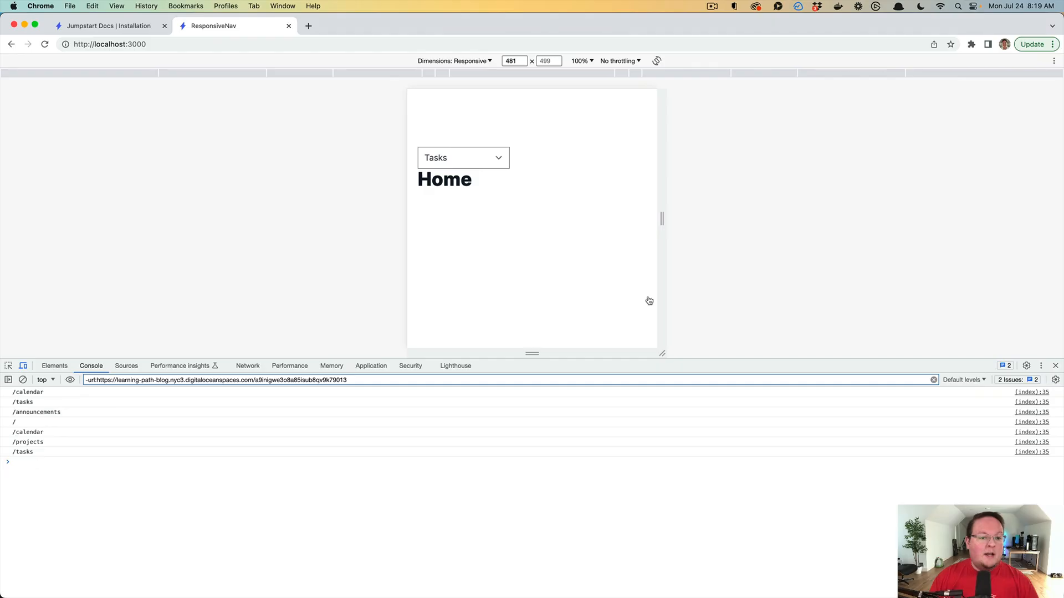
Step: Try Turbo. in the console, then pick Projects from the navigation dropdown
{"action": "left_click", "coordinate": [463, 157]}
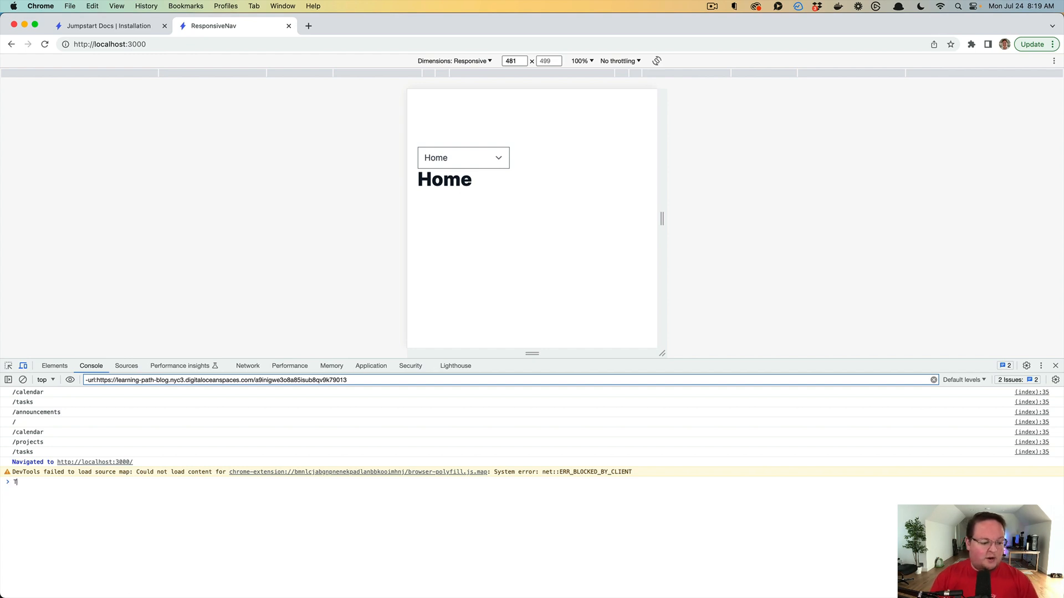
{"action": "type", "text": "Turbo."}
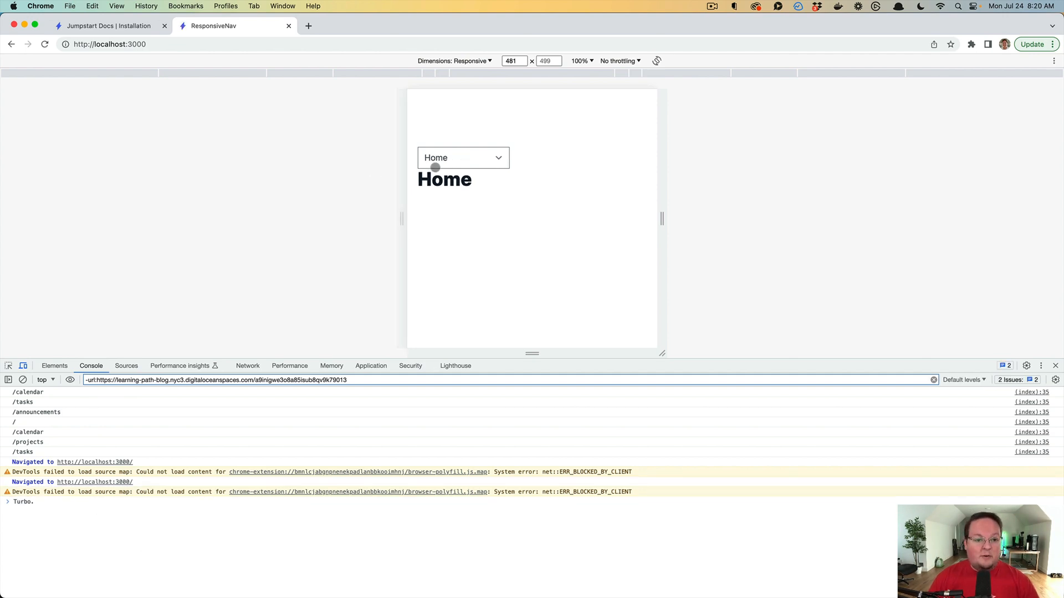
{"action": "left_click", "coordinate": [464, 157]}
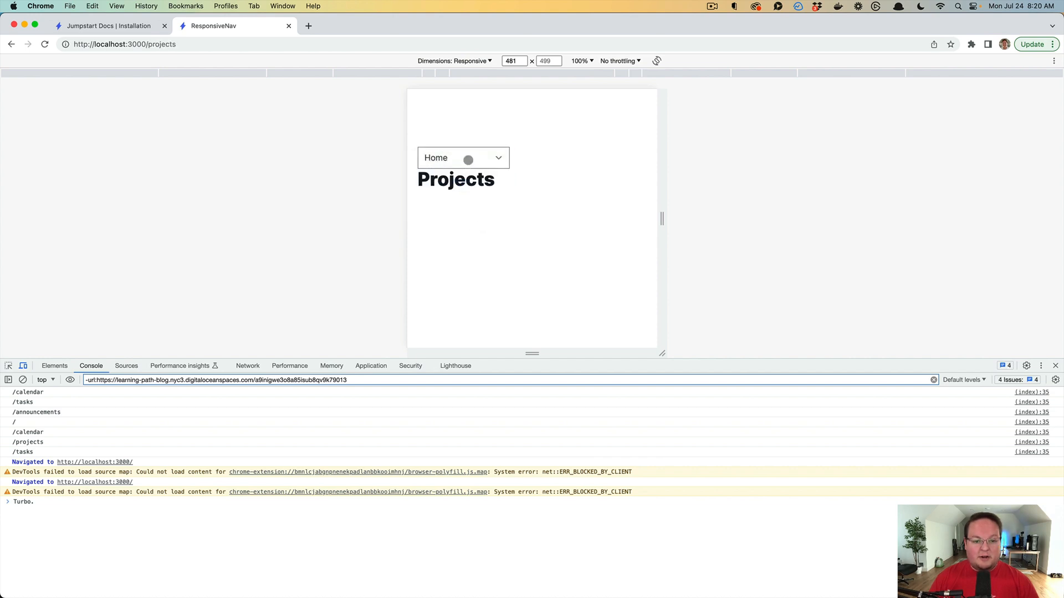
Step: Choose Announcements from the mobile dropdown, then reopen and close the page list
{"action": "left_click", "coordinate": [463, 158]}
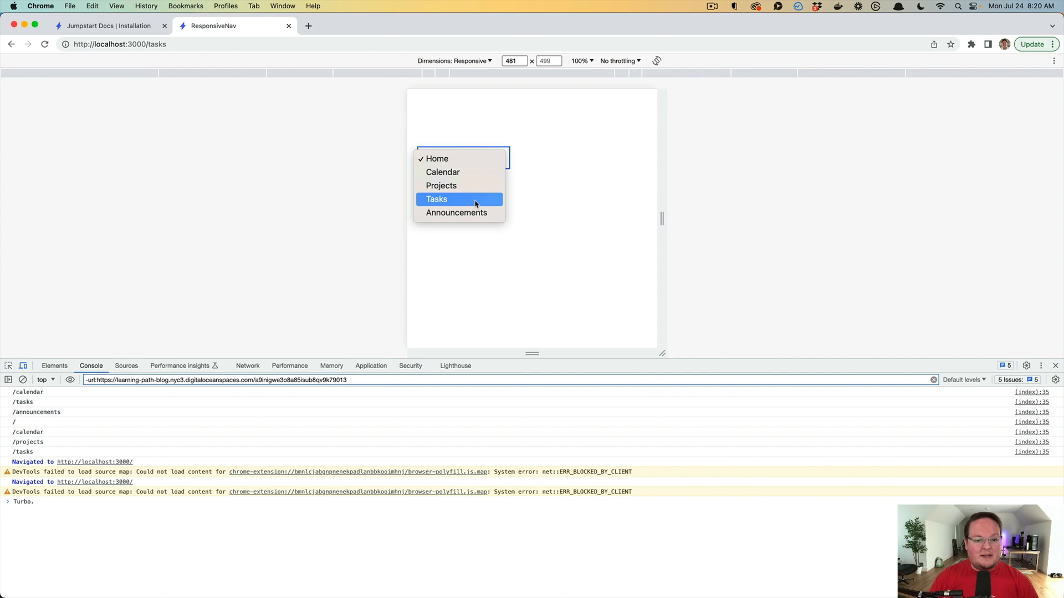
{"action": "left_click", "coordinate": [456, 213]}
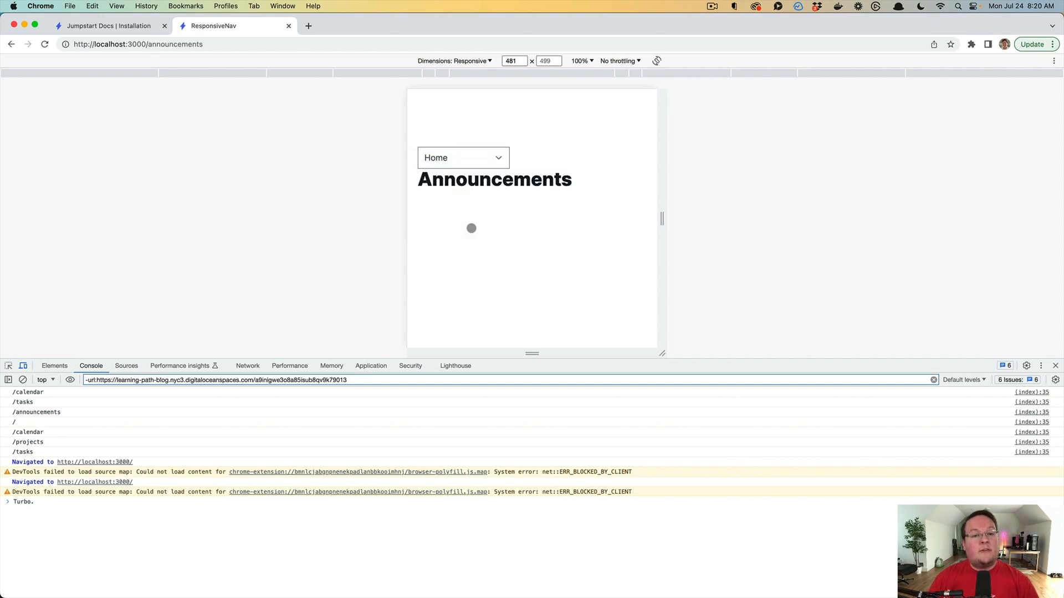
{"action": "left_click", "coordinate": [463, 157]}
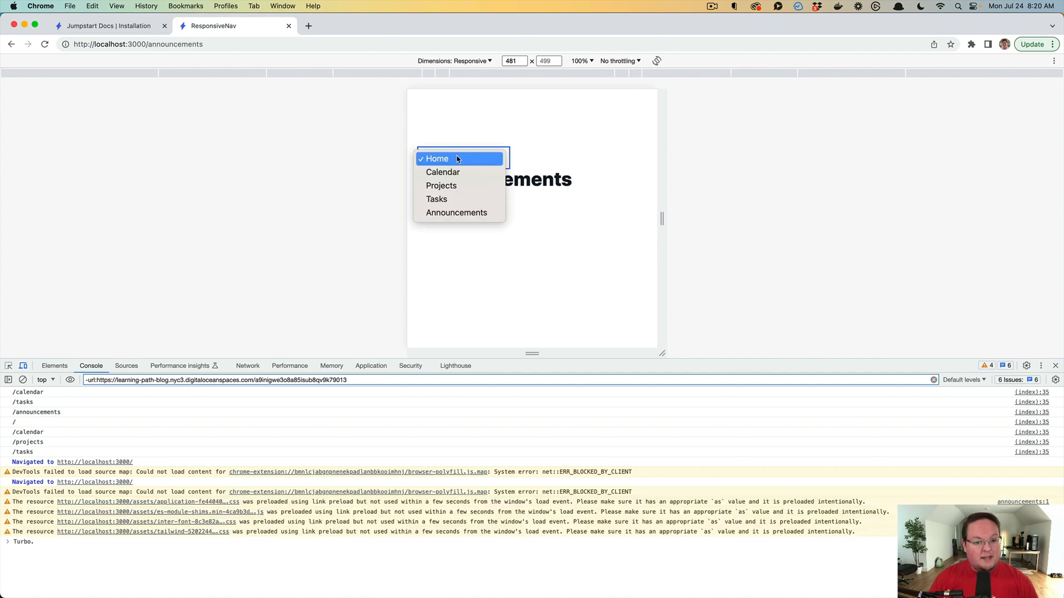
{"action": "left_click", "coordinate": [444, 172]}
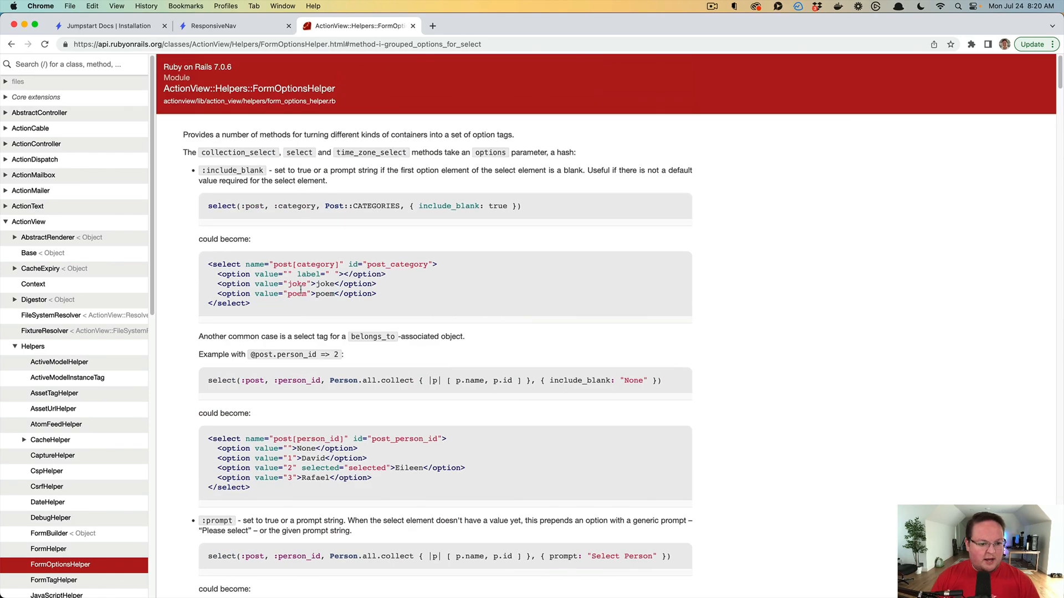
Step: Find options_for_select, examine its selected = nil argument, then return to the ResponsiveNav tab
{"action": "type", "text": "options_for"}
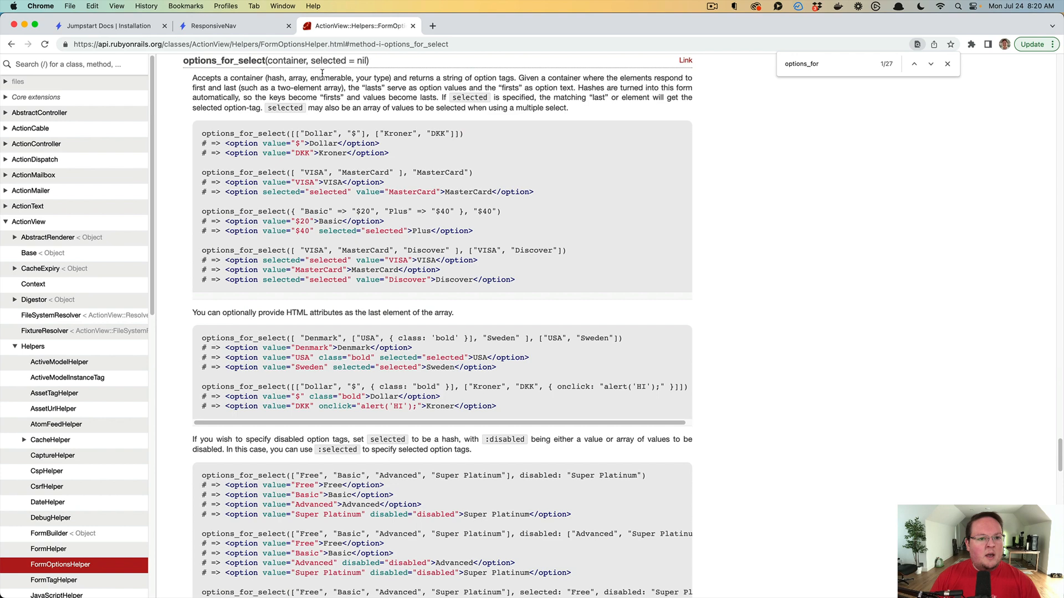
{"action": "double_click", "coordinate": [287, 61]}
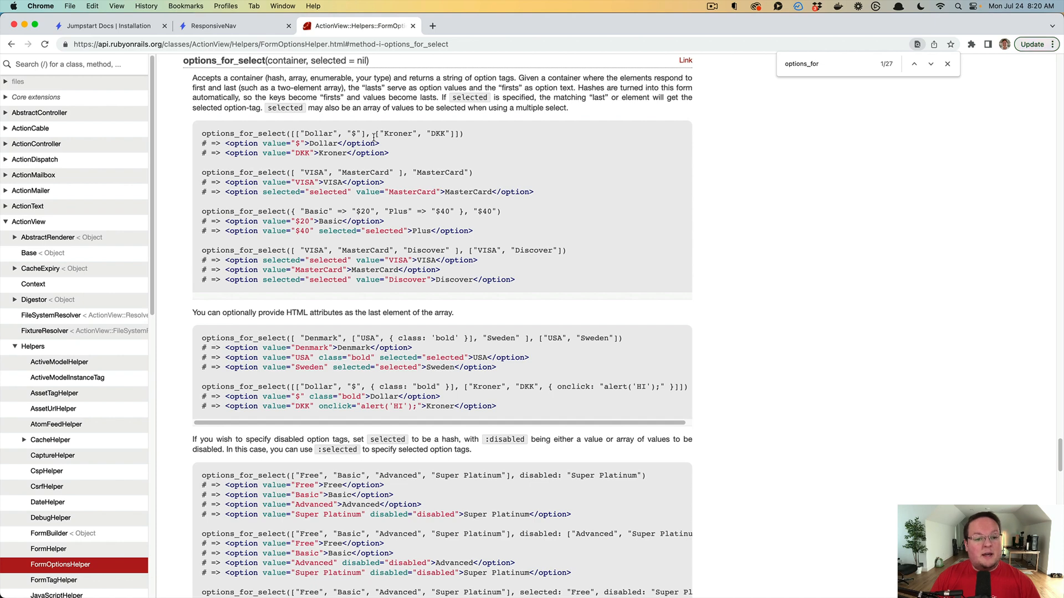
{"action": "double_click", "coordinate": [363, 60]}
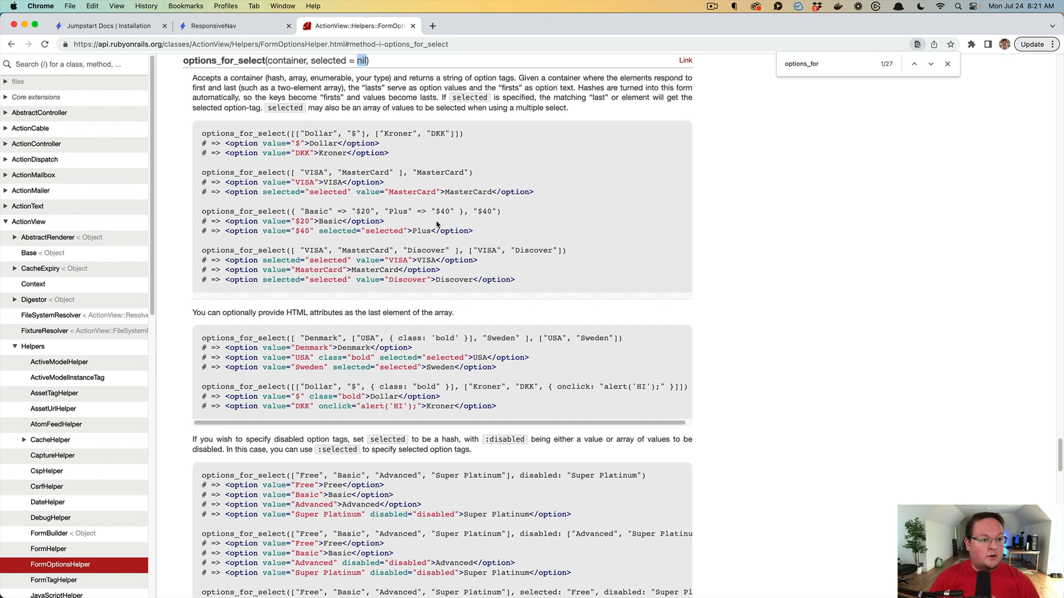
{"action": "left_click", "coordinate": [223, 26]}
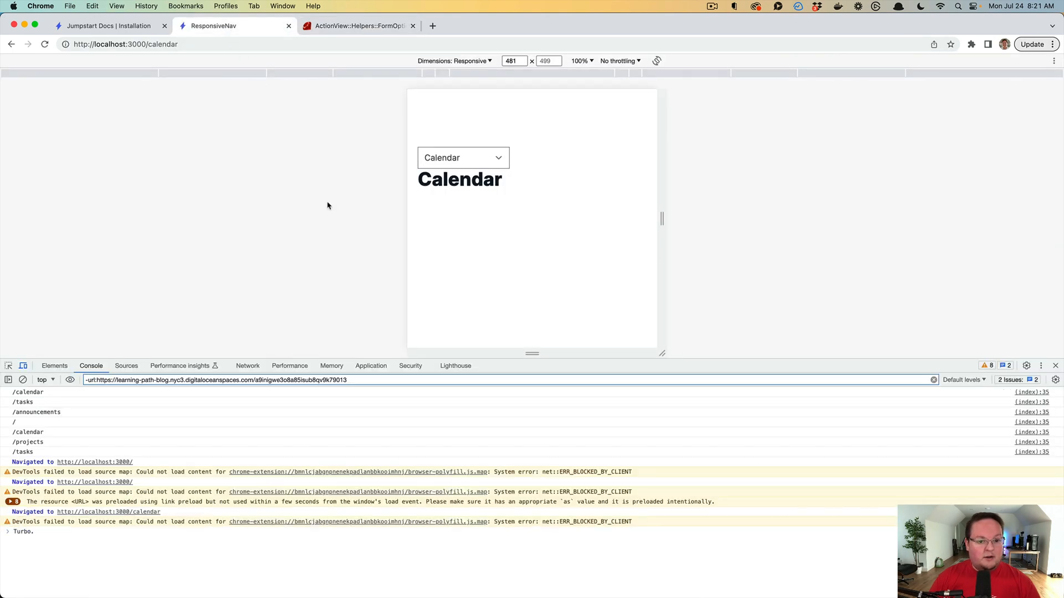
{"action": "mouse_move", "coordinate": [775, 342]}
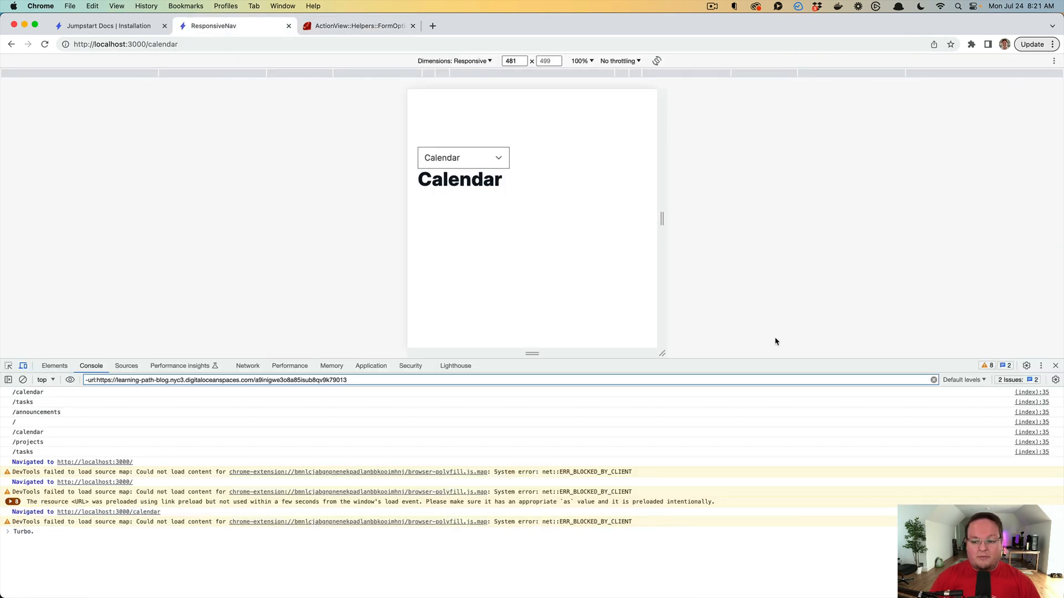
Step: Switch to Projects and Tasks from the dropdown and check it shows the current page
{"action": "left_click", "coordinate": [462, 157]}
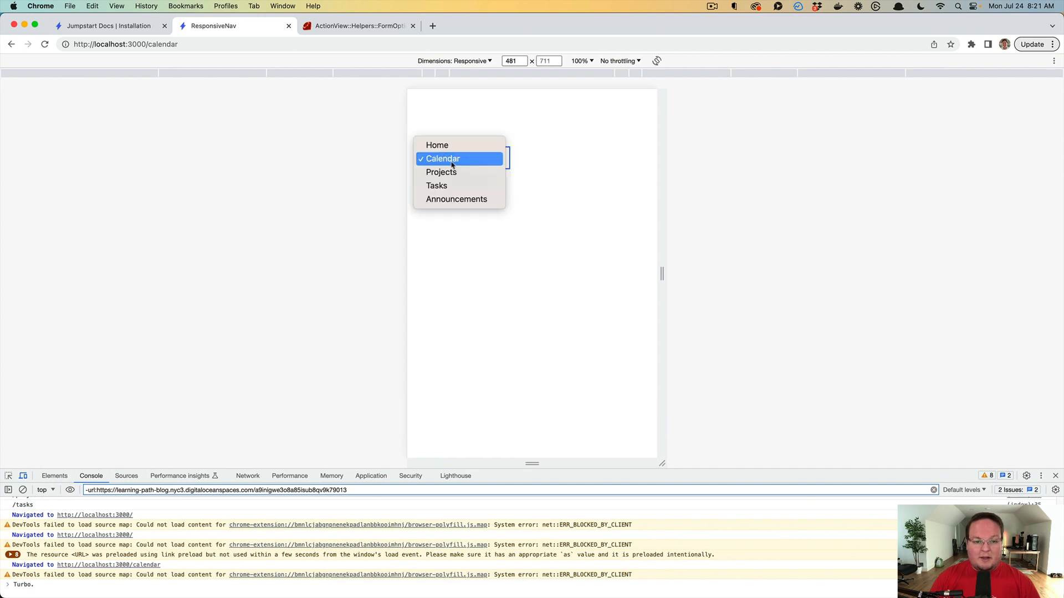
{"action": "left_click", "coordinate": [441, 171]}
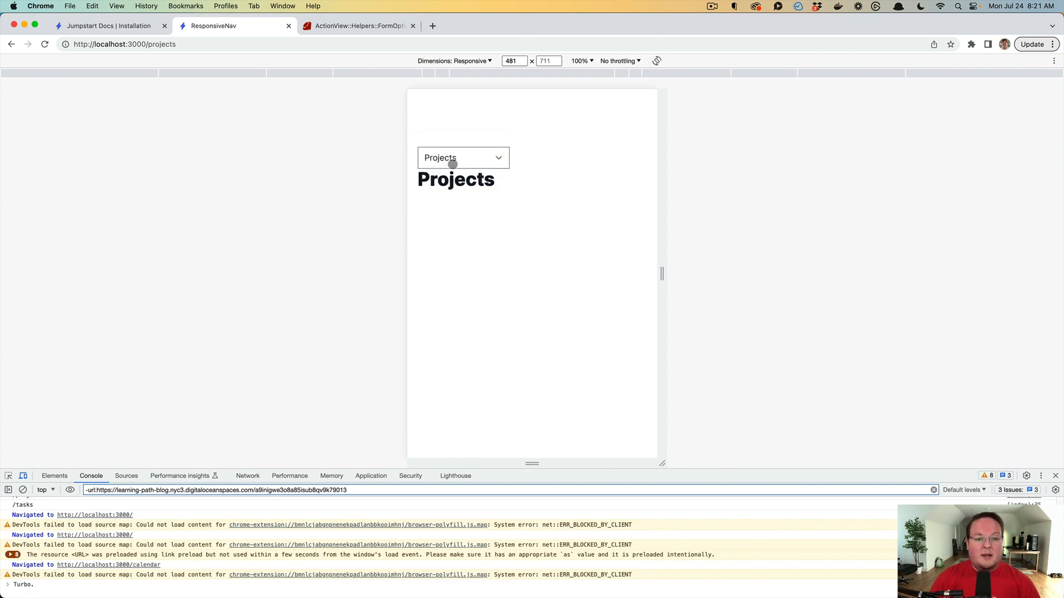
{"action": "left_click", "coordinate": [461, 158]}
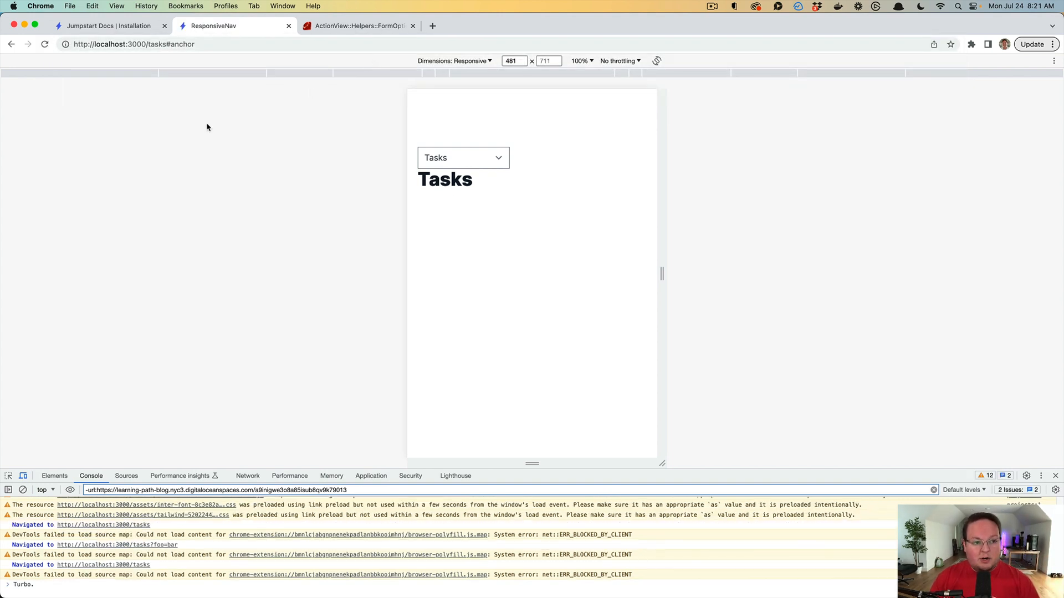
{"action": "left_click", "coordinate": [463, 157]}
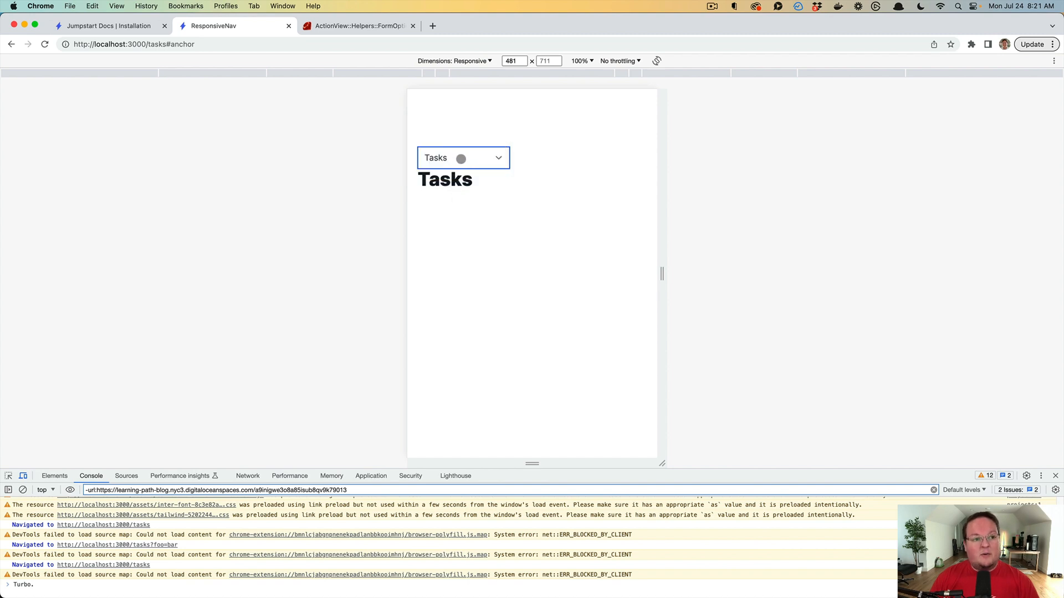
{"action": "left_click", "coordinate": [464, 158]}
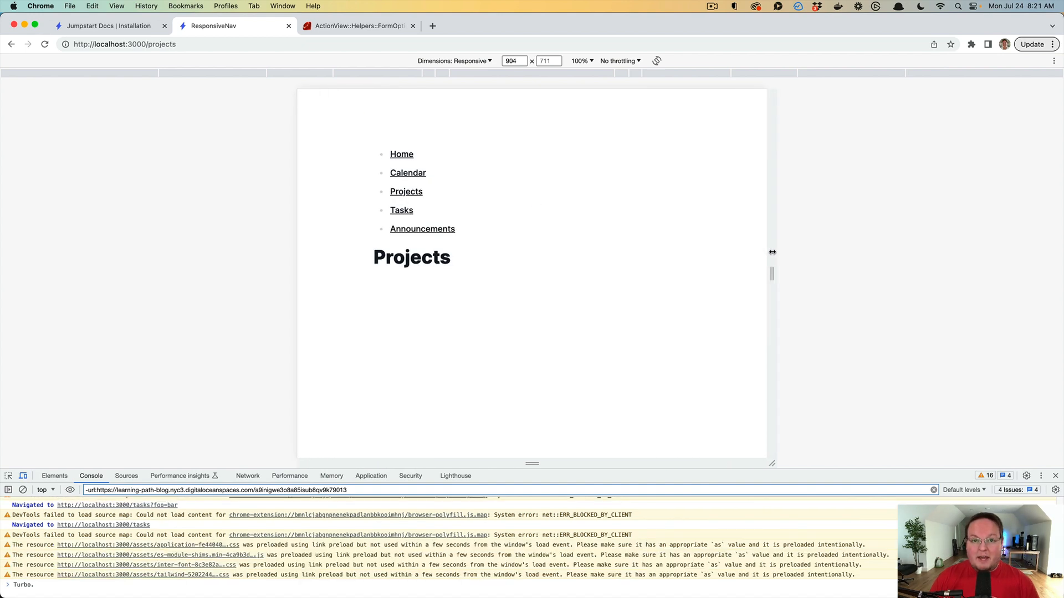
Step: Narrow the preview back to phone width and choose Calendar from the dropdown
{"action": "left_click_drag", "start_coordinate": [773, 253], "coordinate": [628, 253]}
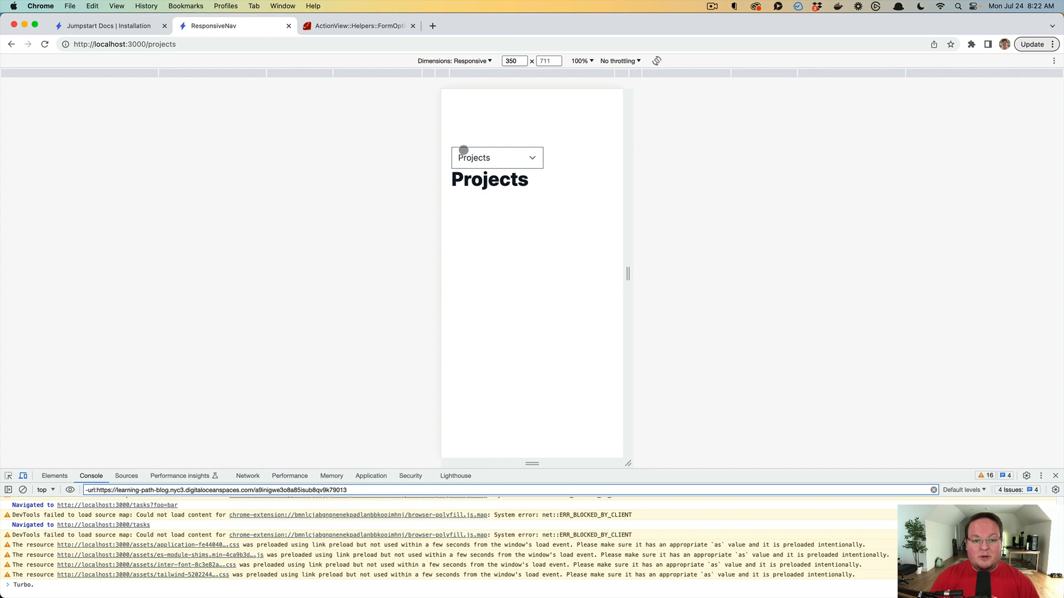
{"action": "left_click", "coordinate": [496, 158]}
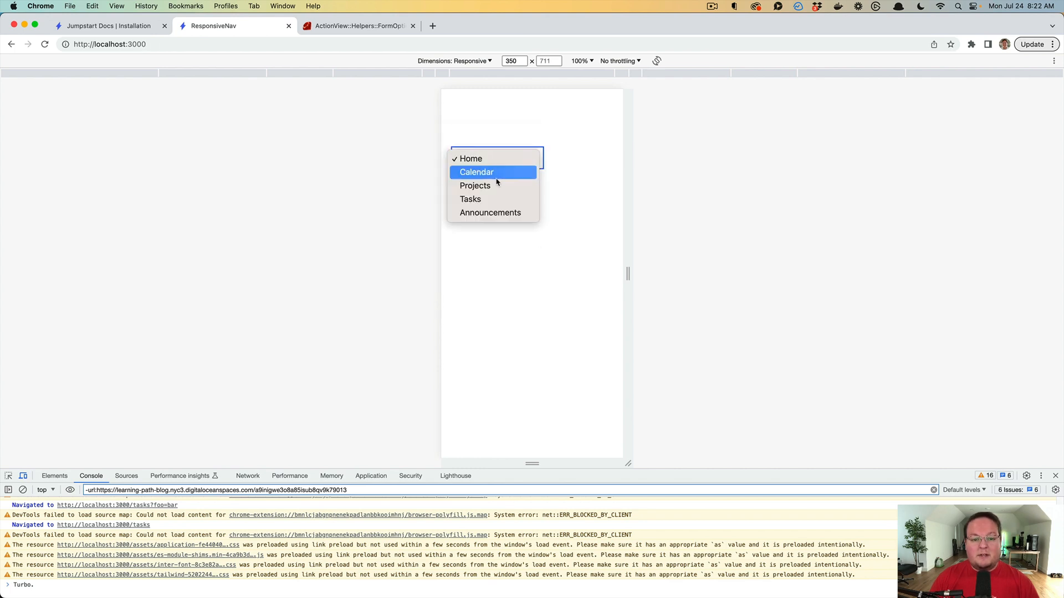
{"action": "left_click", "coordinate": [469, 199]}
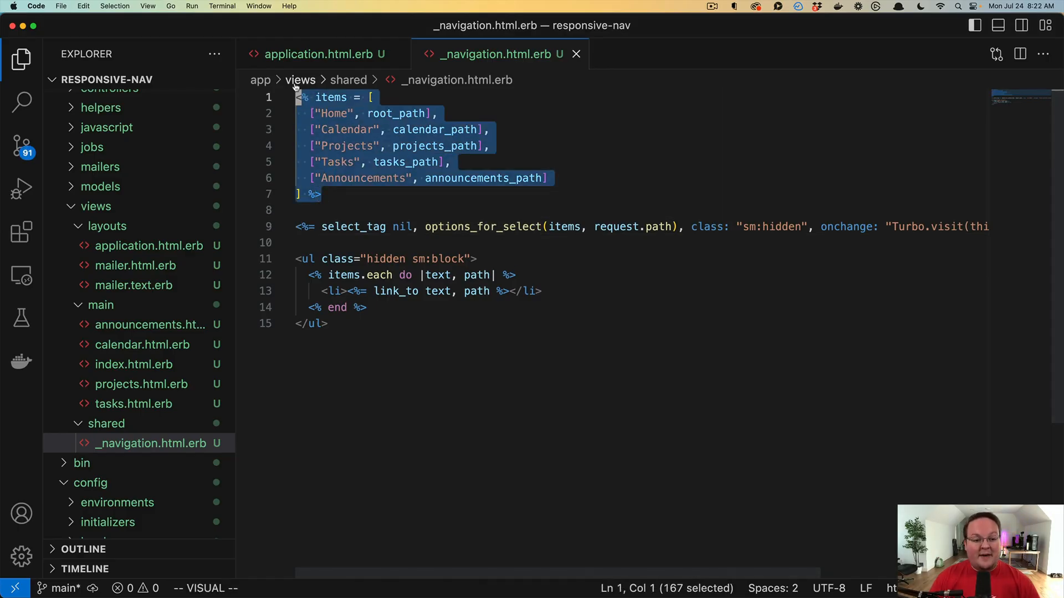
{"action": "left_click", "coordinate": [400, 226]}
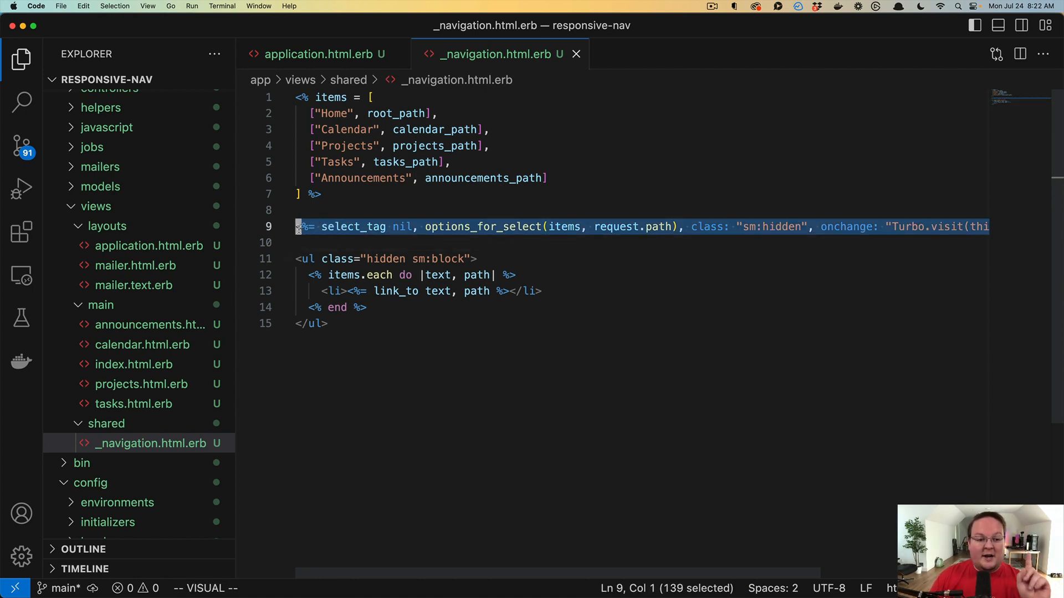
{"action": "mouse_move", "coordinate": [433, 231]}
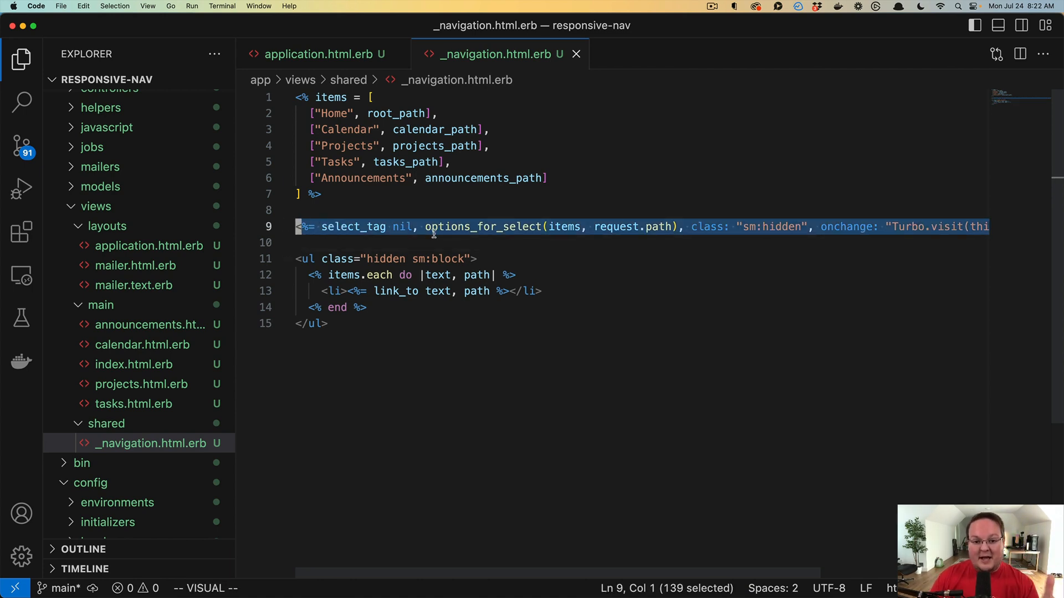
{"action": "mouse_move", "coordinate": [543, 227]}
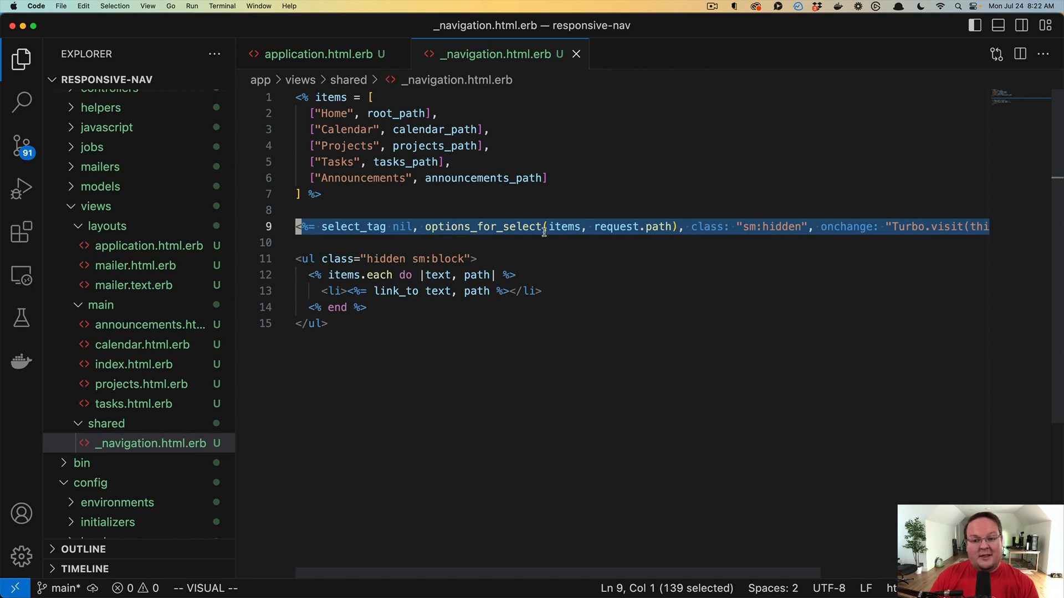
{"action": "key", "text": "Escape"}
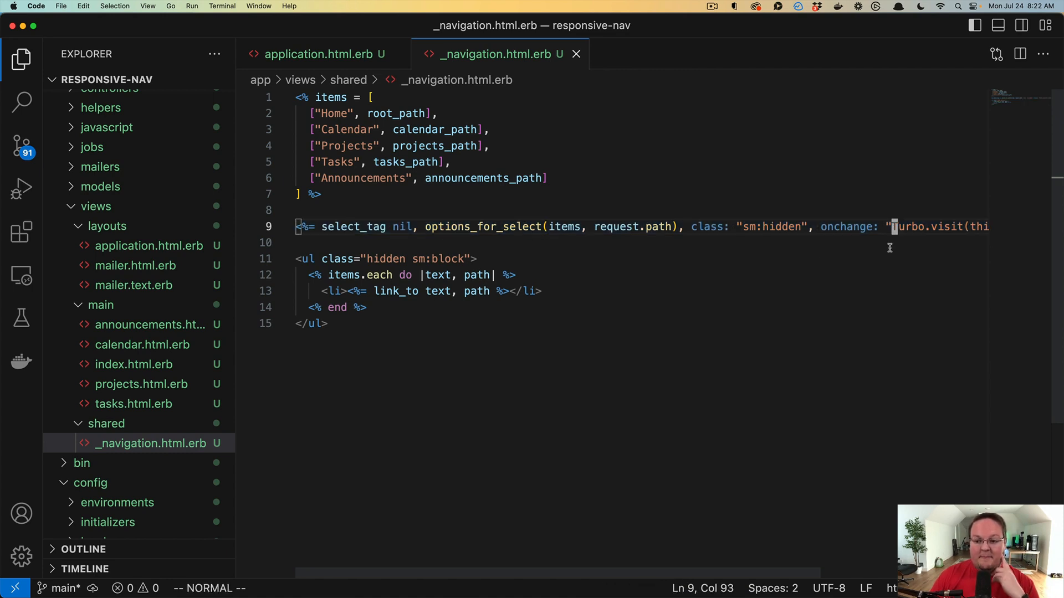
{"action": "scroll", "scroll_direction": "right", "scroll_amount": 3}
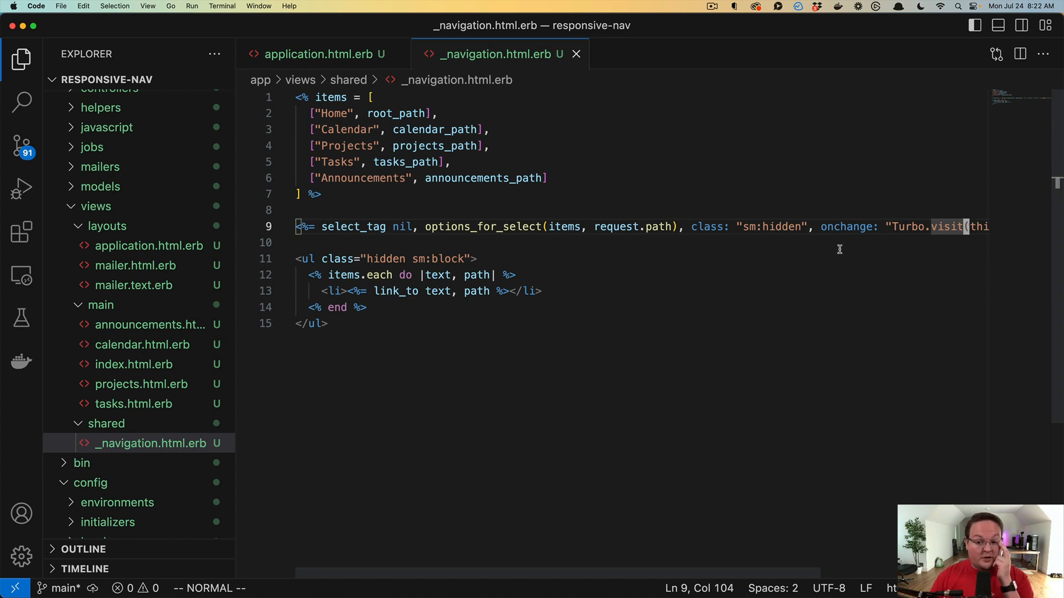
{"action": "mouse_move", "coordinate": [458, 204]}
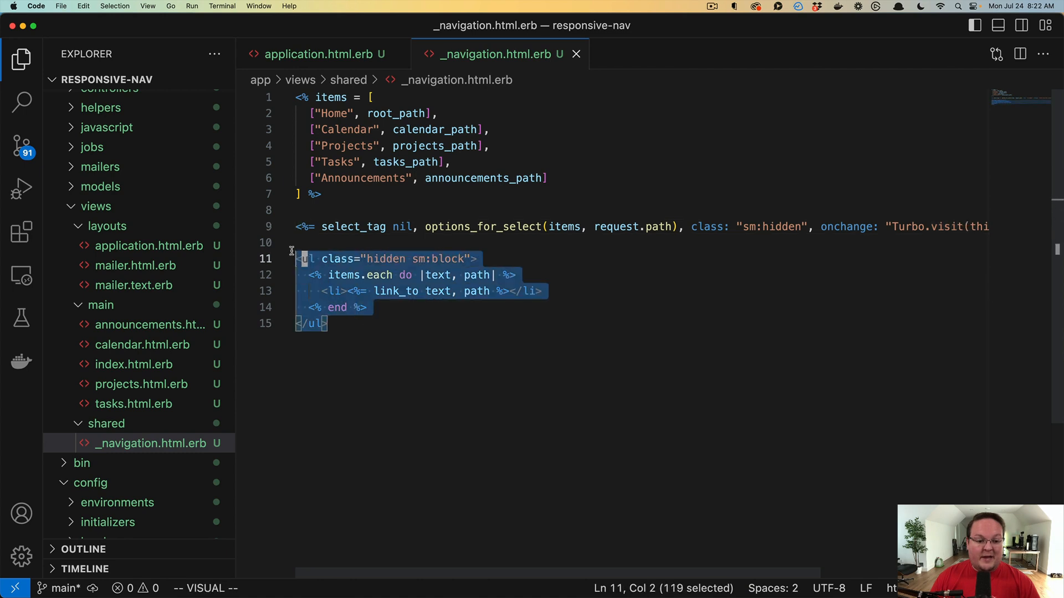
{"action": "key", "text": "escape"}
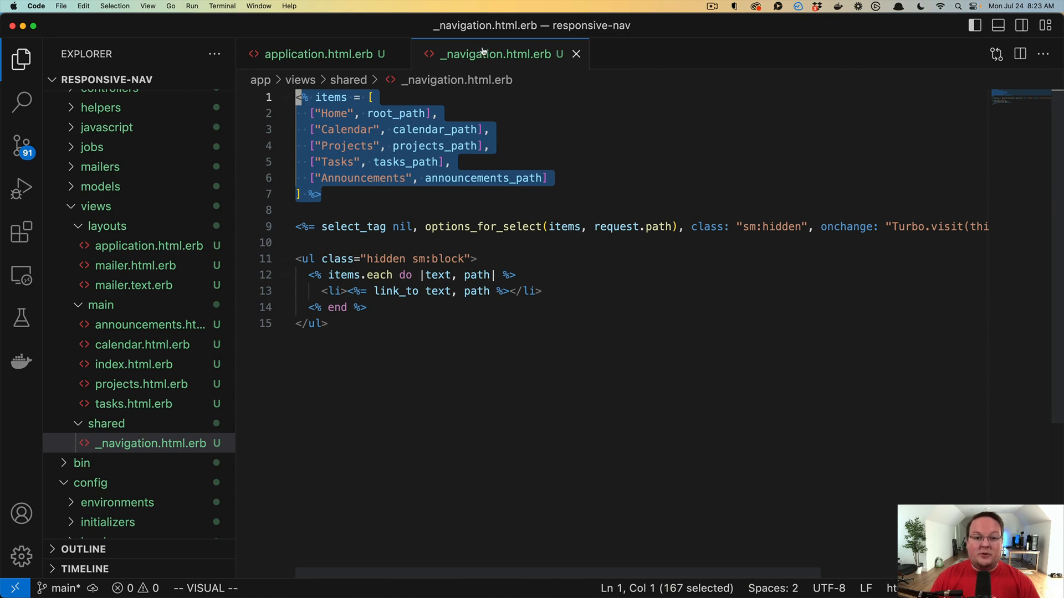
{"action": "mouse_move", "coordinate": [362, 179]}
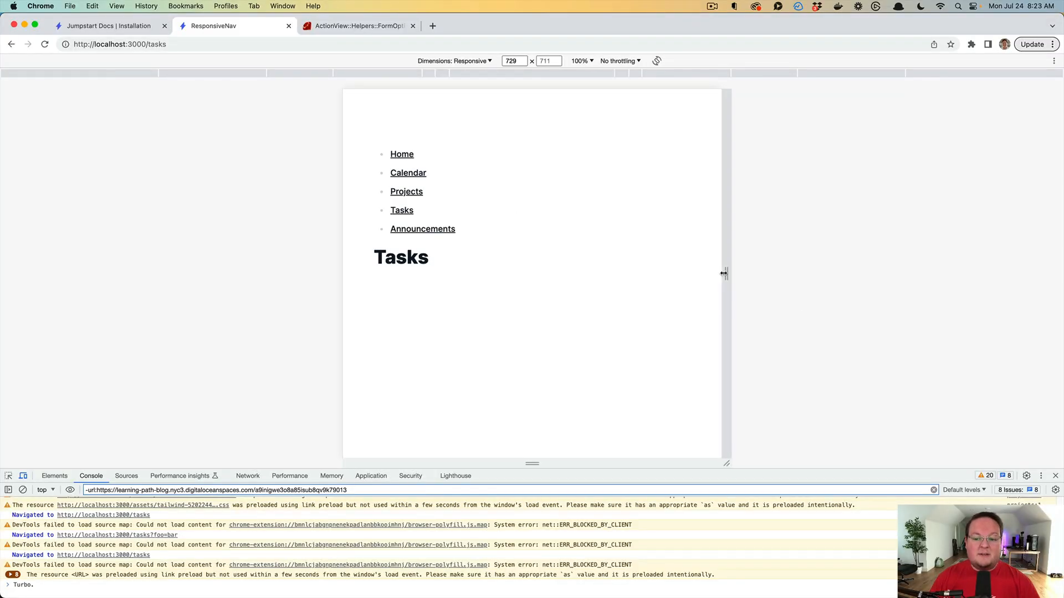
Step: Drag the viewport handle to change the Tasks page preview width slightly
{"action": "left_click_drag", "start_coordinate": [723, 273], "coordinate": [710, 272]}
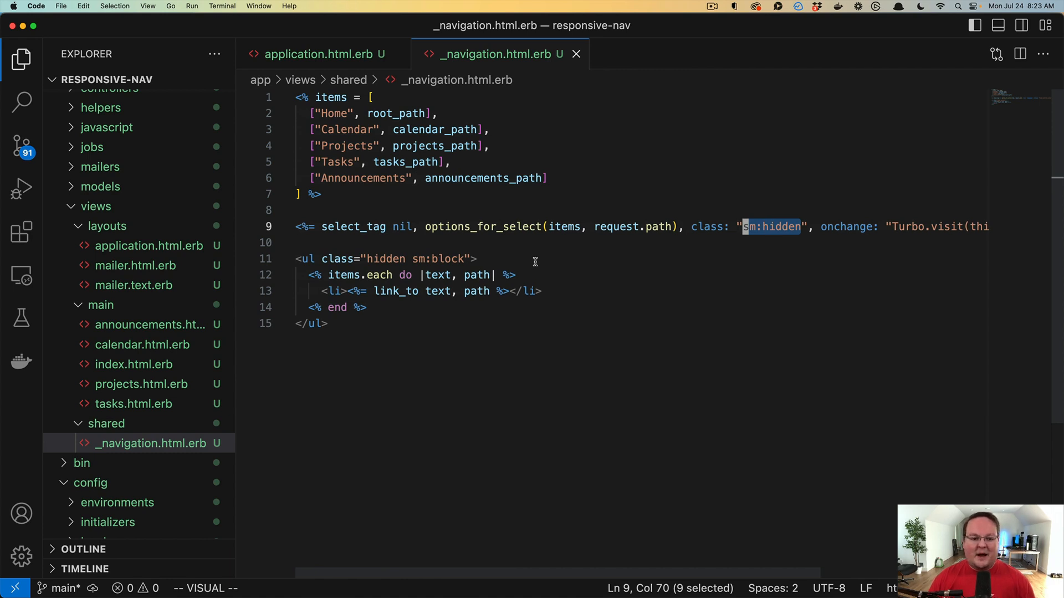
{"action": "mouse_move", "coordinate": [539, 231]}
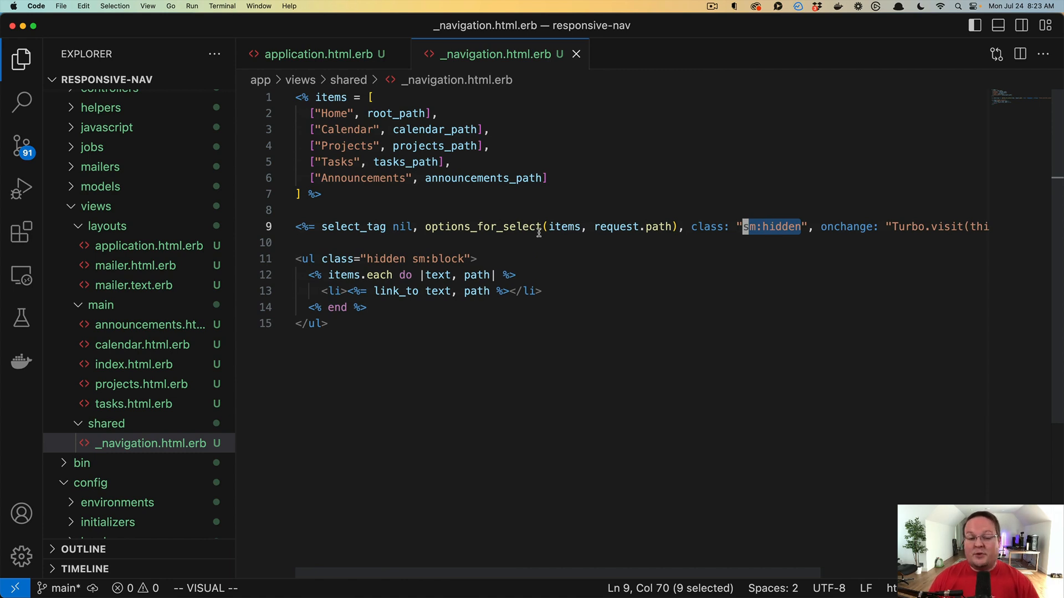